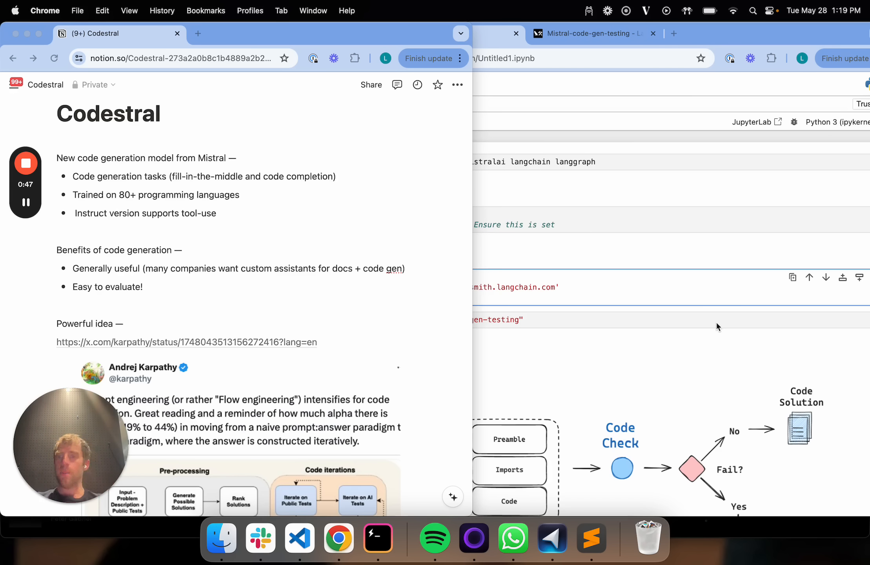
- Scroll the Untitled1 notebook past the install, LLM and tracing cells to the Mistral flow diagram
scroll("down", 3)
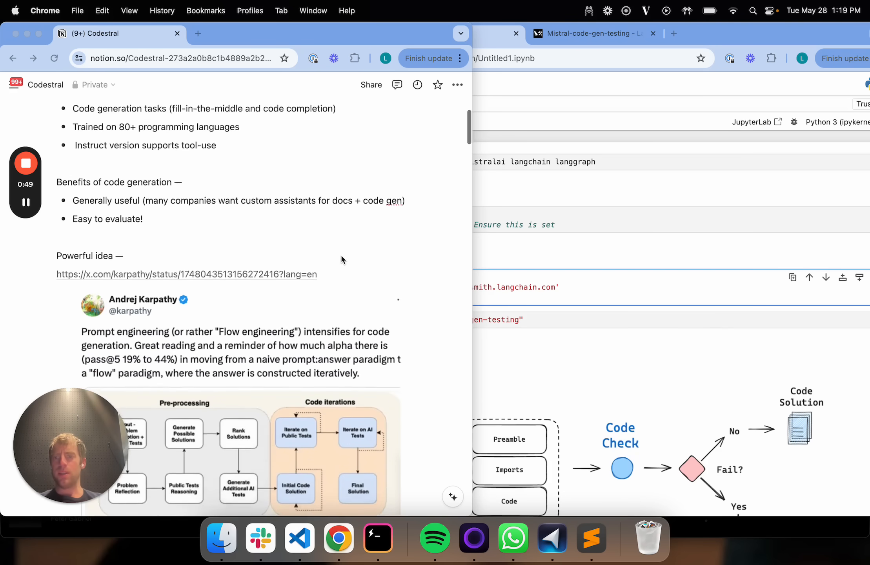
scroll("down", 3)
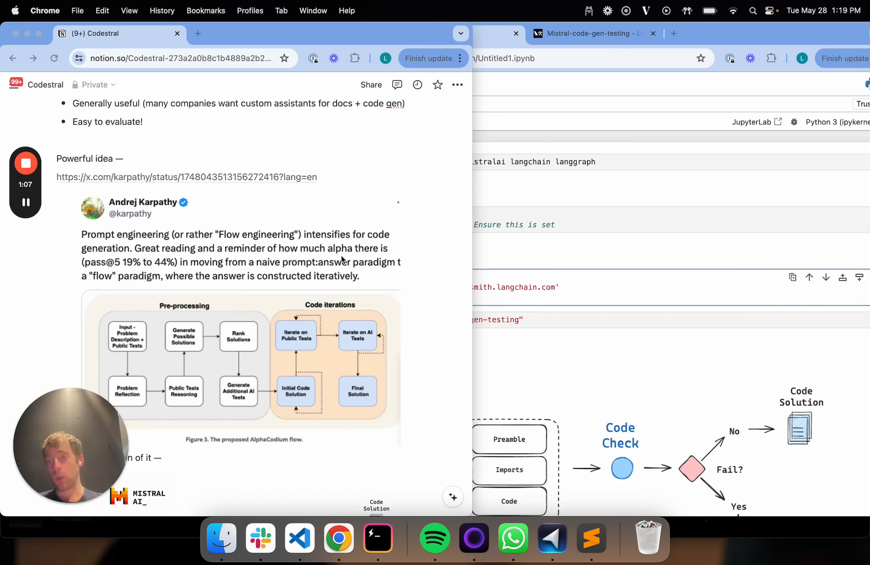
scroll("down", 3)
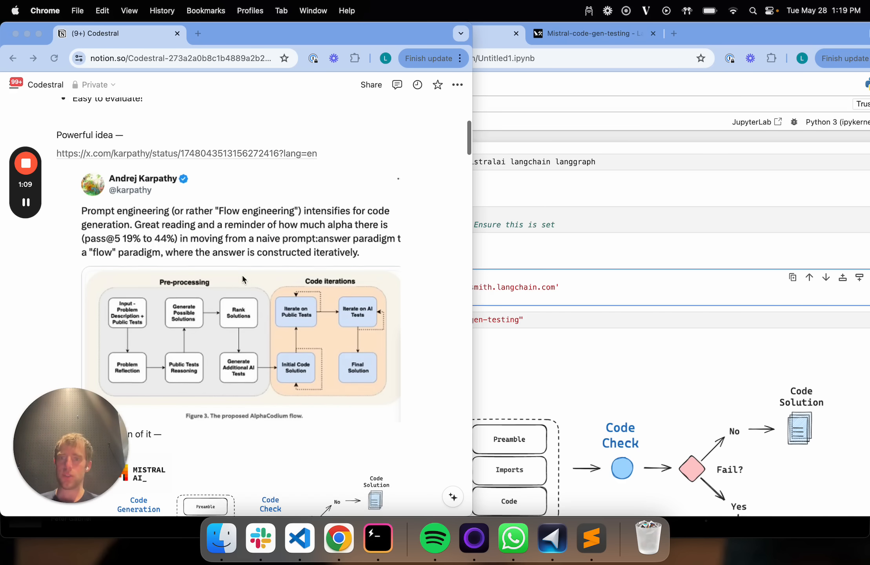
mouse_move(208, 236)
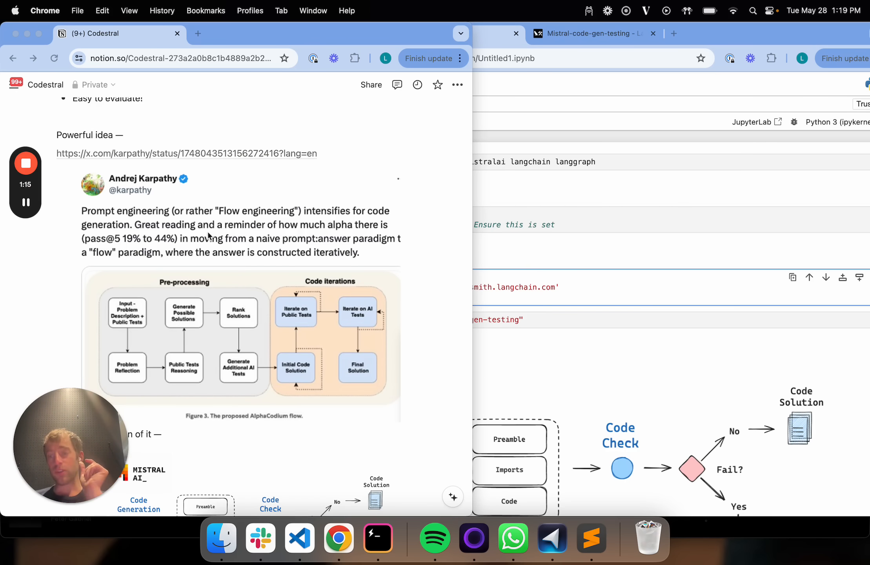
scroll("up", 3)
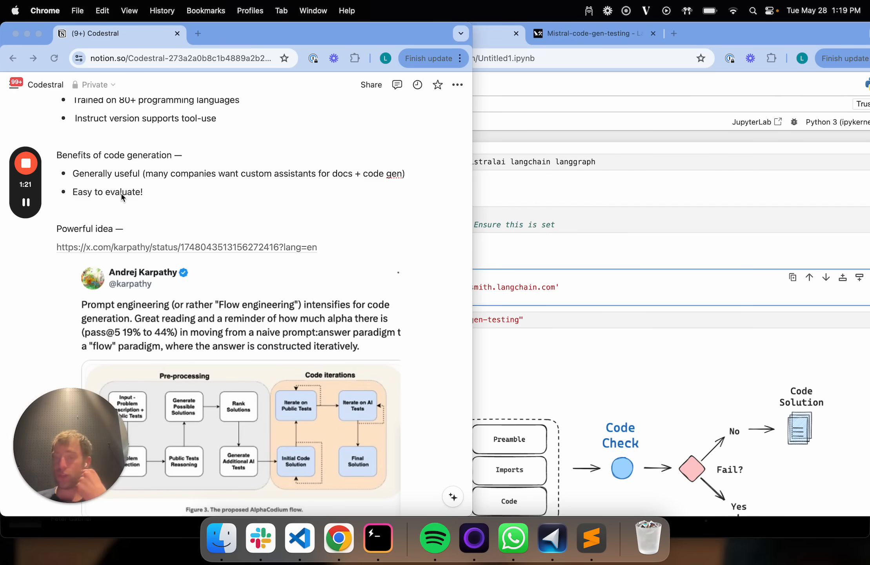
scroll("down", 3)
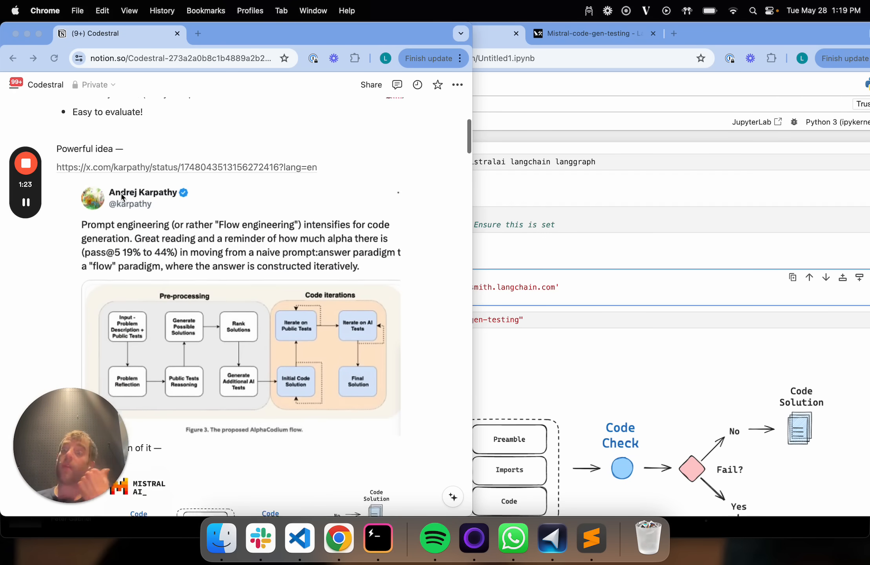
scroll("up", 3)
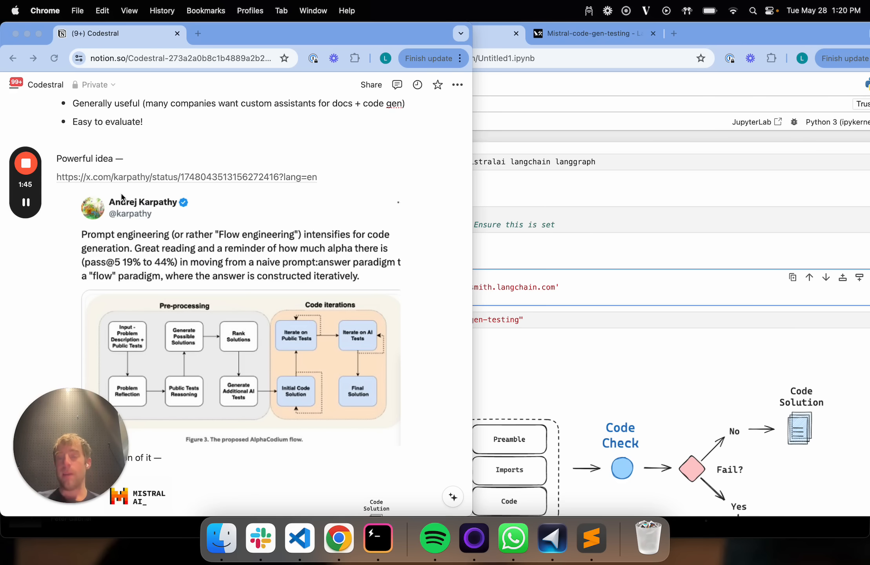
scroll("down", 3)
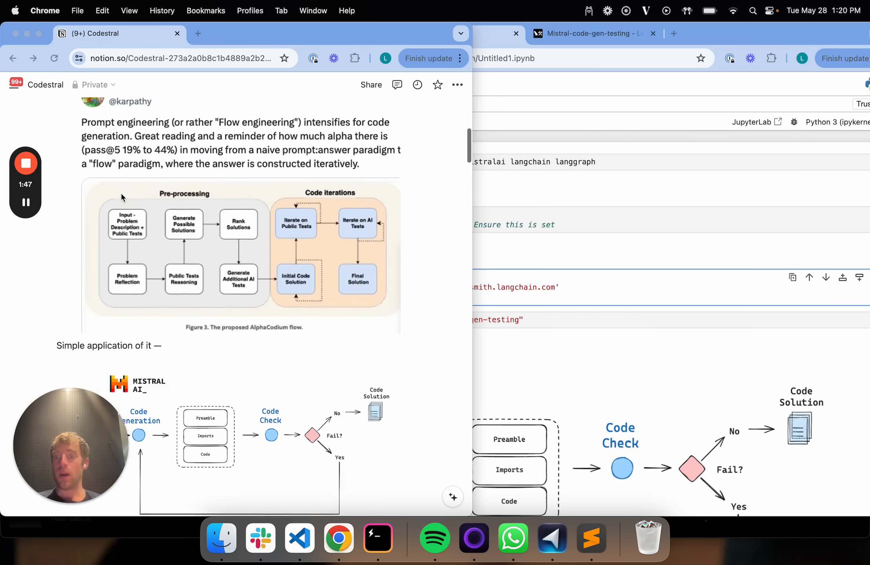
scroll("down", 3)
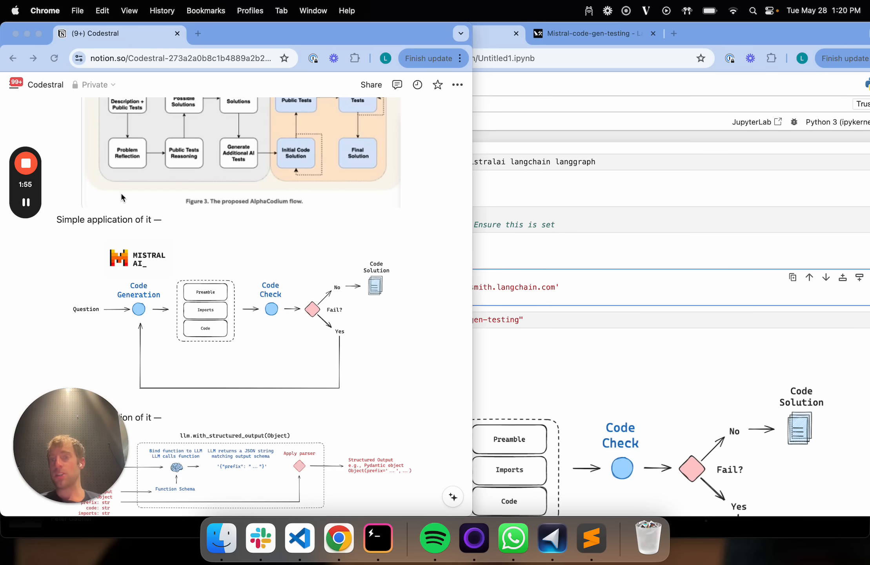
scroll("down", 3)
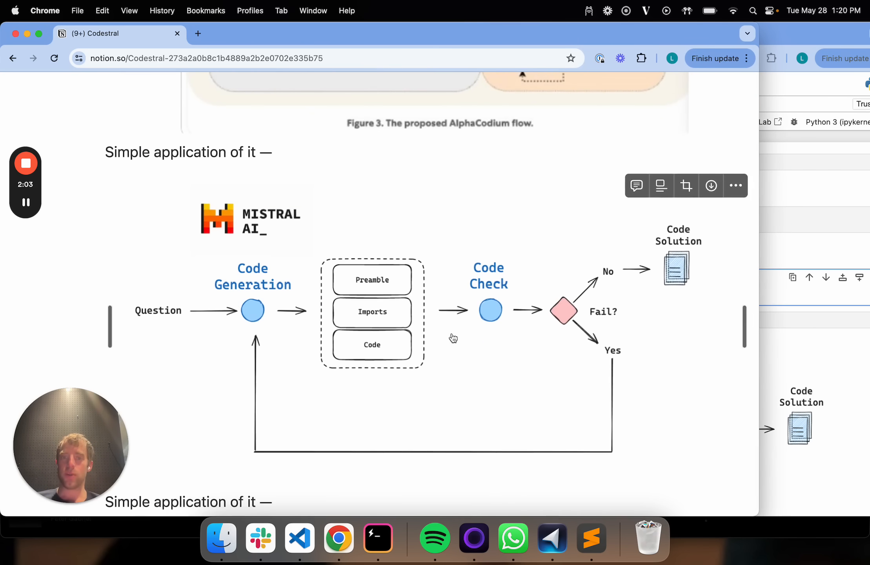
scroll("down", 3)
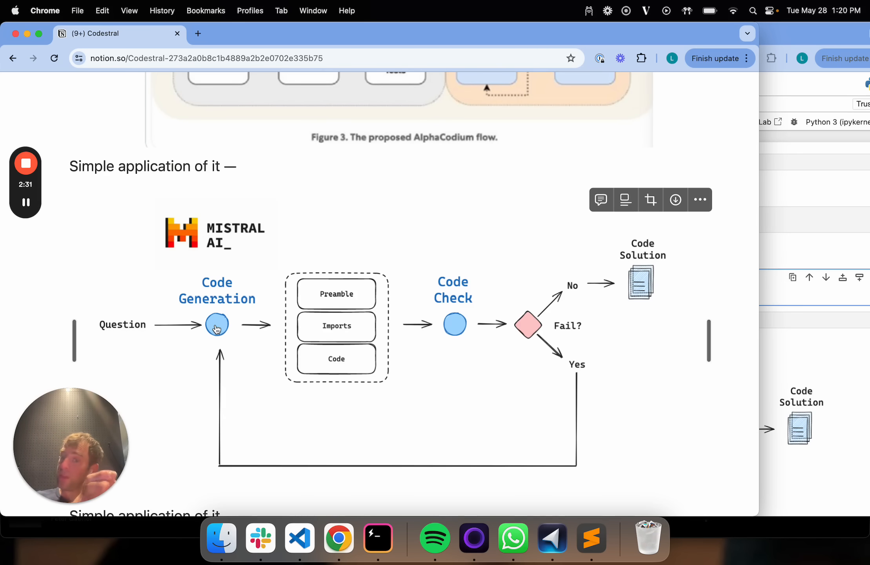
mouse_move(330, 337)
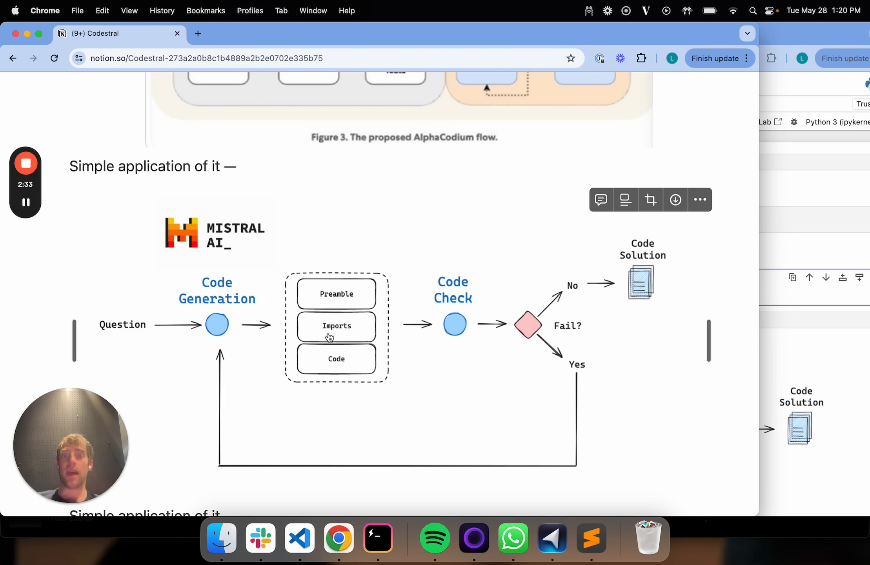
mouse_move(222, 337)
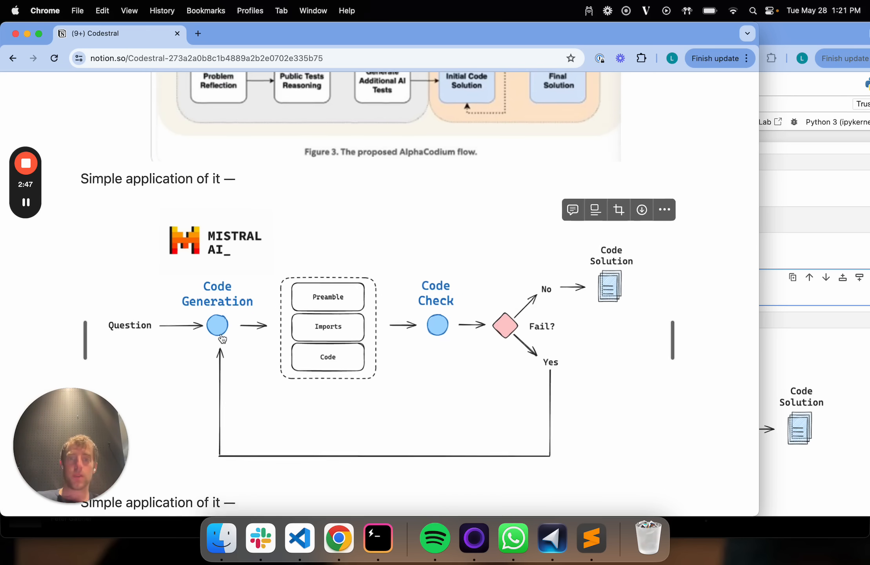
scroll("down", 3)
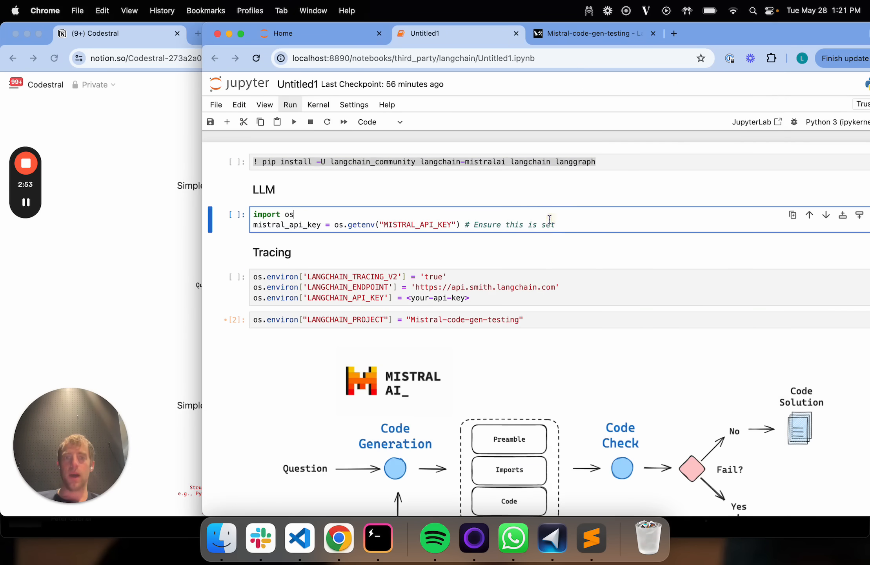
left_click(538, 297)
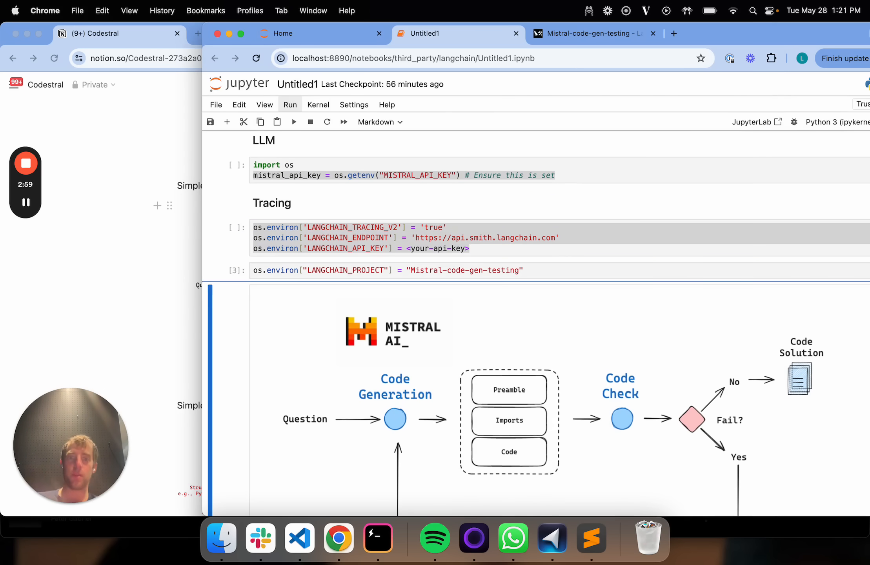
scroll("down", 3)
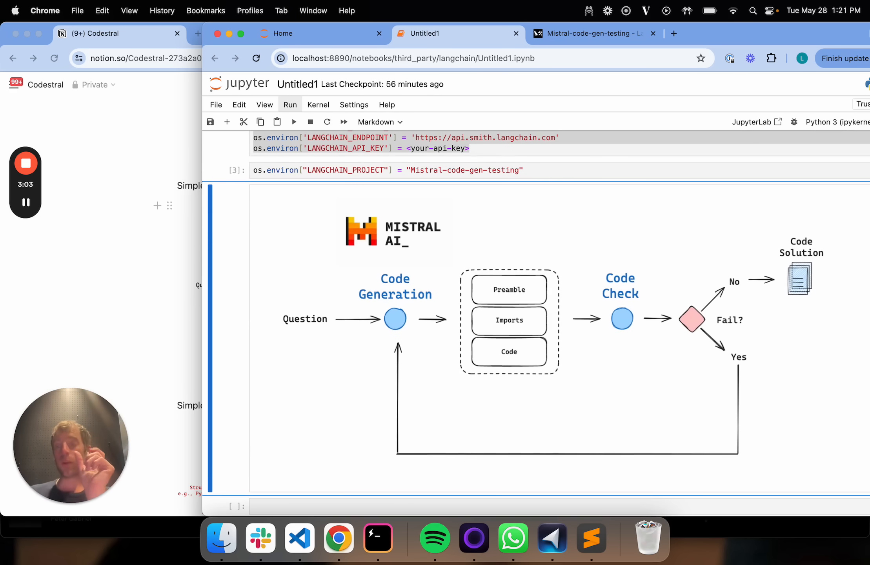
scroll("up", 3)
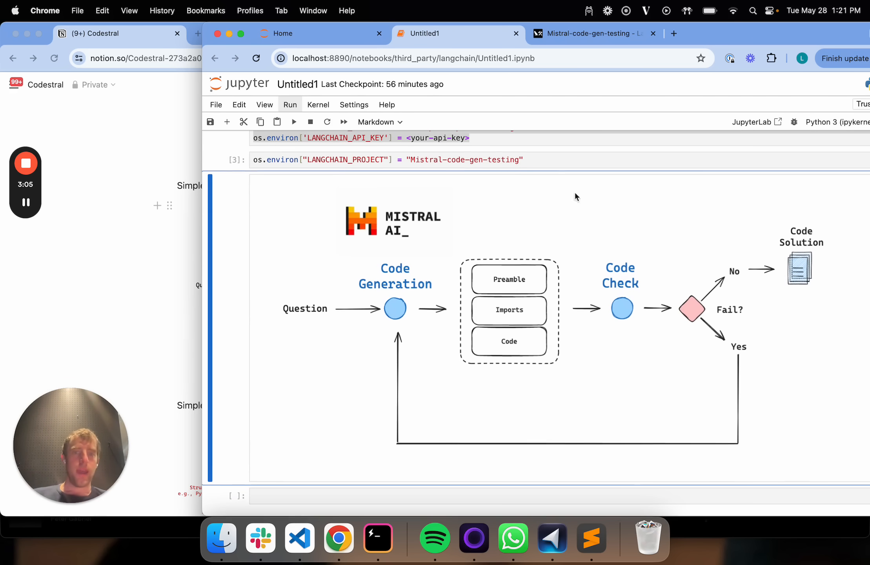
mouse_move(328, 407)
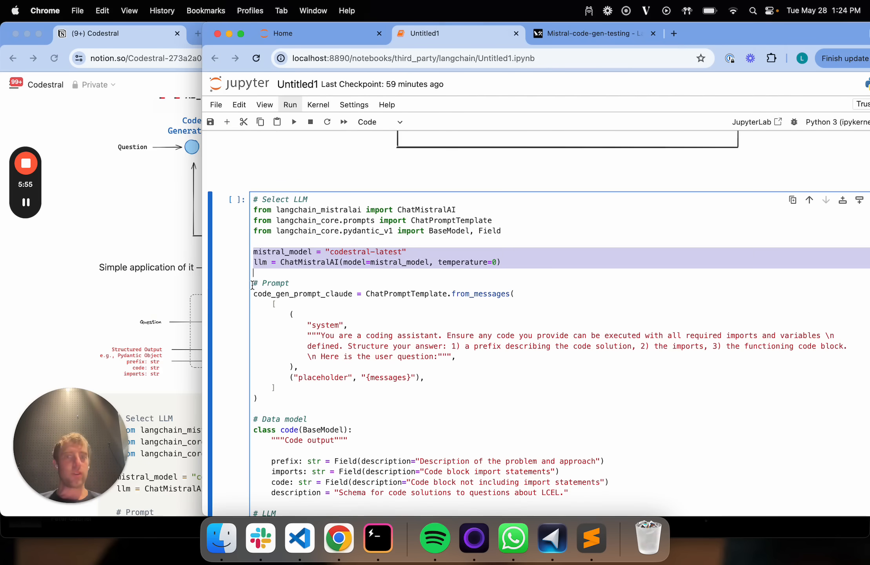
scroll("up", 3)
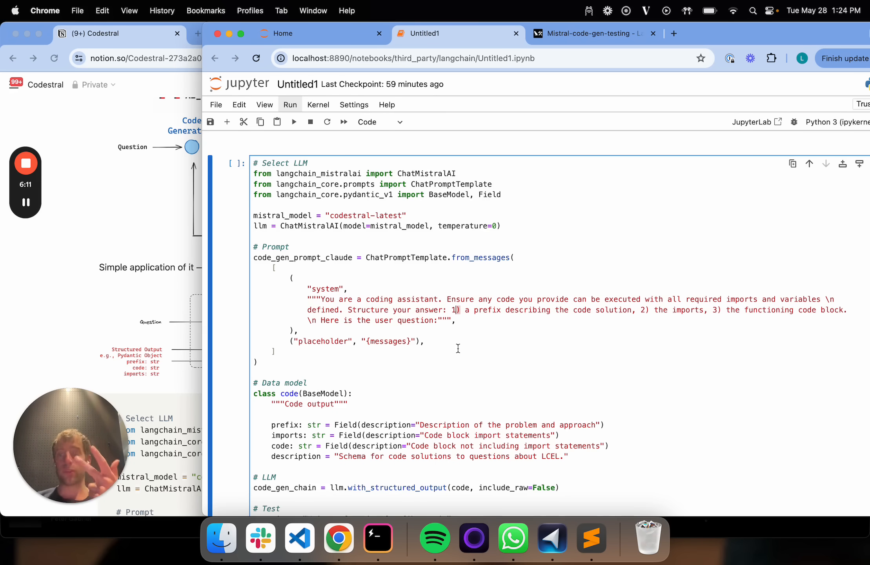
scroll("down", 3)
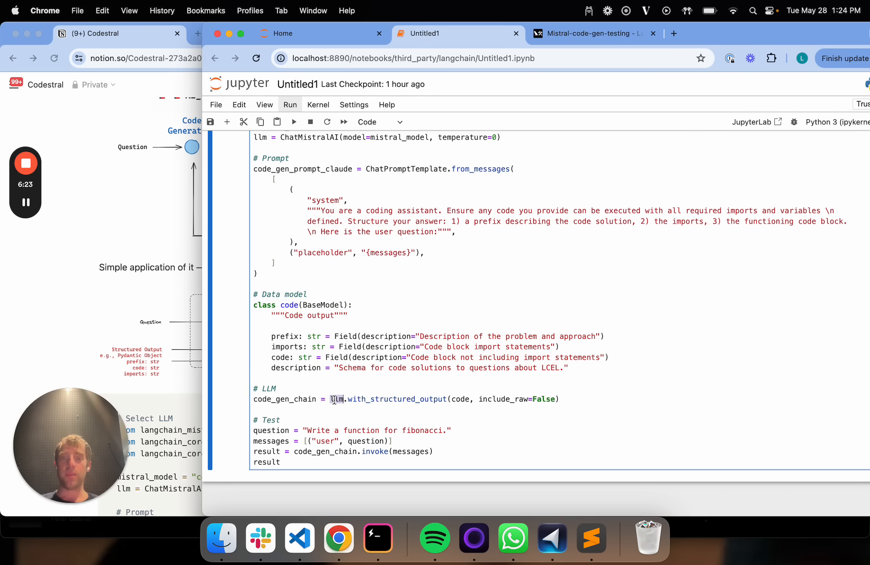
double_click(284, 399)
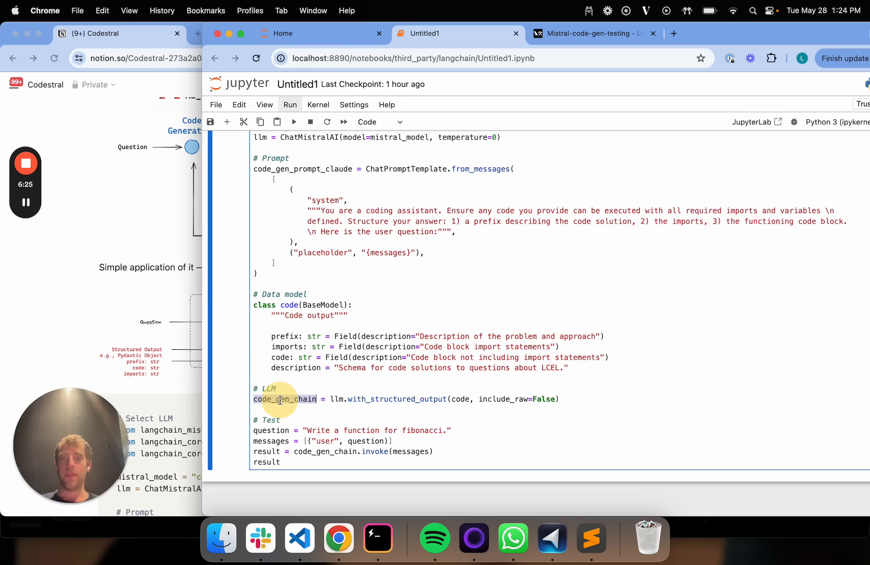
scroll("up", 3)
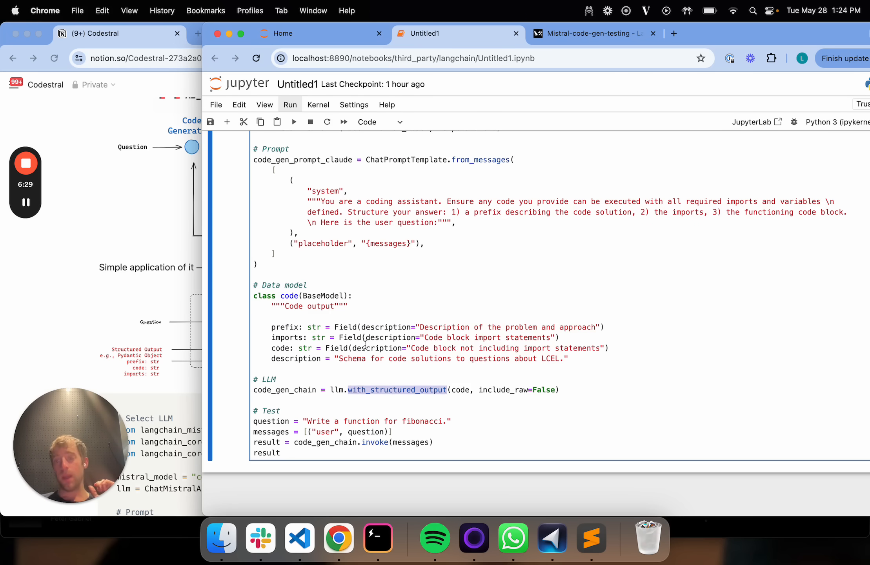
left_click(111, 33)
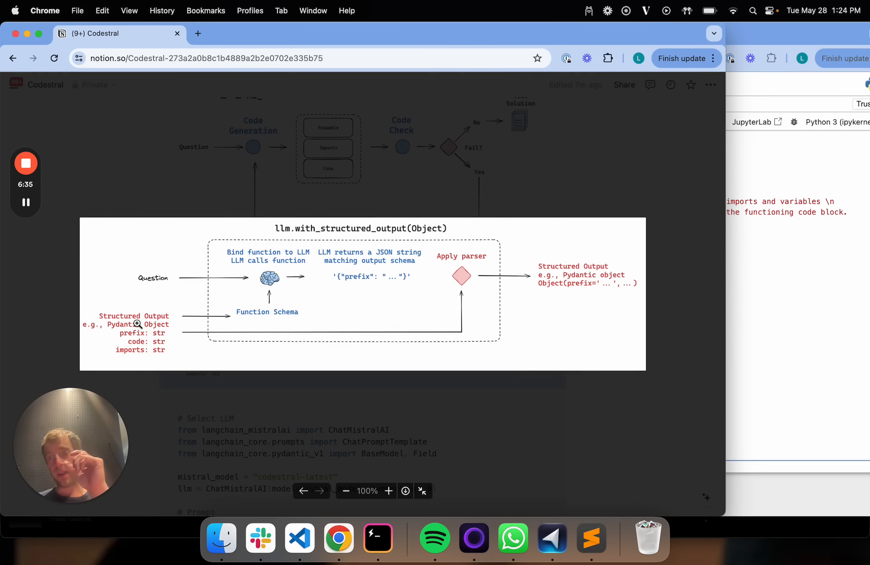
mouse_move(279, 318)
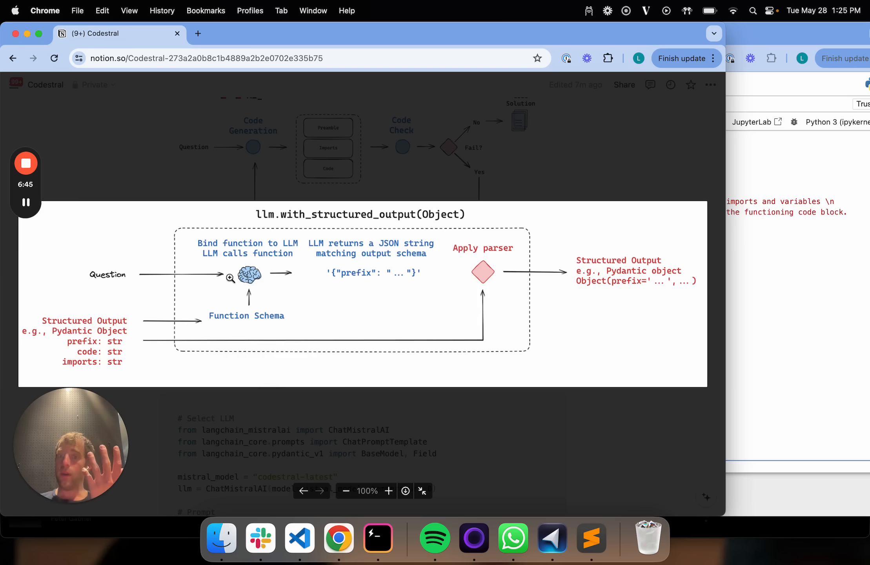
mouse_move(351, 273)
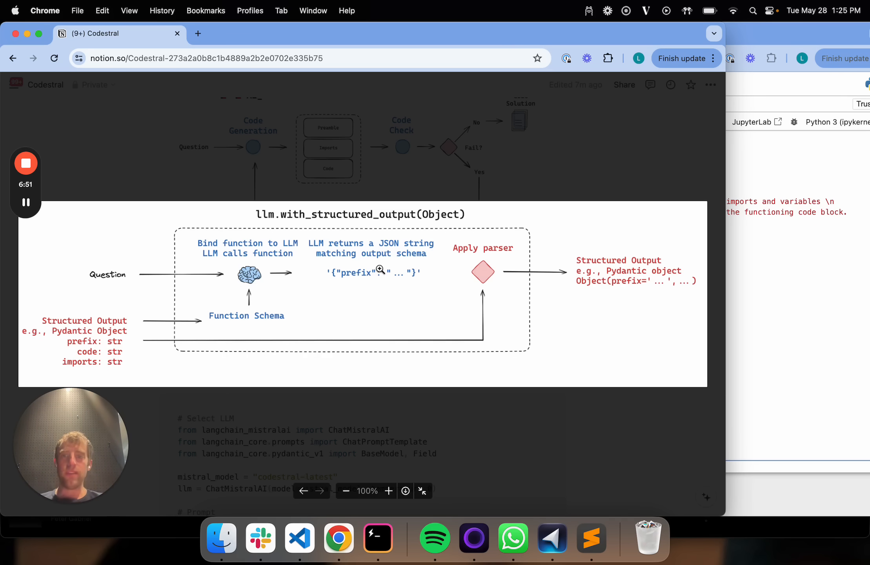
mouse_move(161, 330)
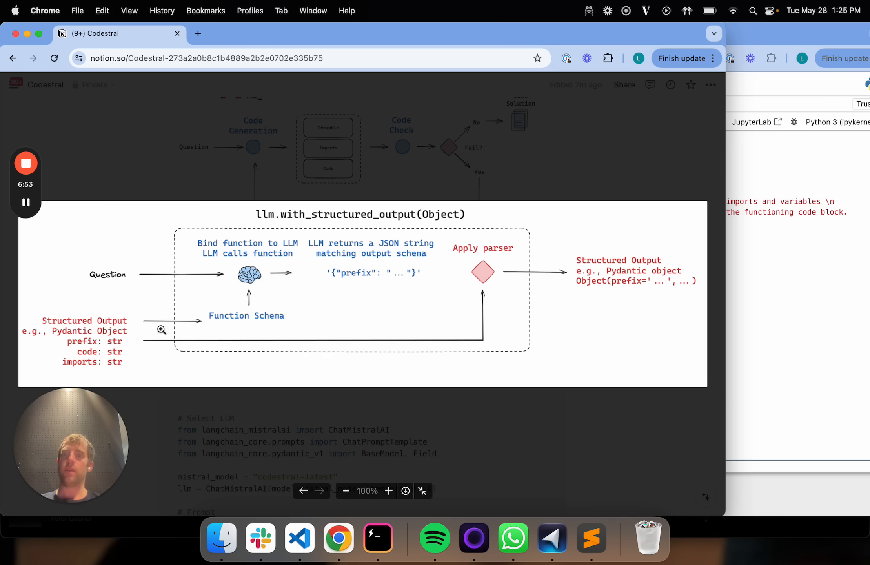
mouse_move(258, 276)
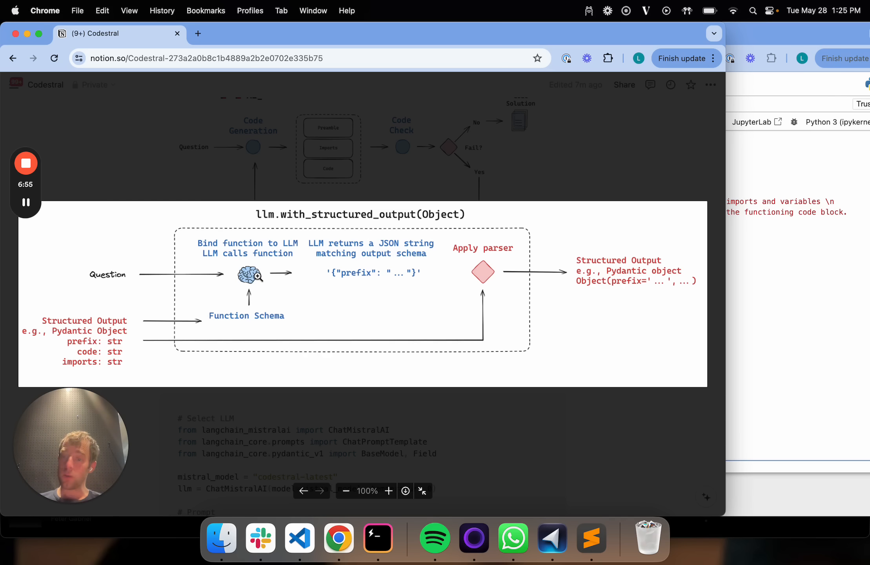
mouse_move(391, 270)
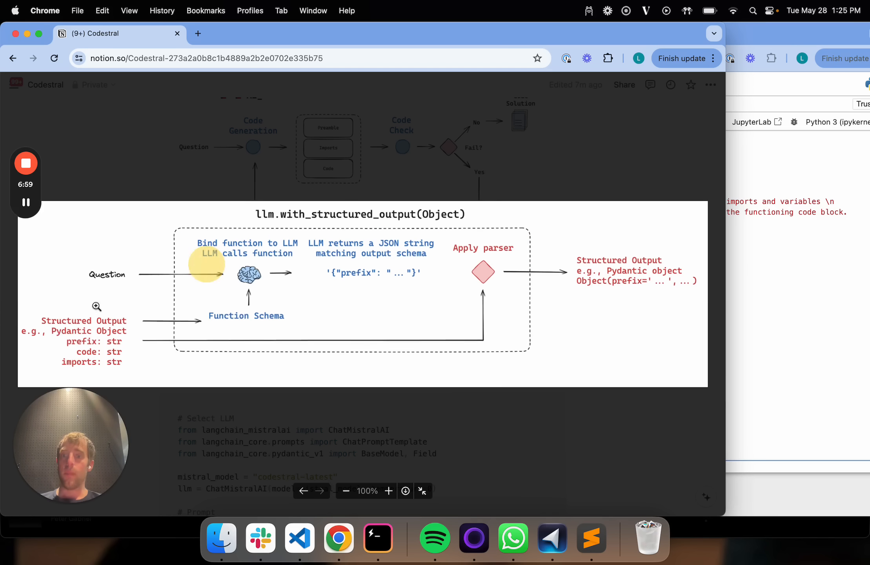
- Toggle zoom on the structured-output diagram, magnifying the JSON output schema, then back to full view
left_click(389, 490)
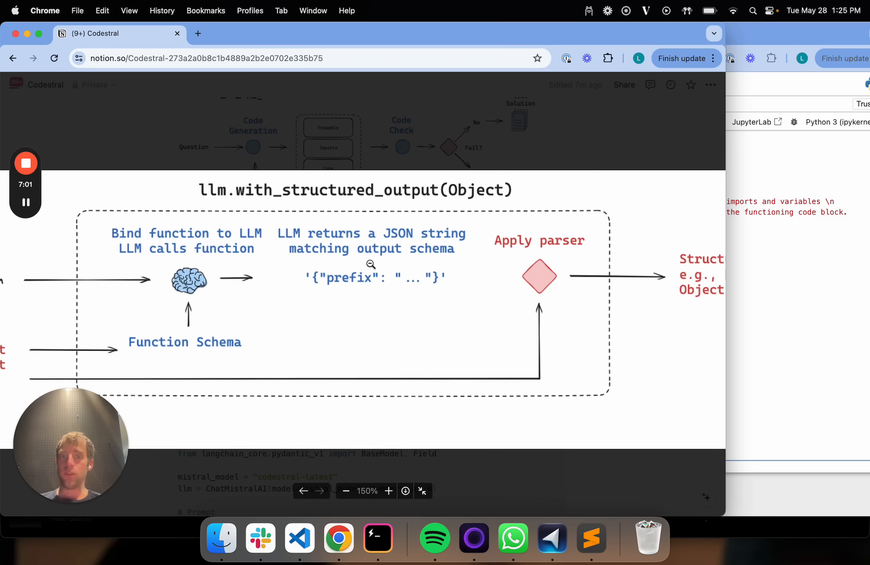
left_click(346, 490)
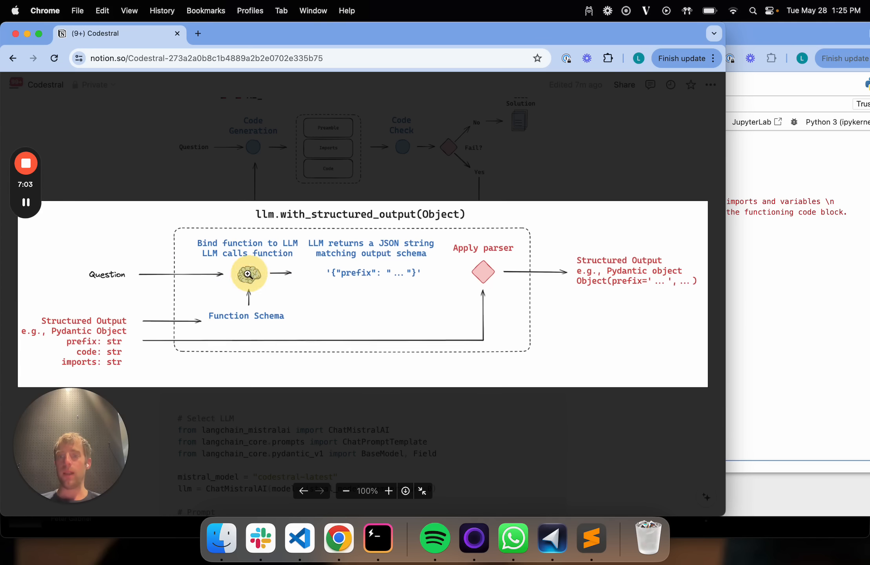
left_click(388, 491)
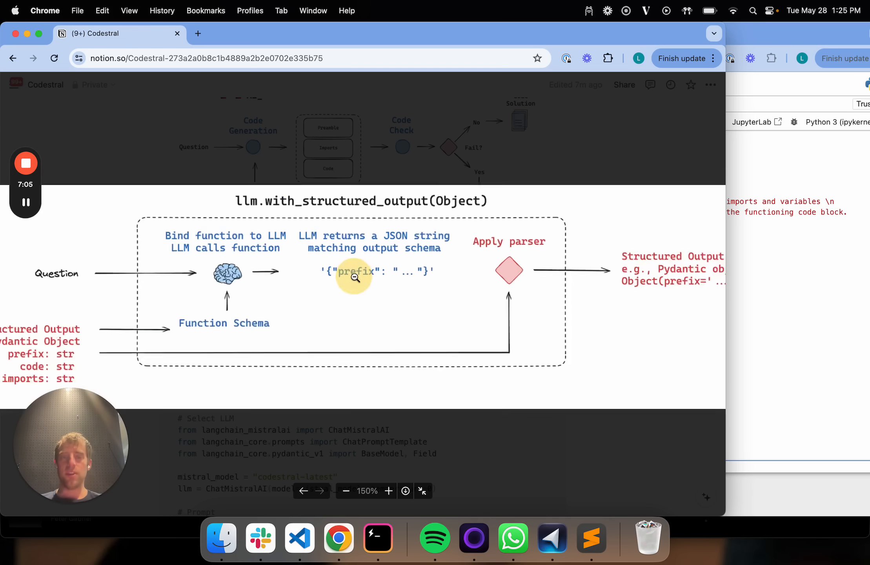
scroll("down", 3)
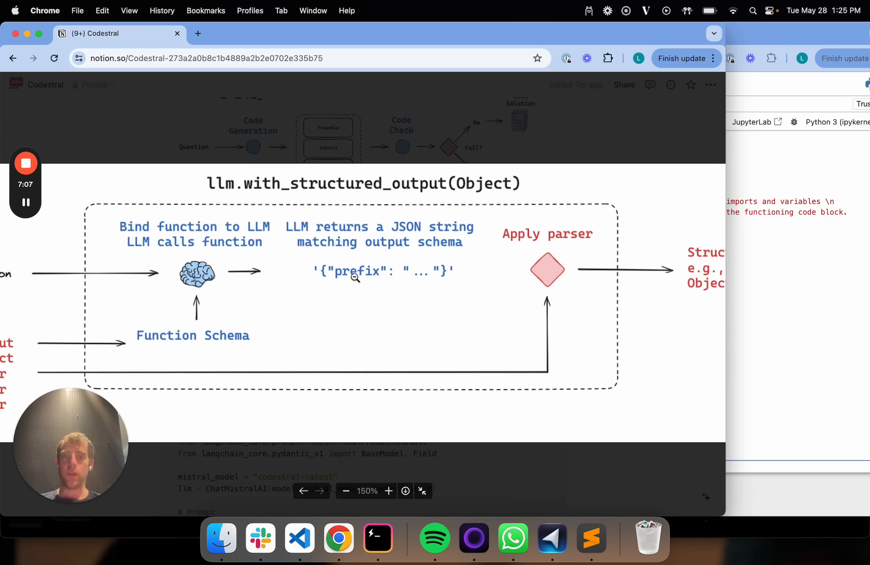
left_click(345, 491)
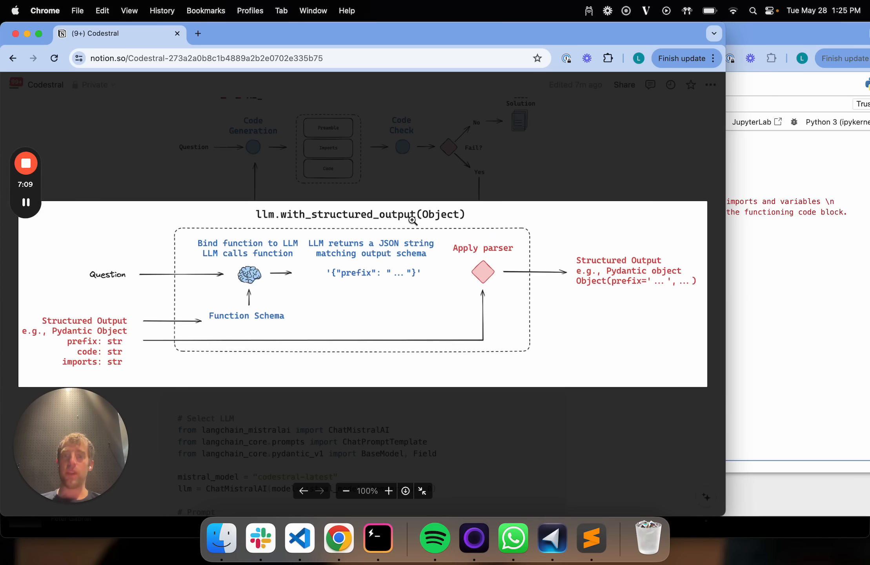
mouse_move(477, 273)
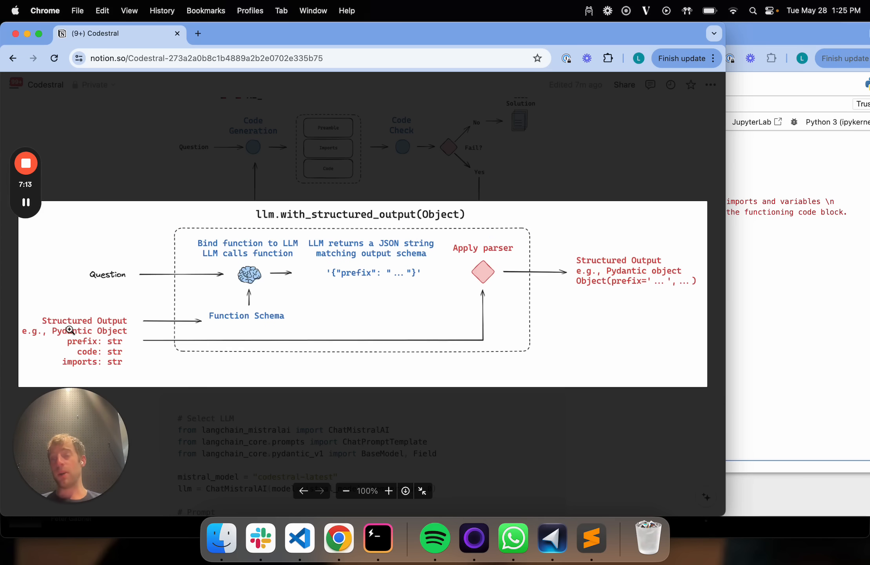
mouse_move(455, 281)
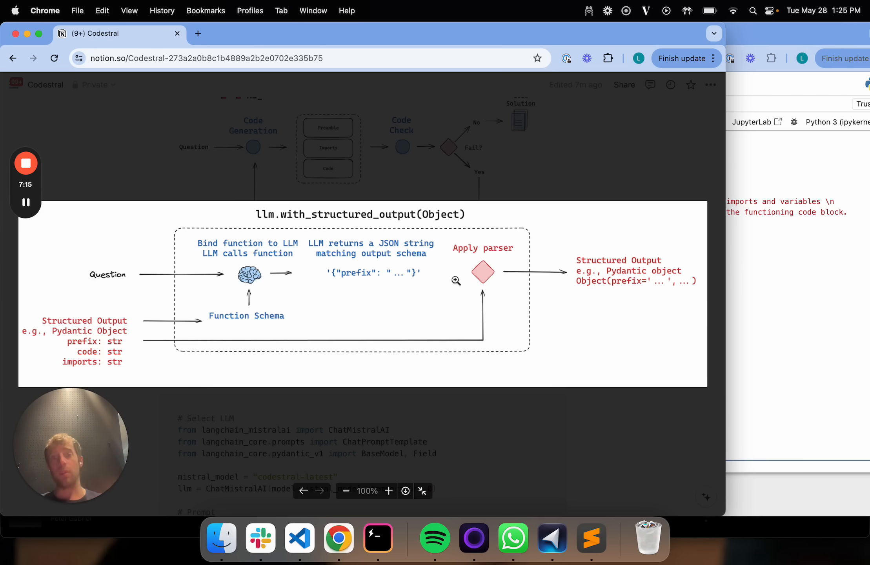
mouse_move(587, 265)
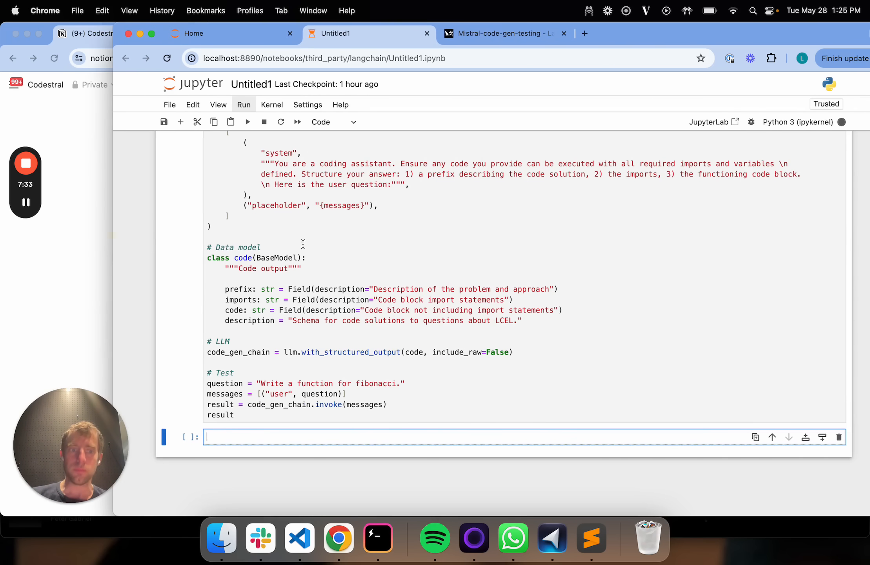
- Add and run a result.prefix cell to show the Fibonacci result's prefix text
scroll("up", 3)
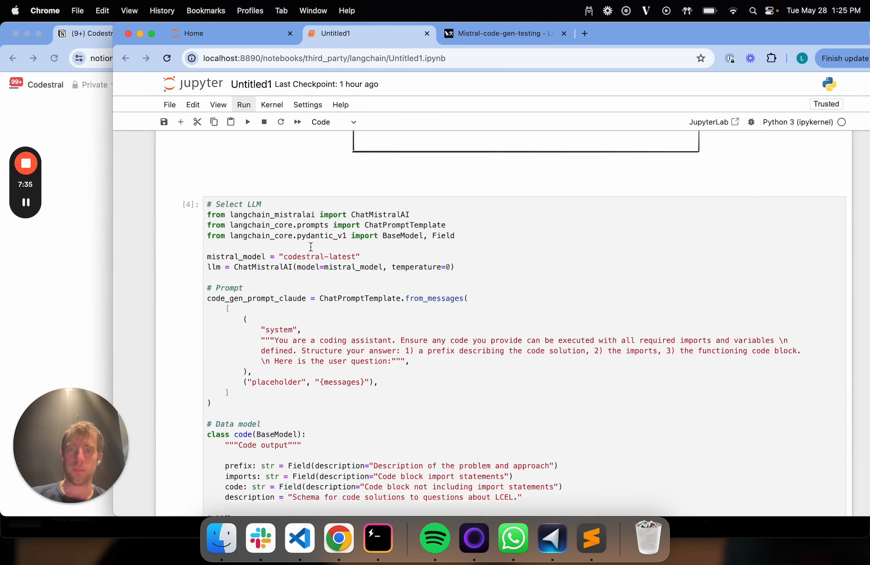
scroll("down", 3)
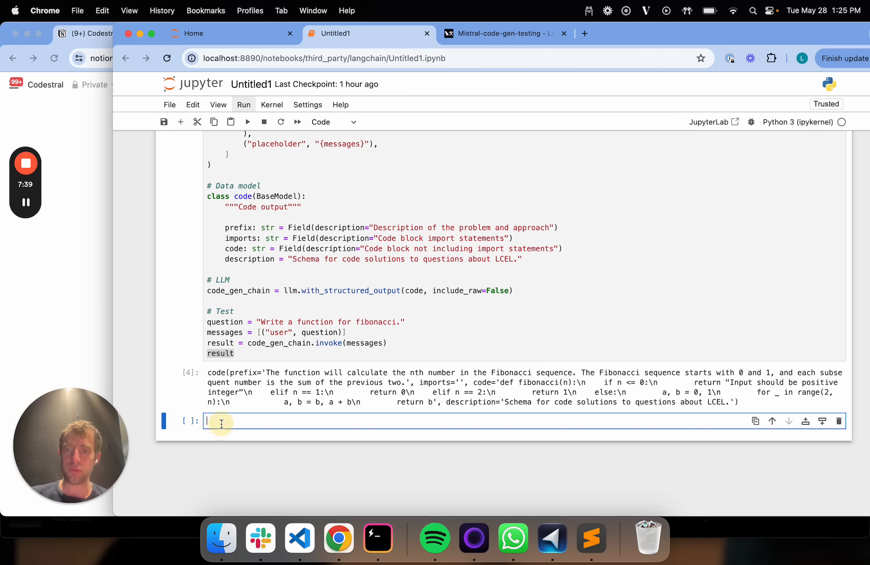
type("result.")
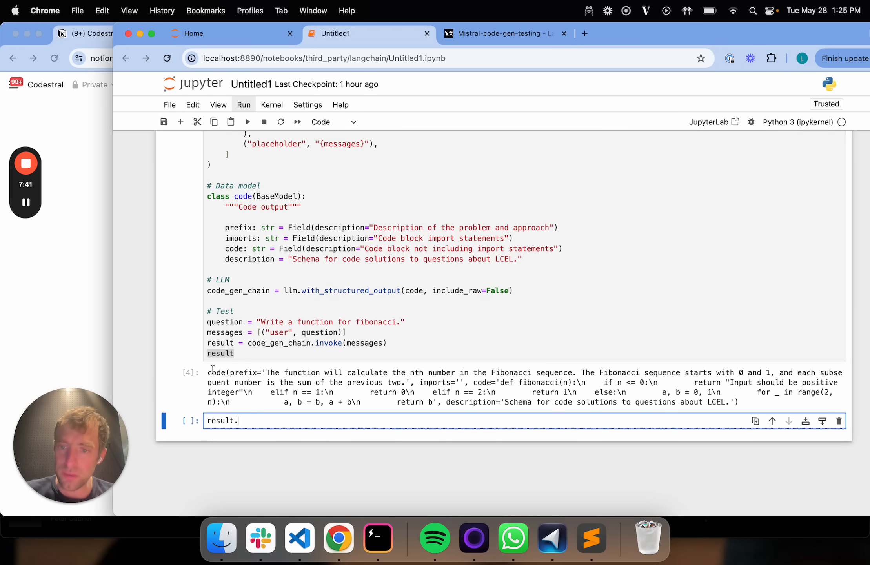
scroll("up", 3)
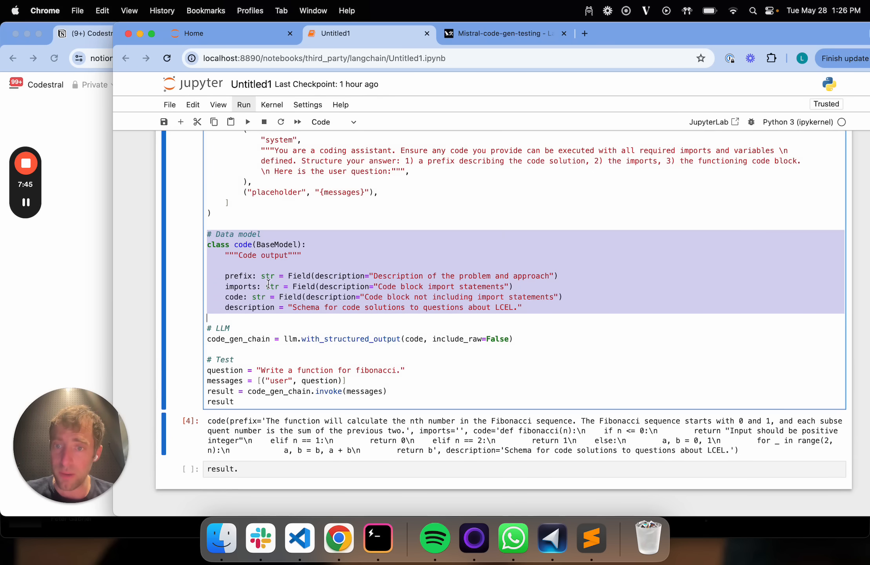
type(".pr")
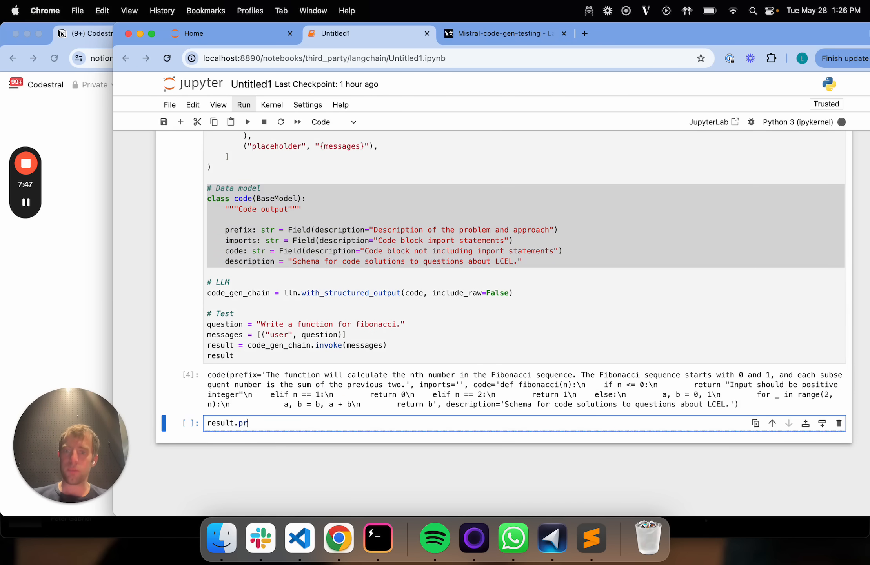
key("shift+Return")
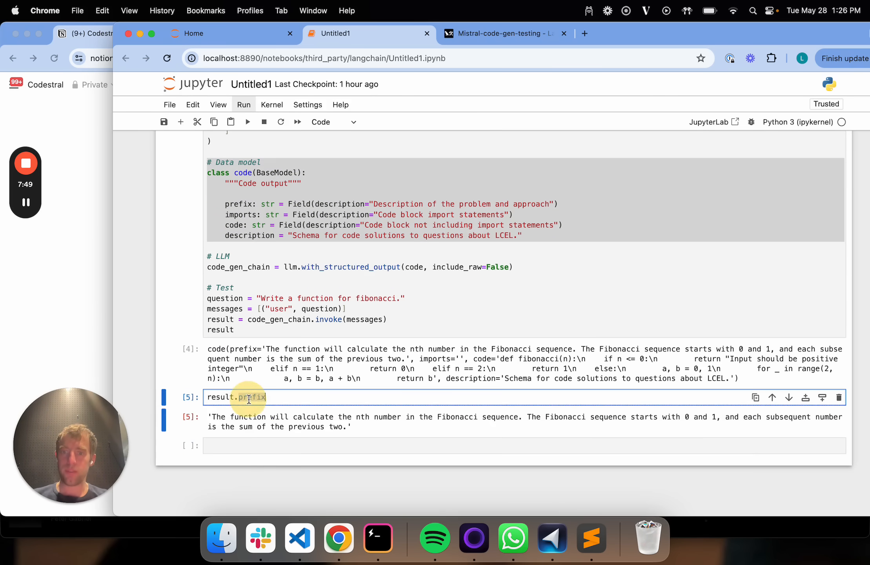
key("shift+enter")
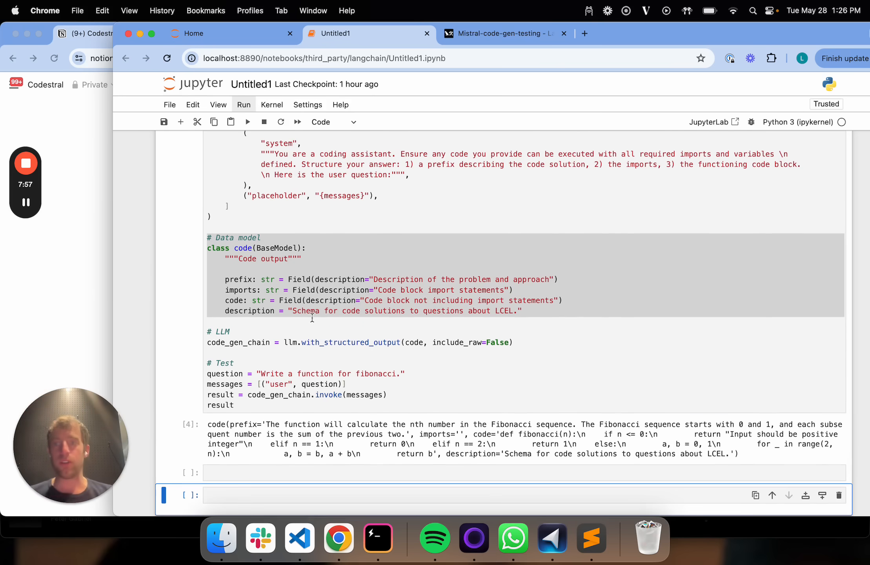
- Scroll through the displayed prefix text and the structured Fibonacci code output
scroll("up", 3)
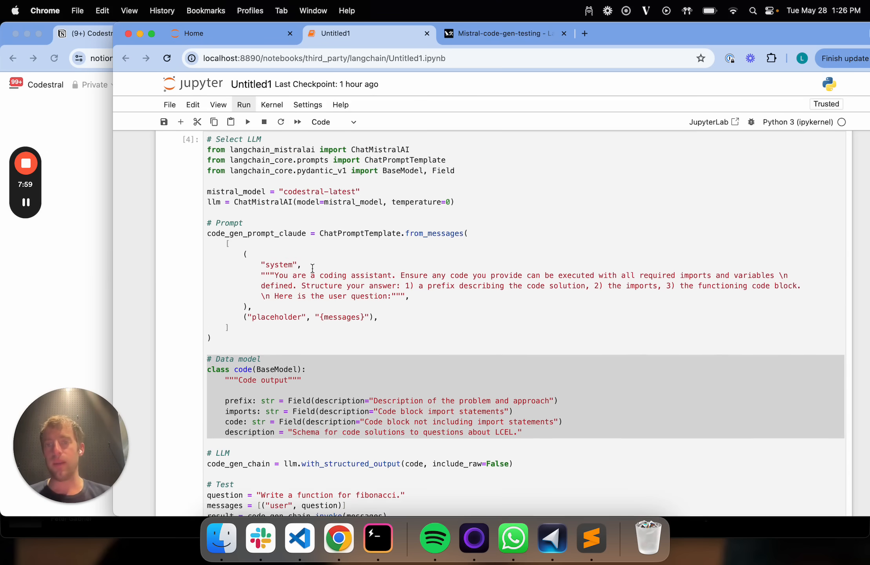
scroll("down", 3)
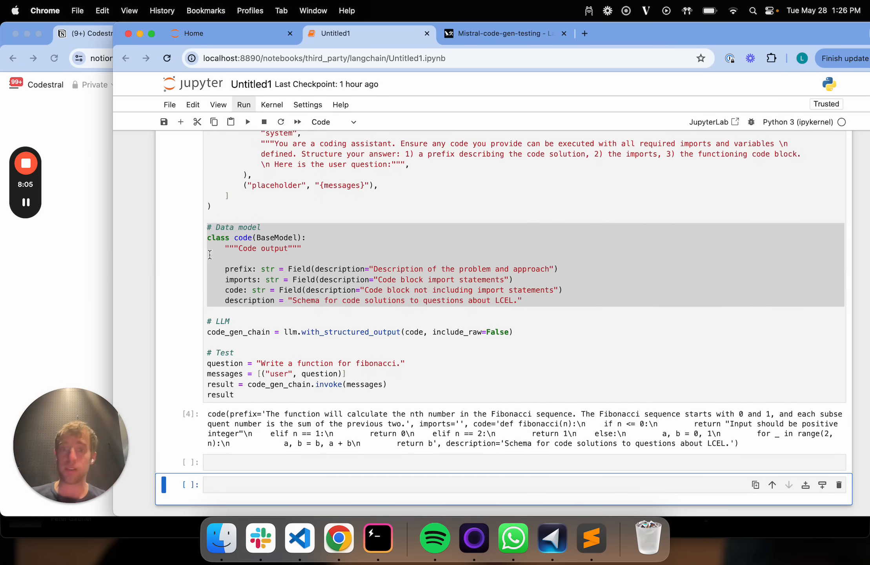
scroll("up", 3)
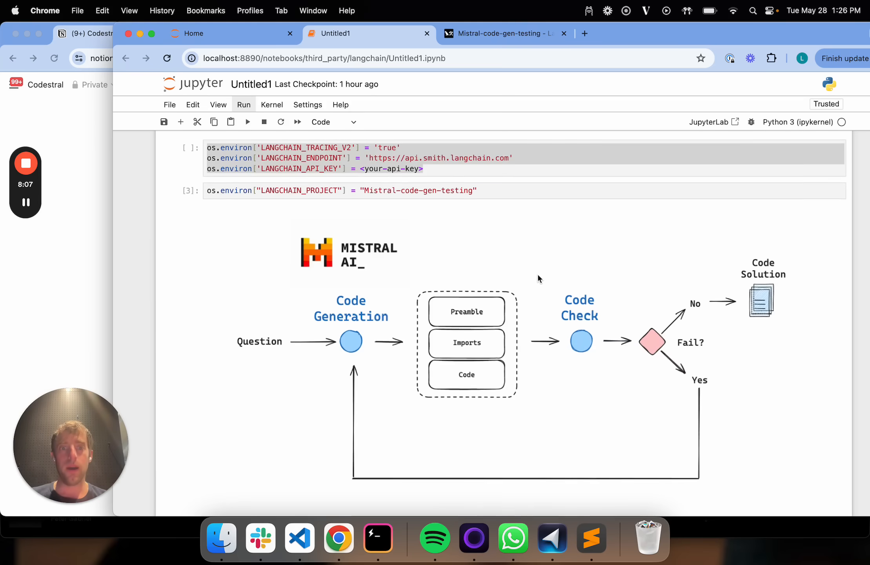
scroll("down", 3)
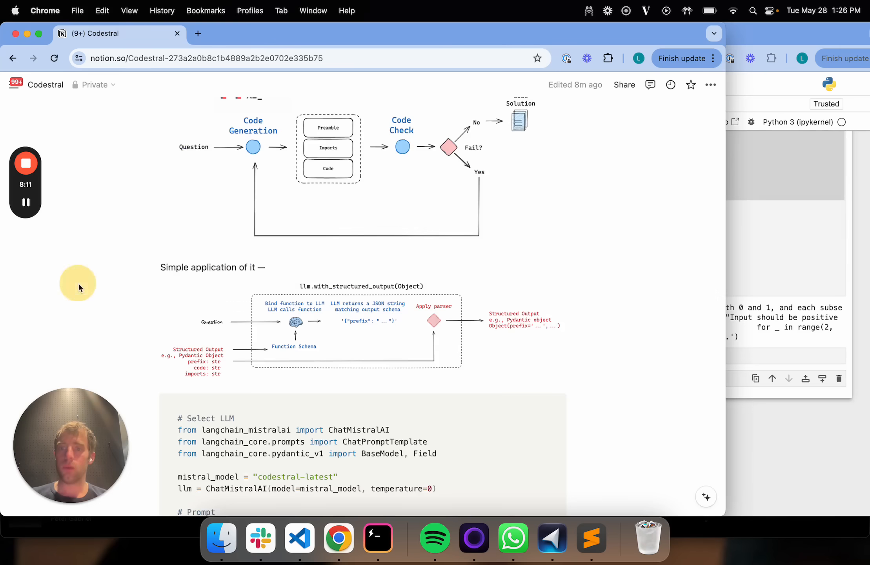
- Scroll up to review the code-generation flowchart above the new GraphState cell
scroll("down", 3)
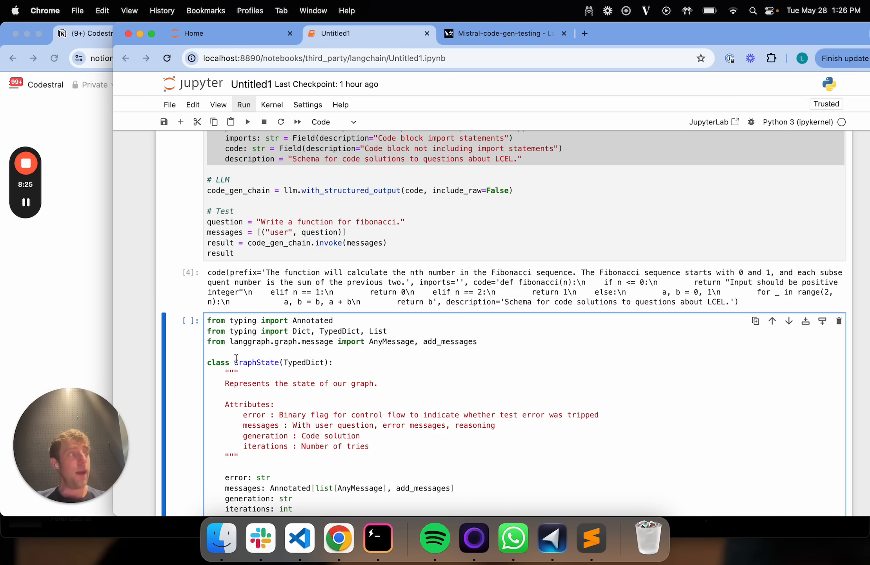
scroll("up", 3)
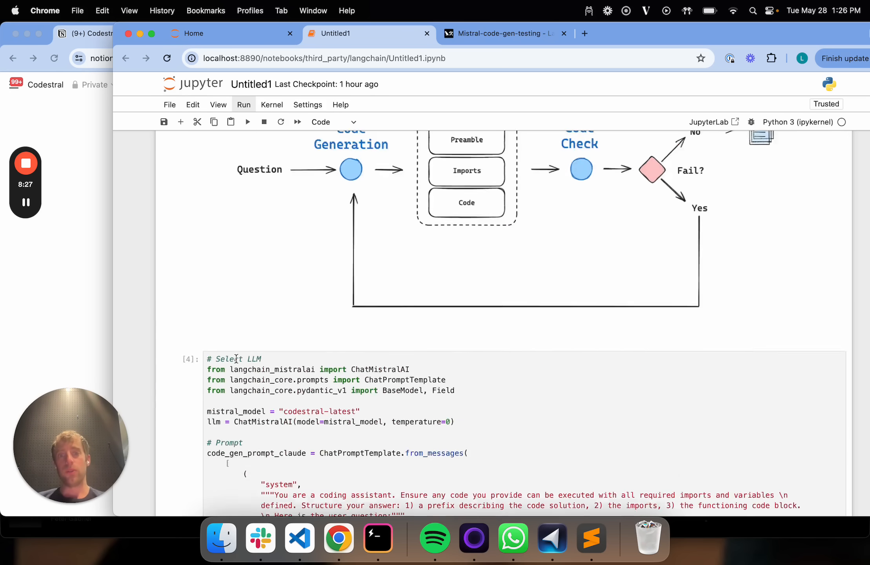
scroll("up", 3)
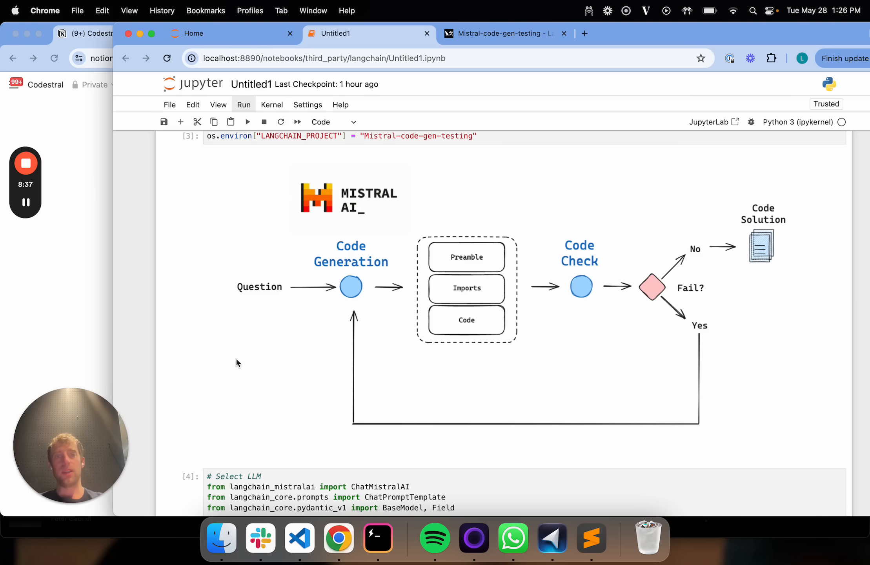
mouse_move(323, 330)
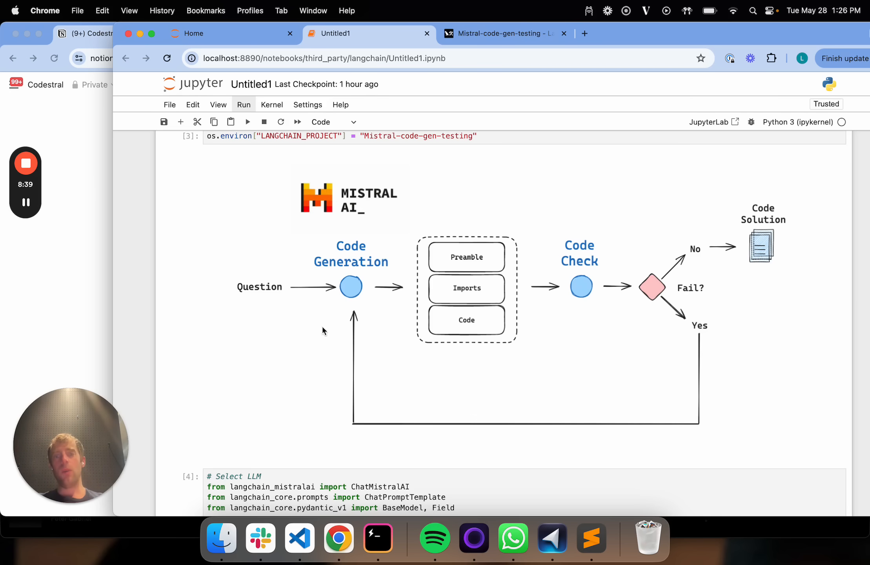
mouse_move(273, 288)
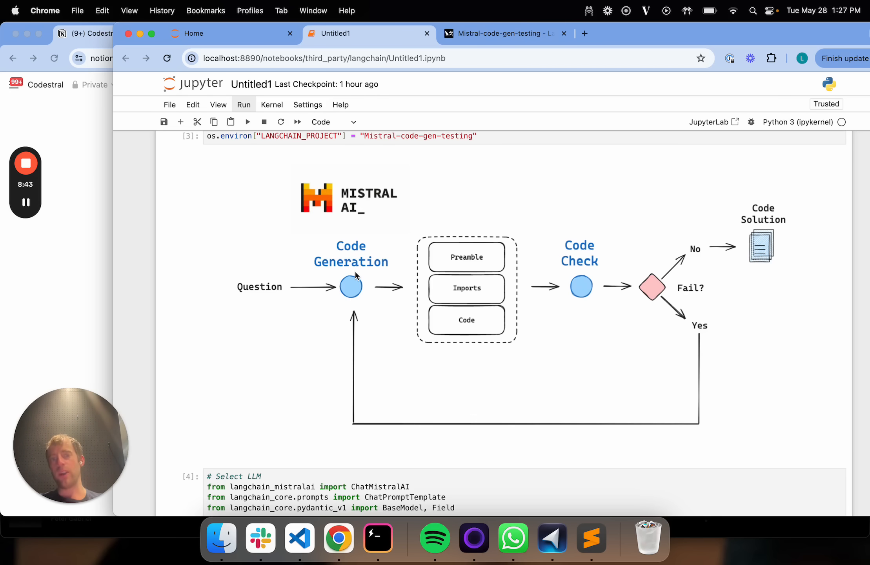
mouse_move(573, 261)
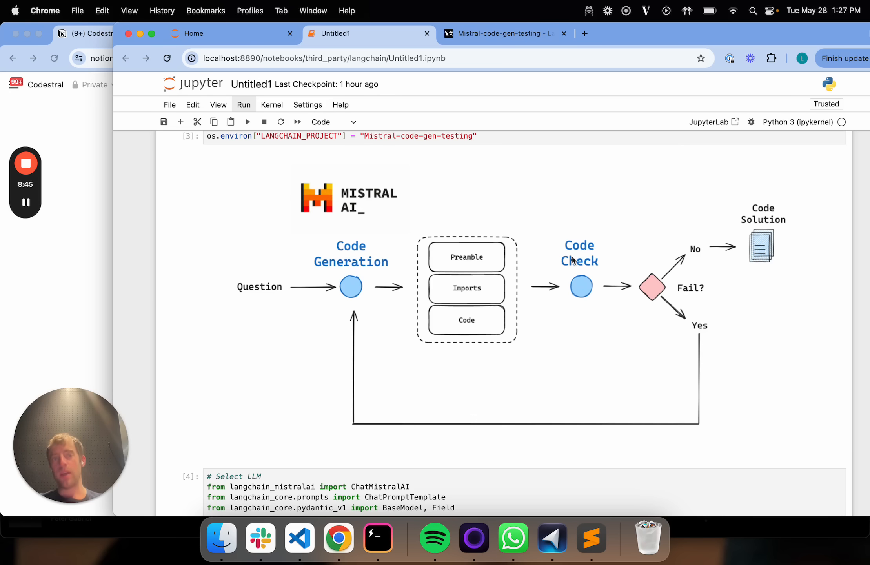
mouse_move(644, 281)
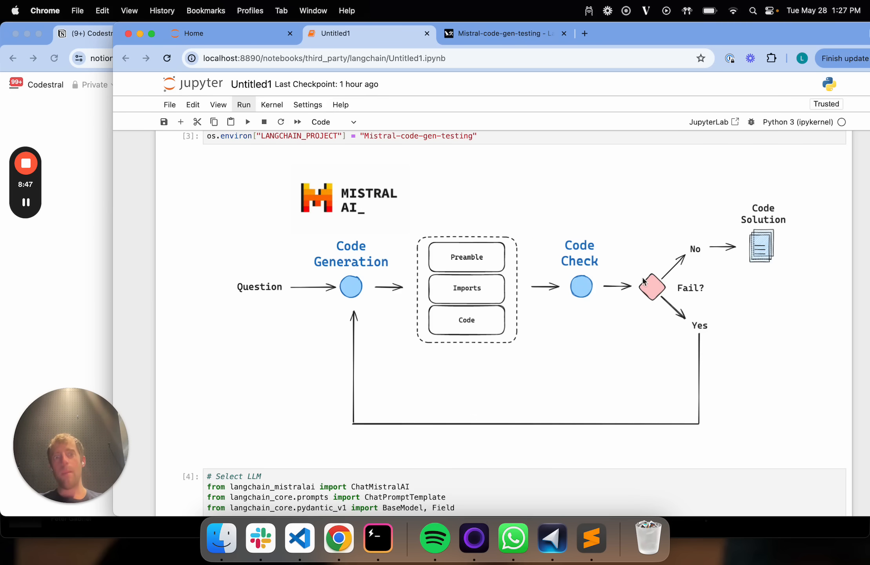
mouse_move(659, 300)
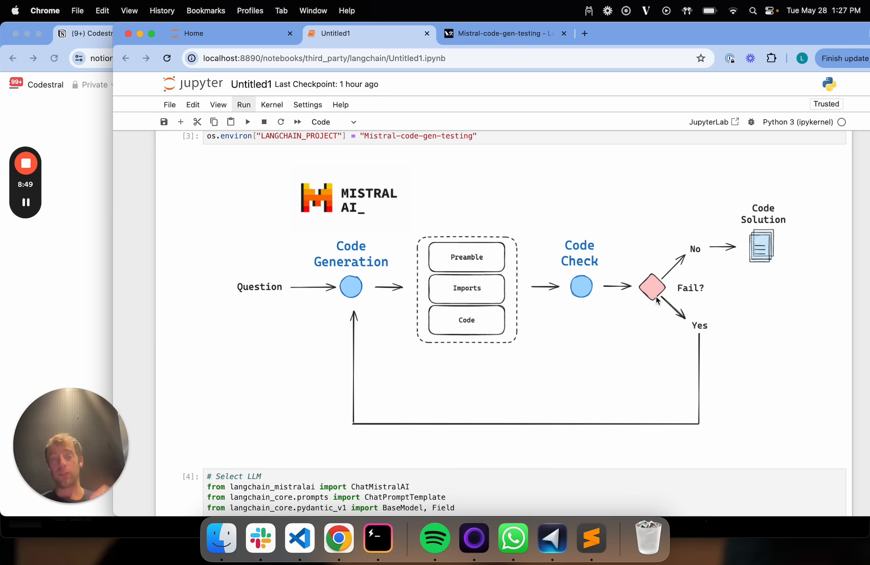
mouse_move(678, 261)
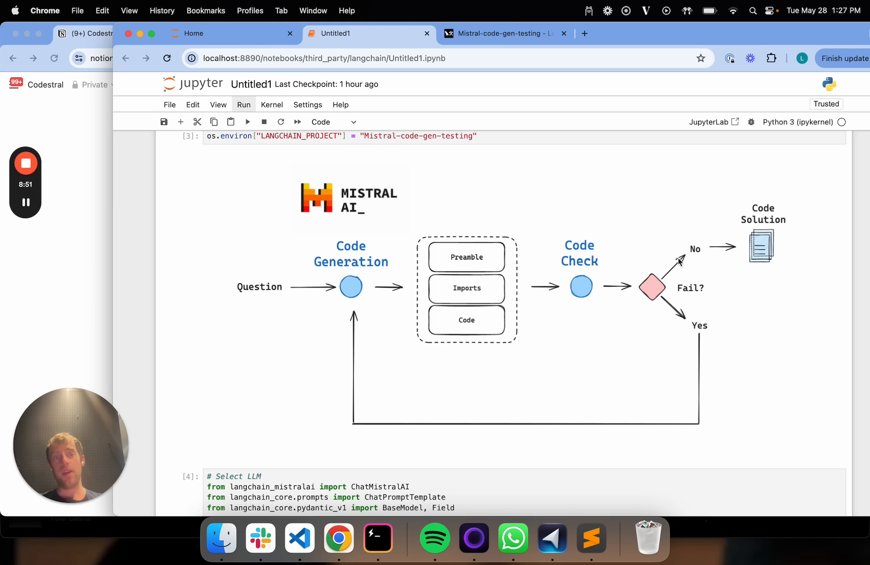
mouse_move(790, 226)
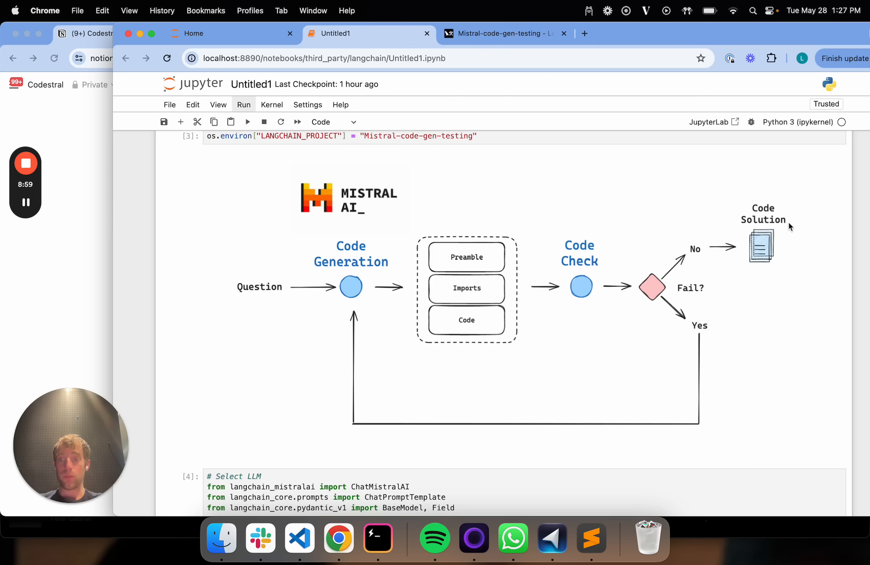
scroll("down", 3)
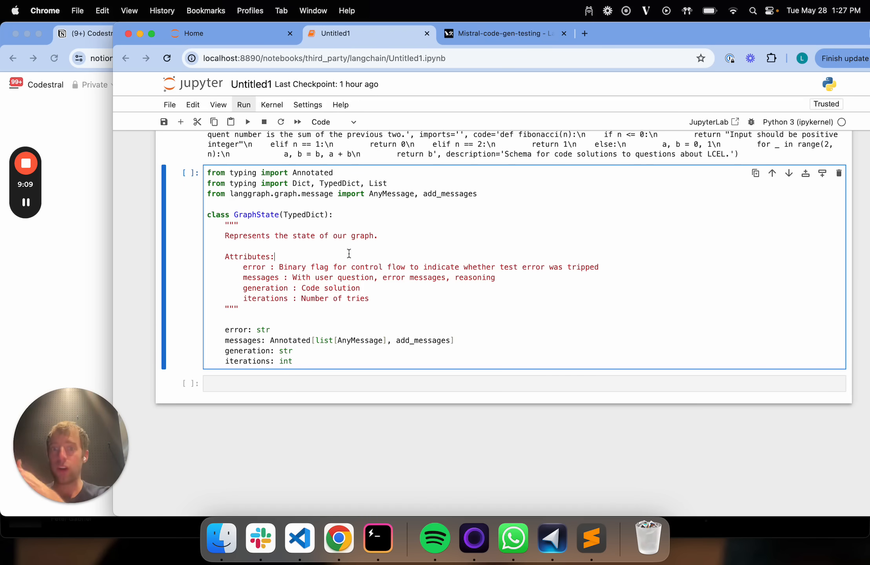
- Scroll back up to the code generation, check and retry flow diagram
scroll("up", 3)
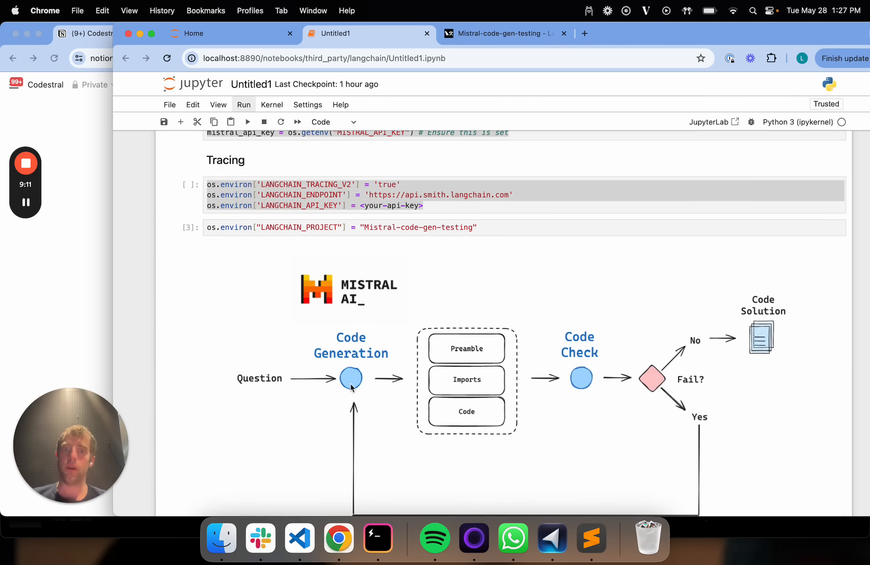
mouse_move(565, 387)
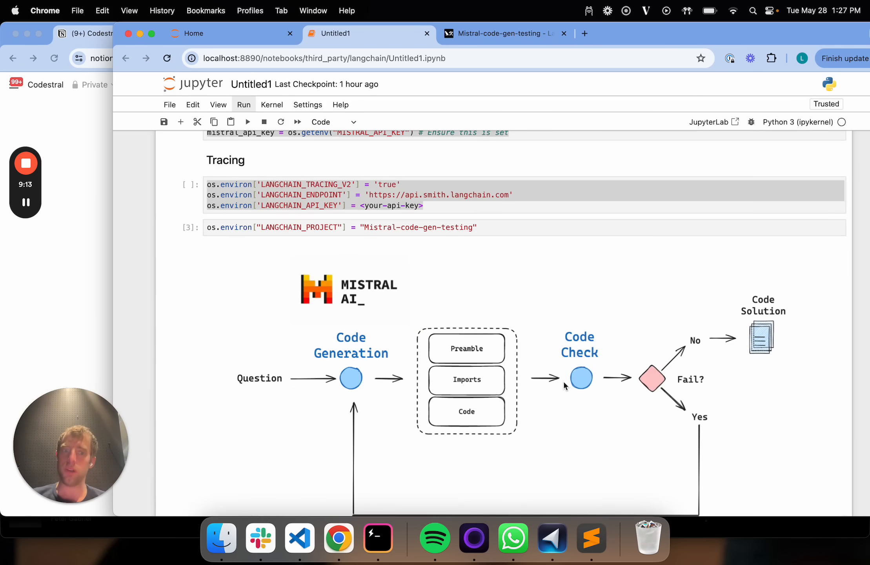
scroll("up", 3)
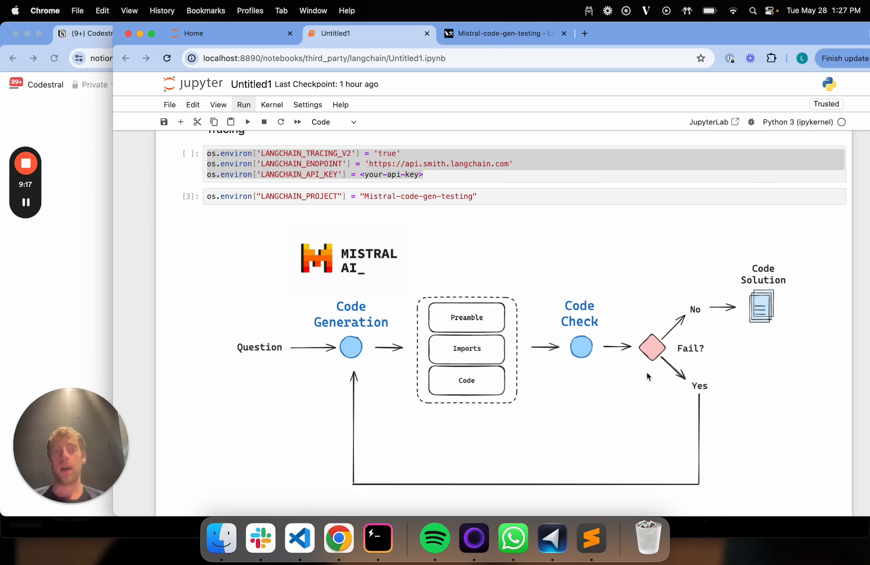
mouse_move(698, 341)
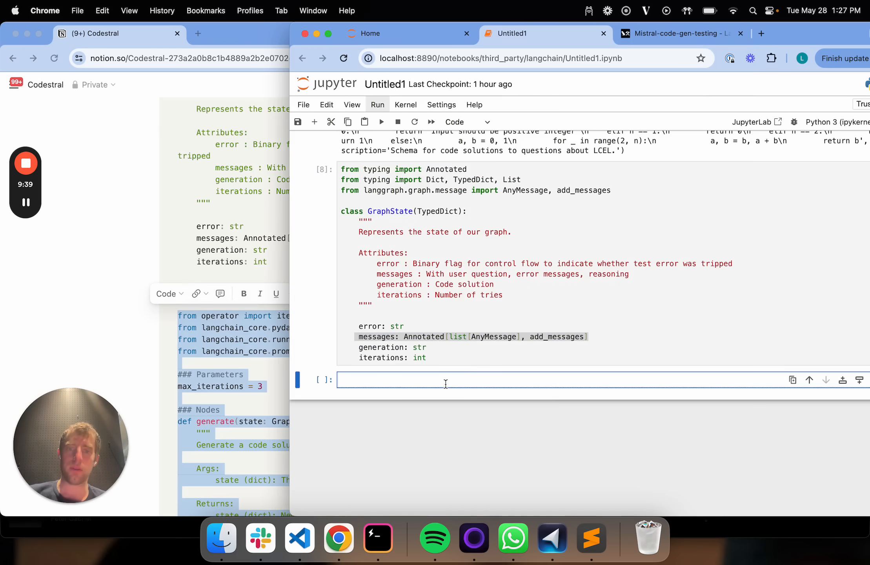
- Review the pasted nodes cell, highlighting the state argument of generate
scroll("down", 3)
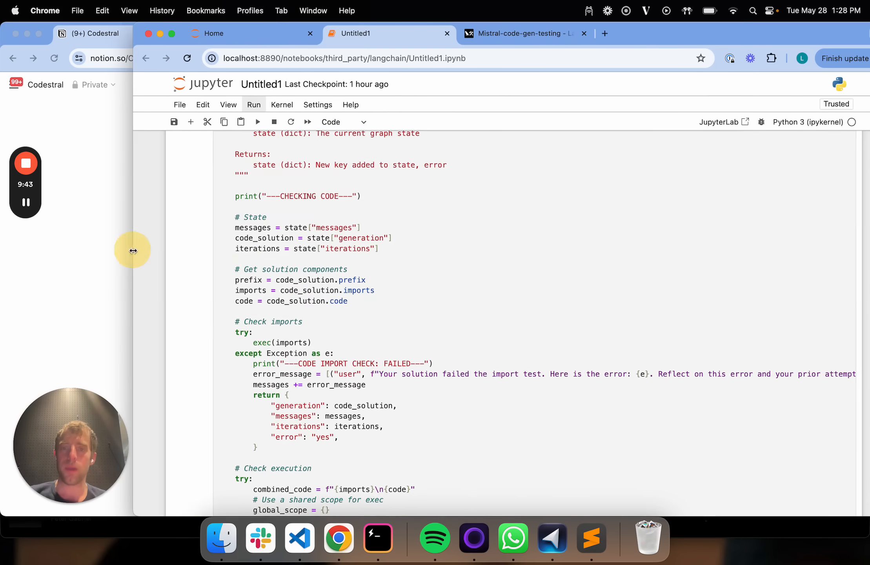
scroll("up", 3)
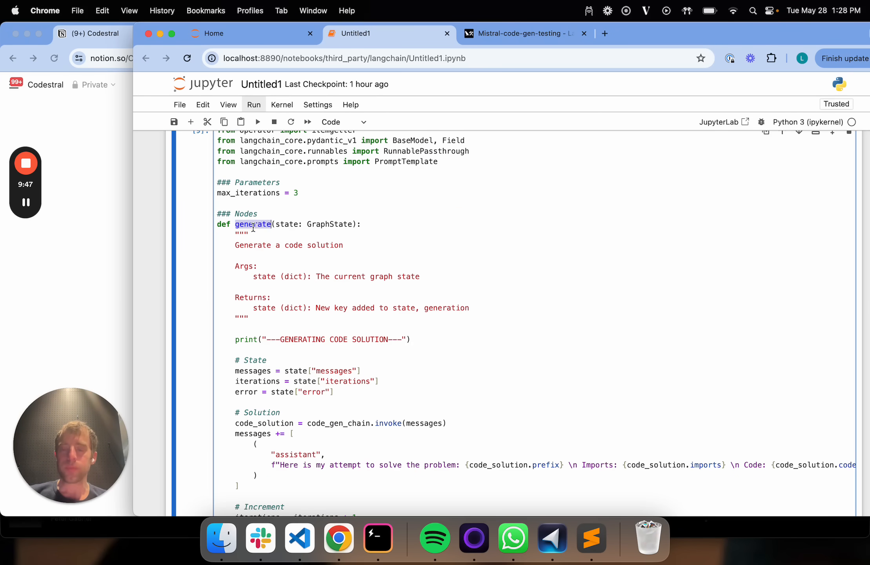
scroll("up", 3)
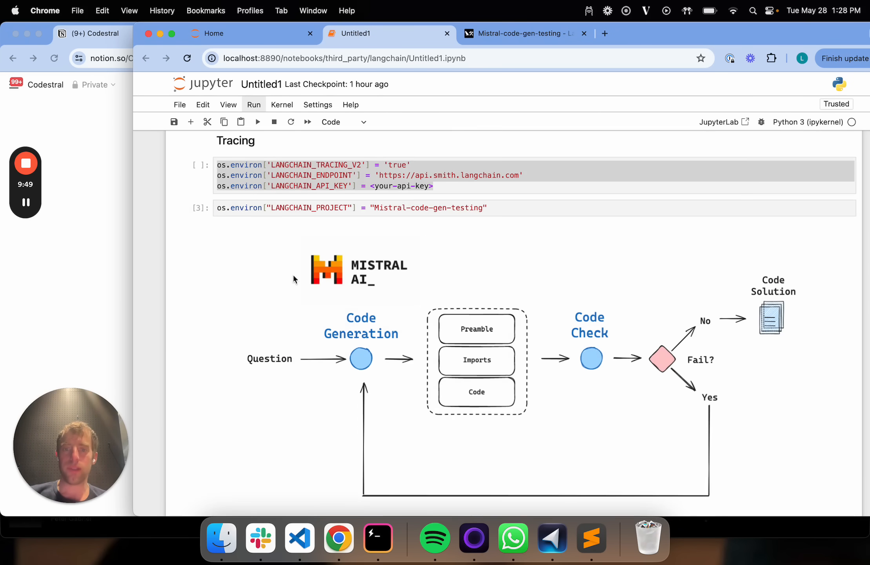
scroll("down", 3)
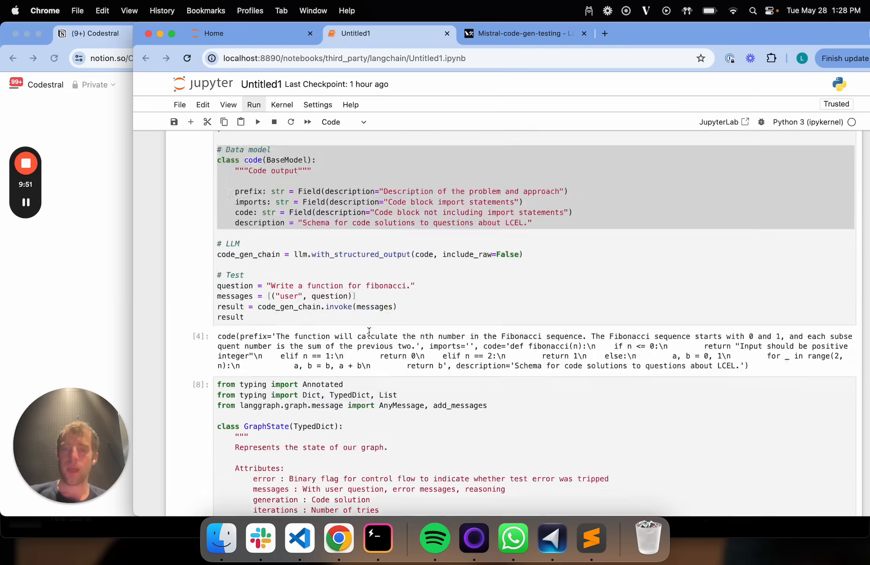
scroll("down", 3)
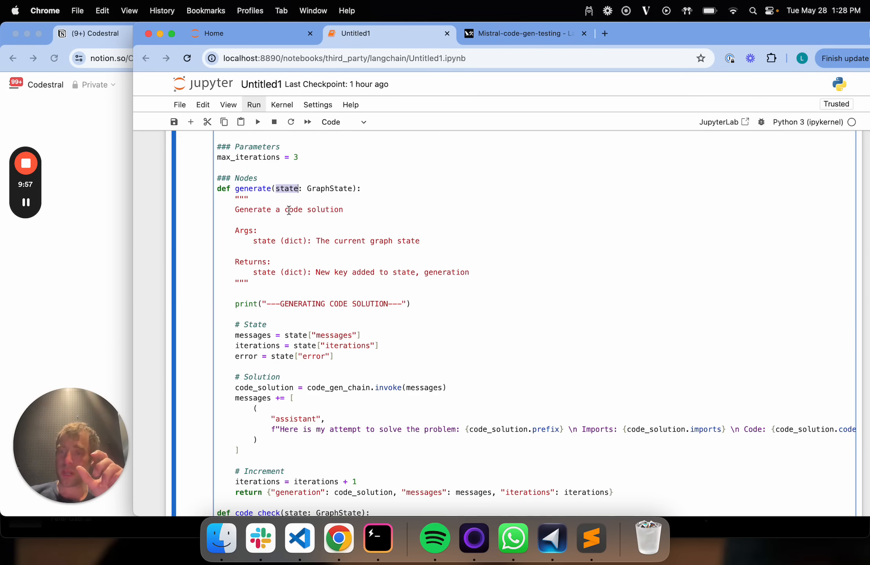
double_click(286, 188)
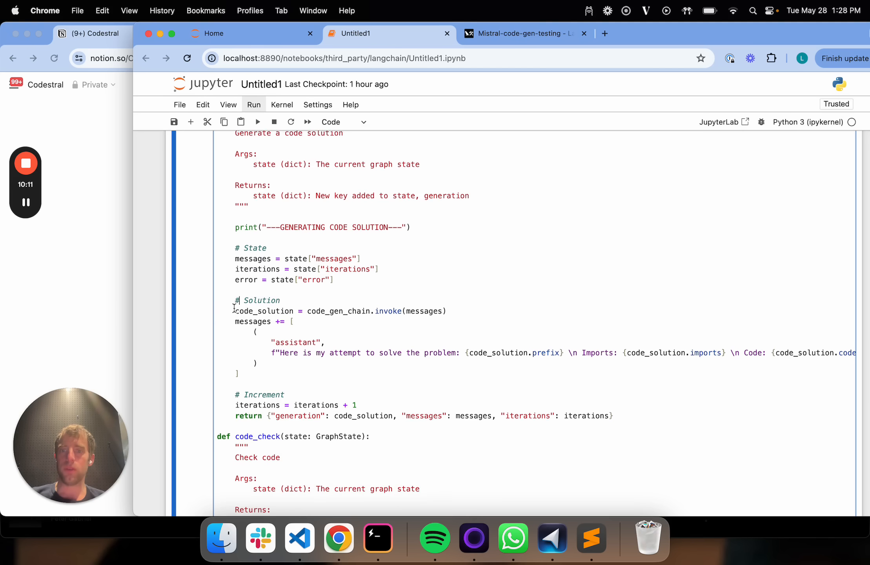
left_click(485, 318)
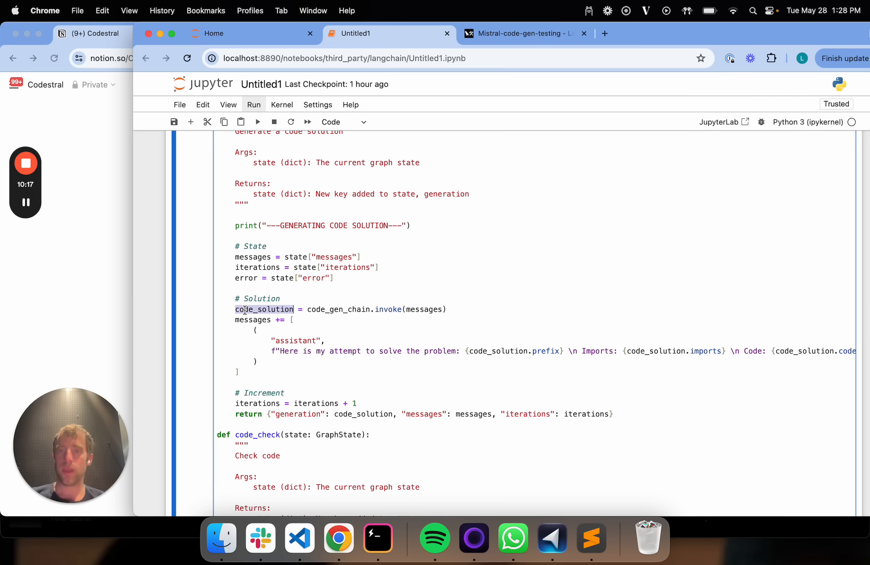
- Scroll through generate and highlight its iteration increment line
scroll("up", 3)
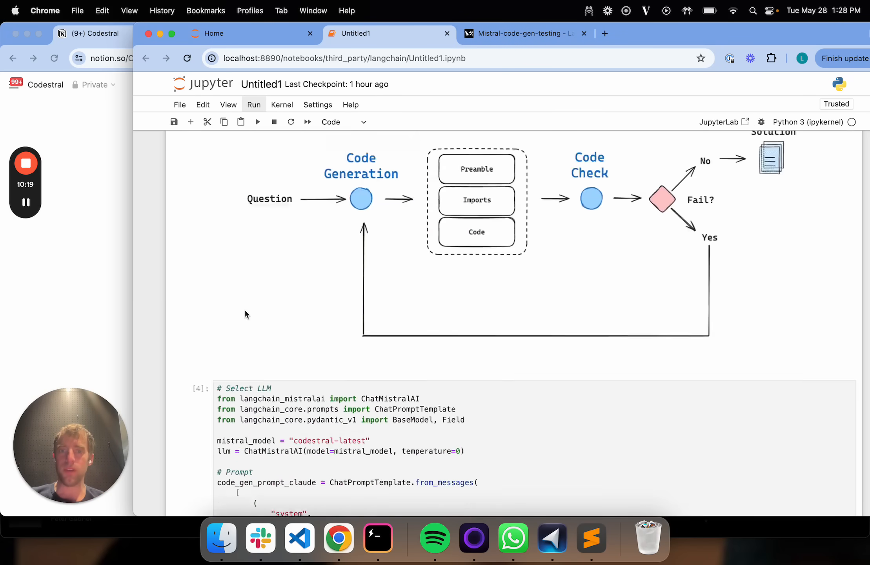
scroll("down", 3)
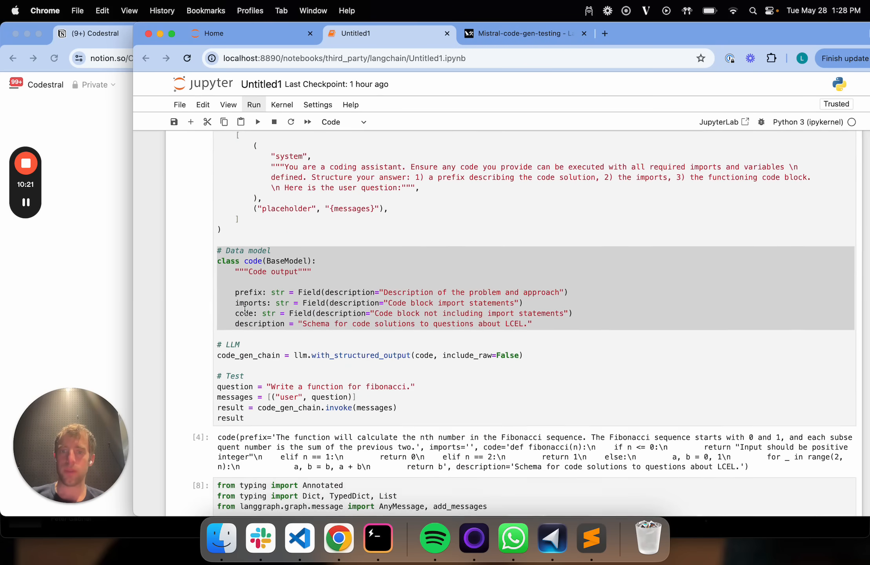
scroll("down", 3)
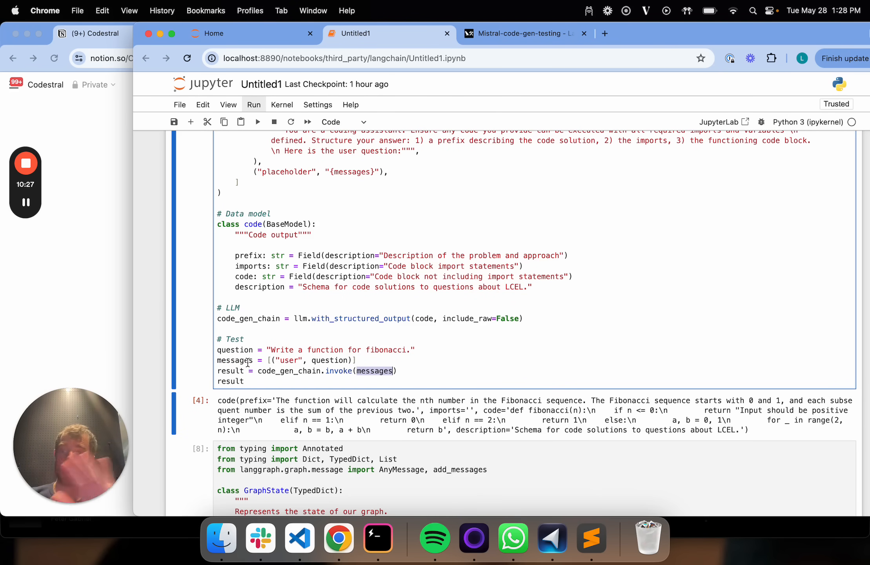
scroll("down", 3)
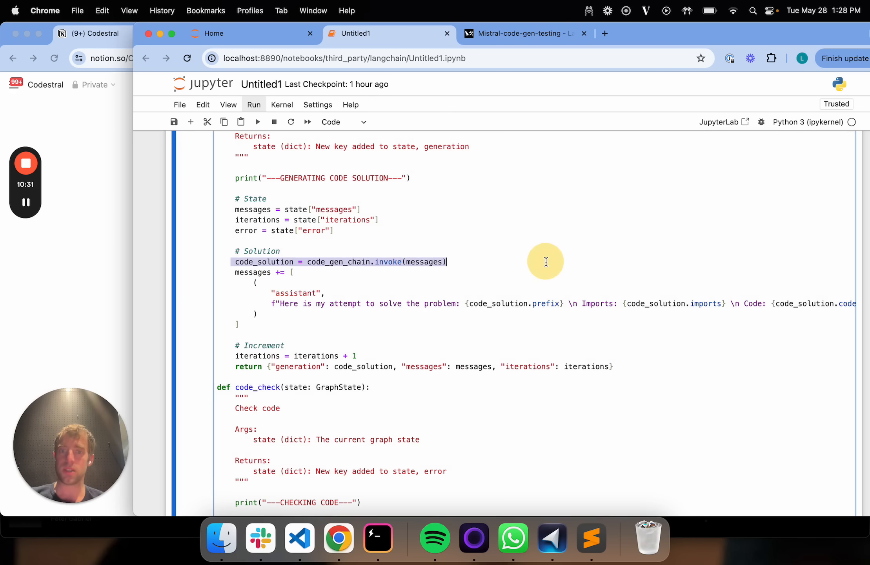
mouse_move(325, 280)
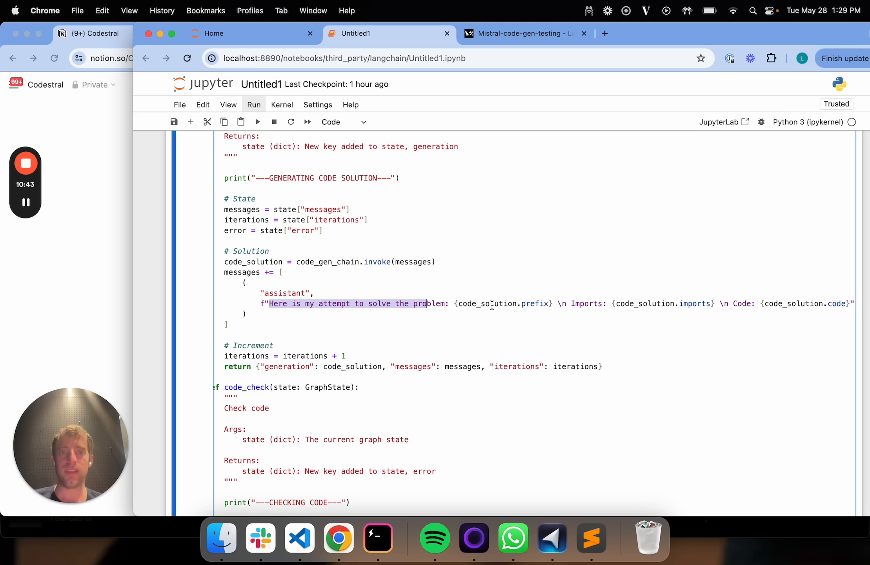
scroll("right", 3)
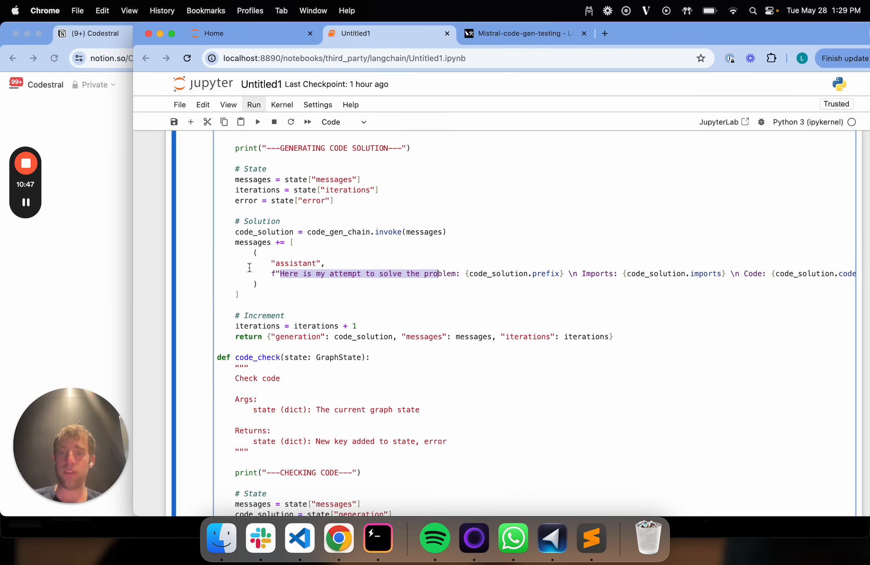
double_click(295, 326)
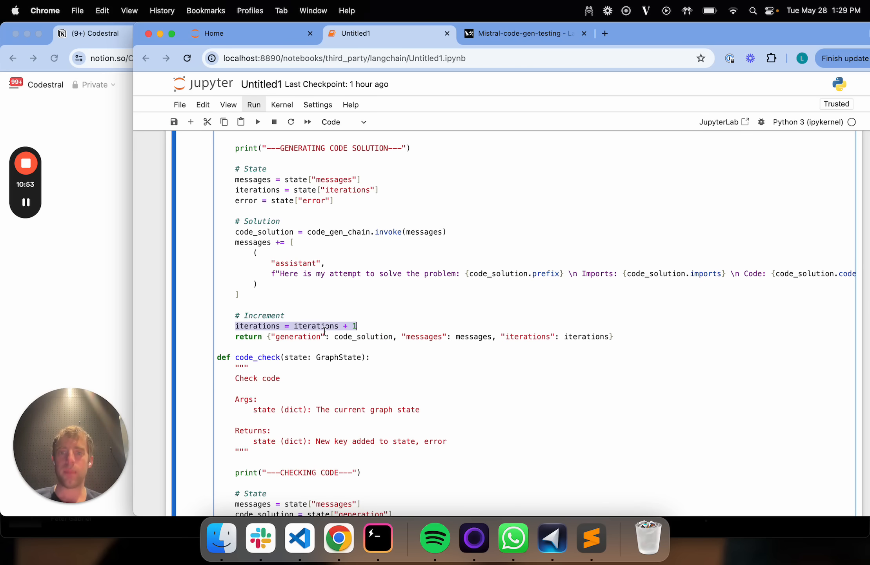
- Highlight messages and iterations in generate's returned state, then scroll on to code_check
scroll("up", 3)
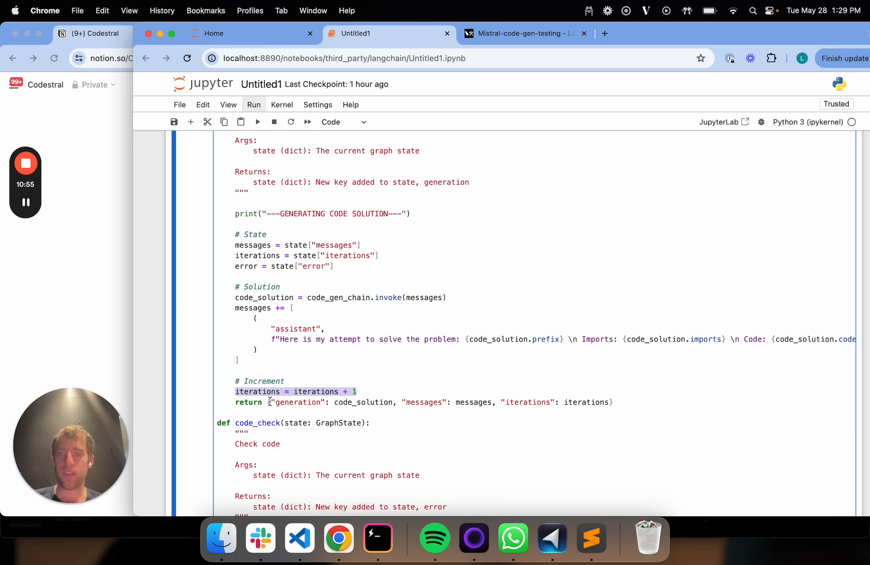
scroll("up", 3)
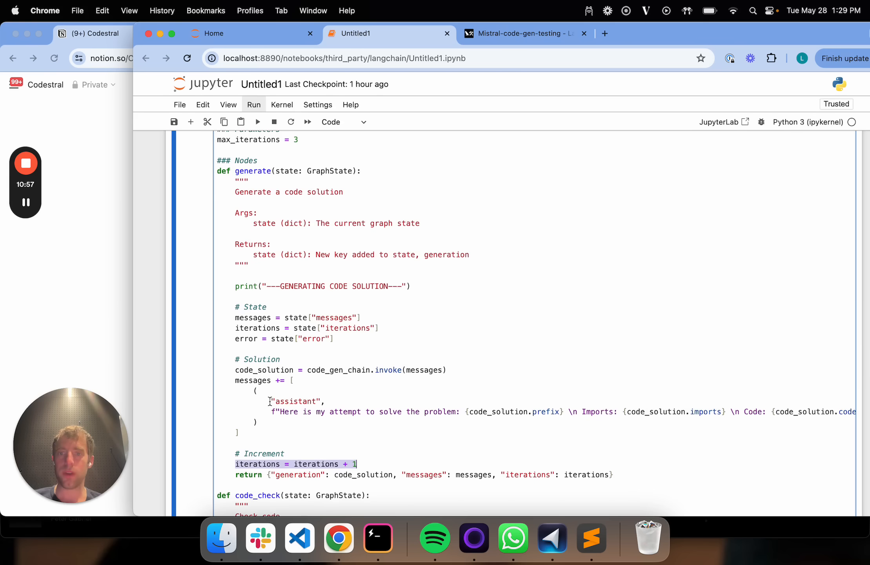
scroll("down", 3)
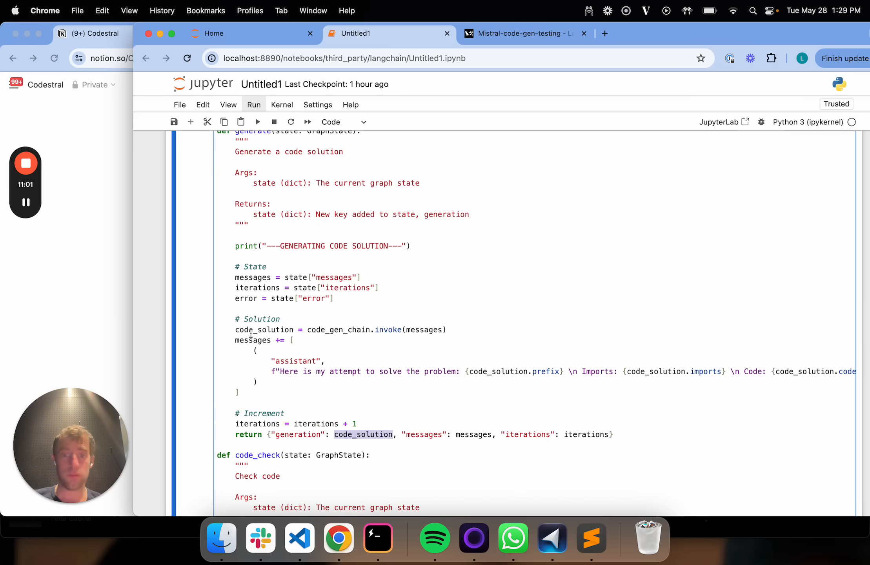
double_click(475, 434)
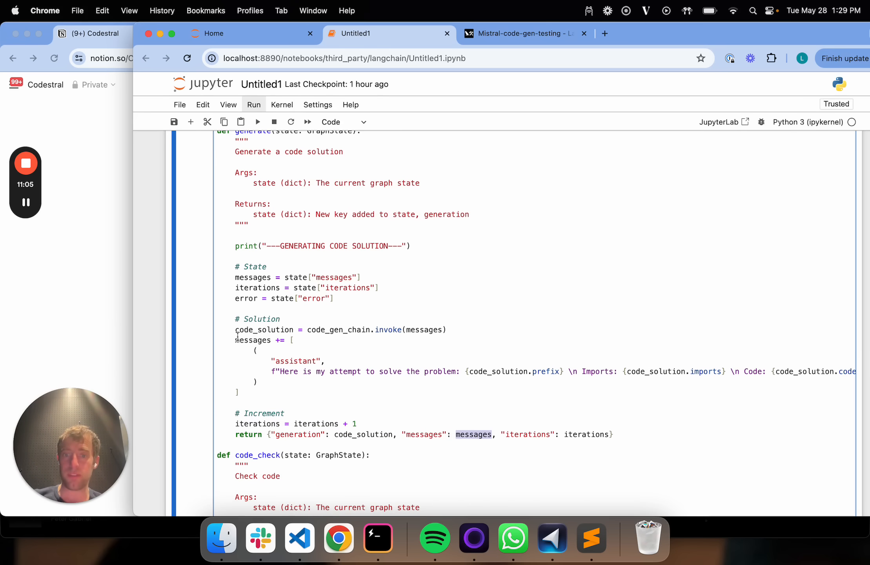
double_click(585, 435)
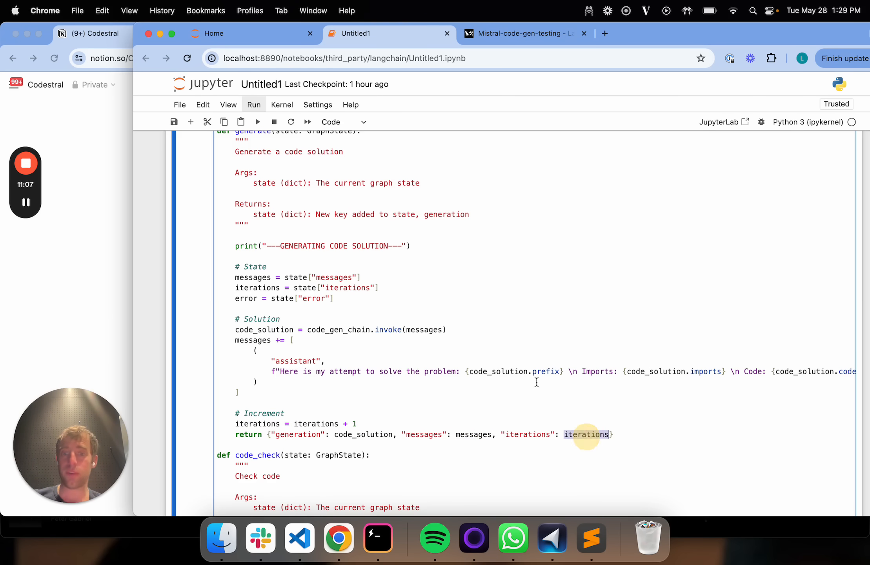
scroll("down", 3)
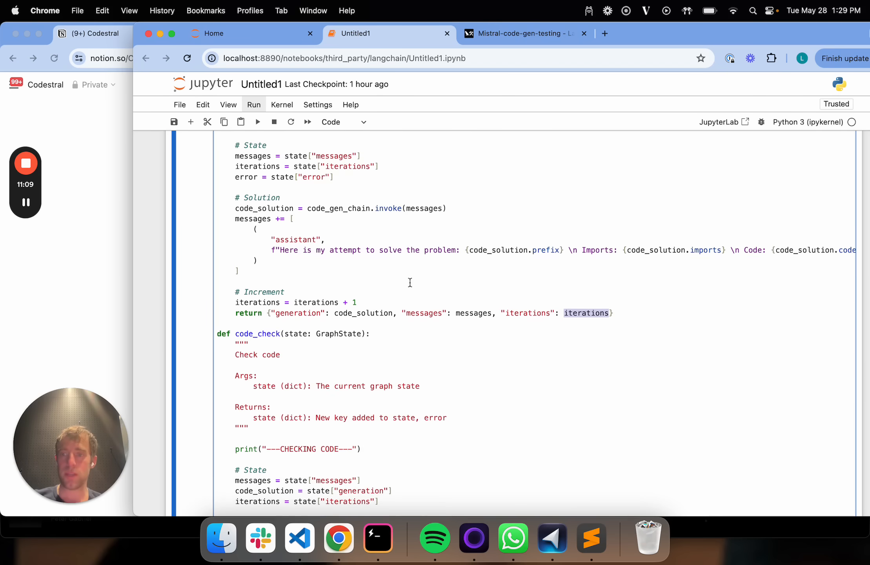
scroll("down", 3)
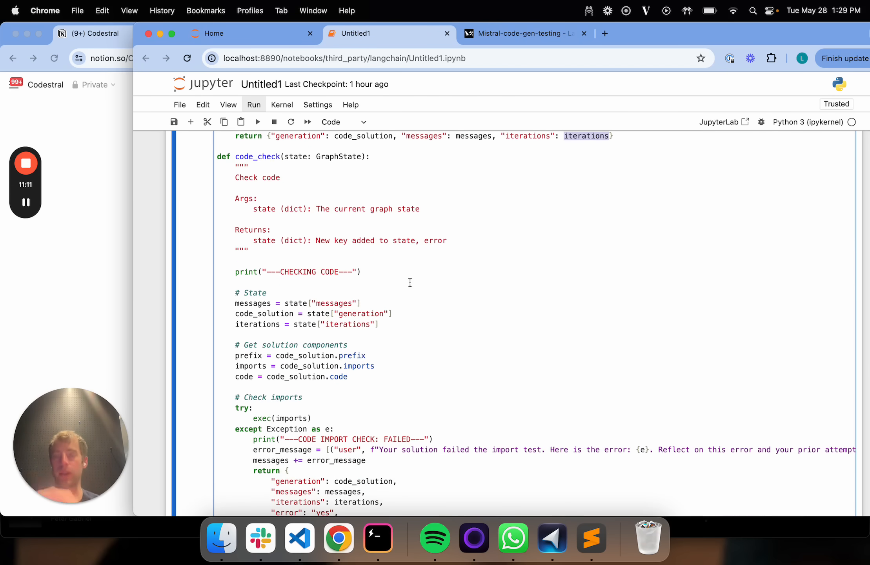
scroll("up", 3)
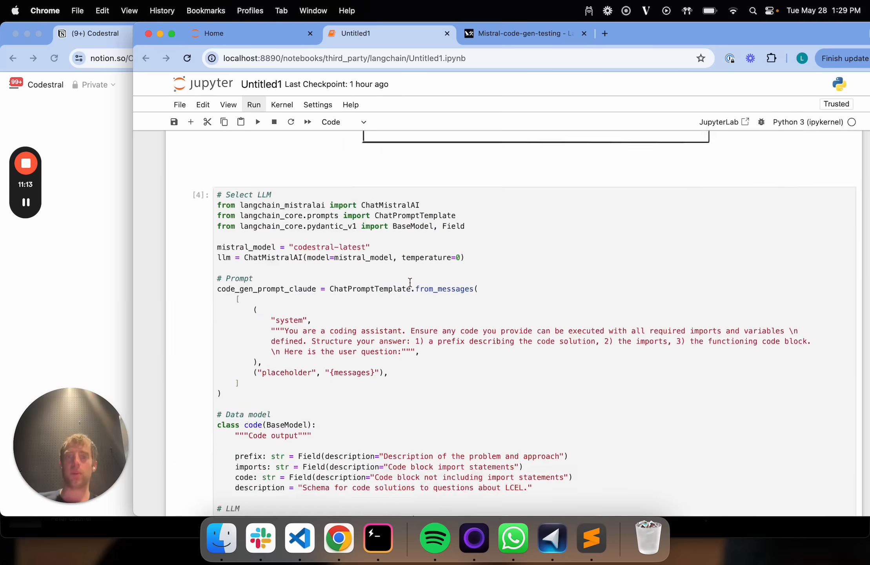
scroll("up", 3)
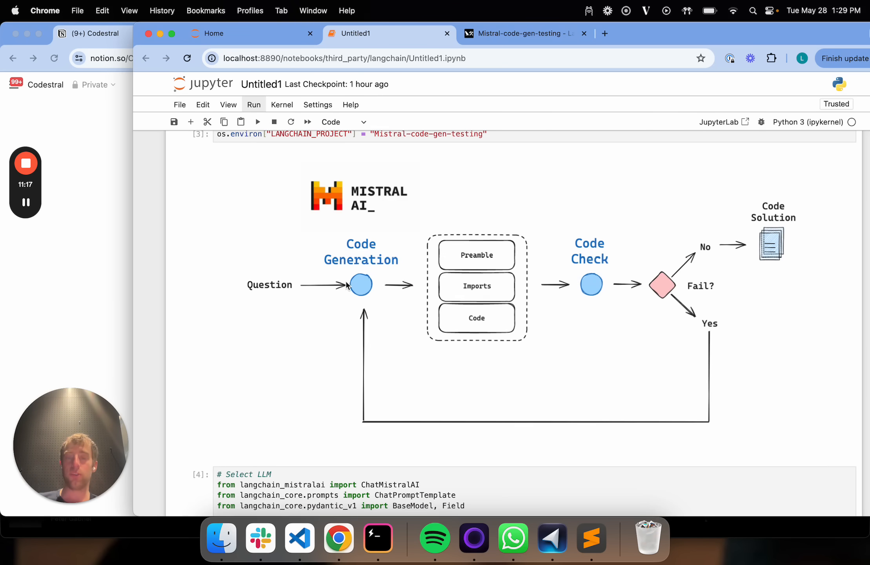
mouse_move(471, 273)
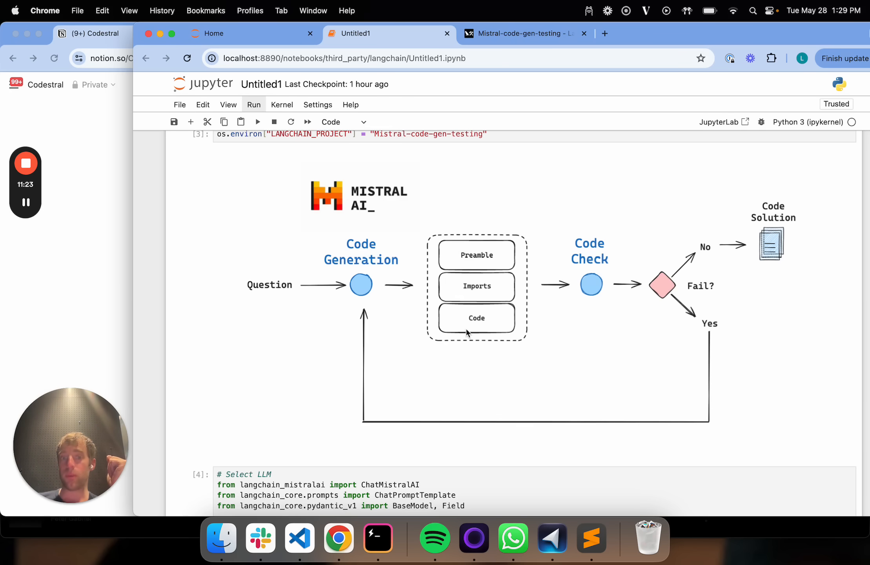
mouse_move(596, 240)
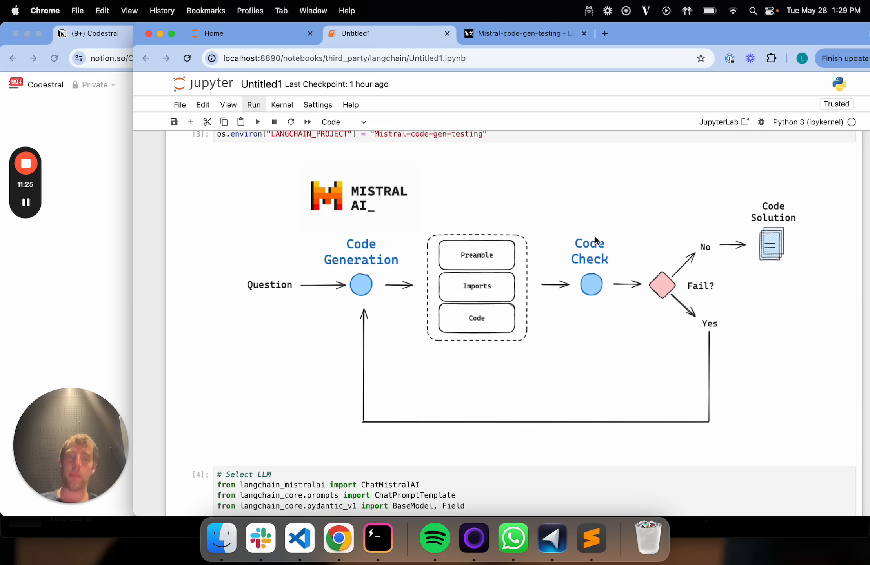
scroll("down", 3)
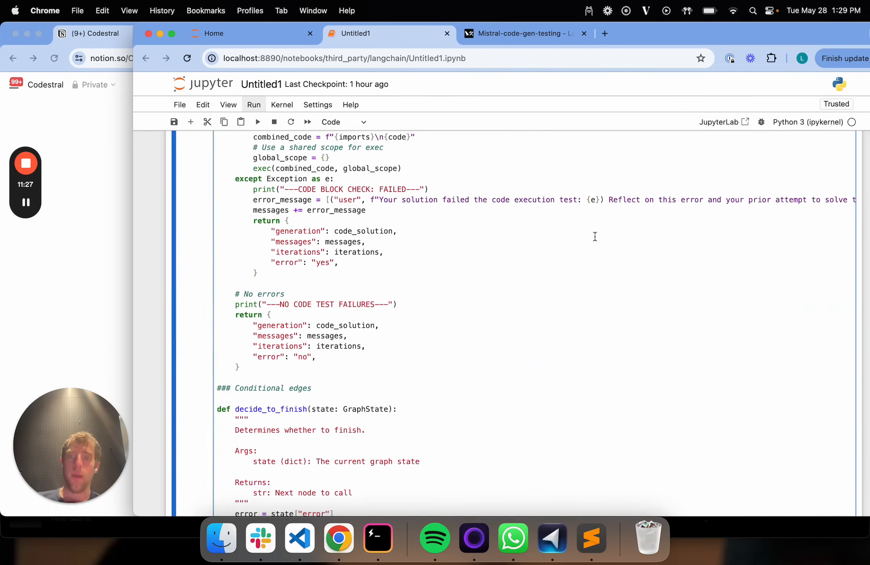
scroll("up", 3)
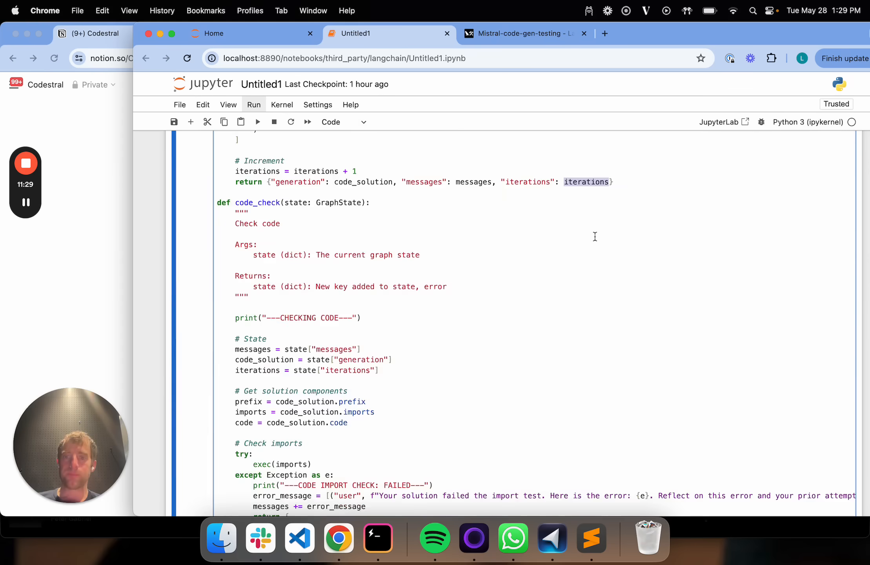
scroll("down", 3)
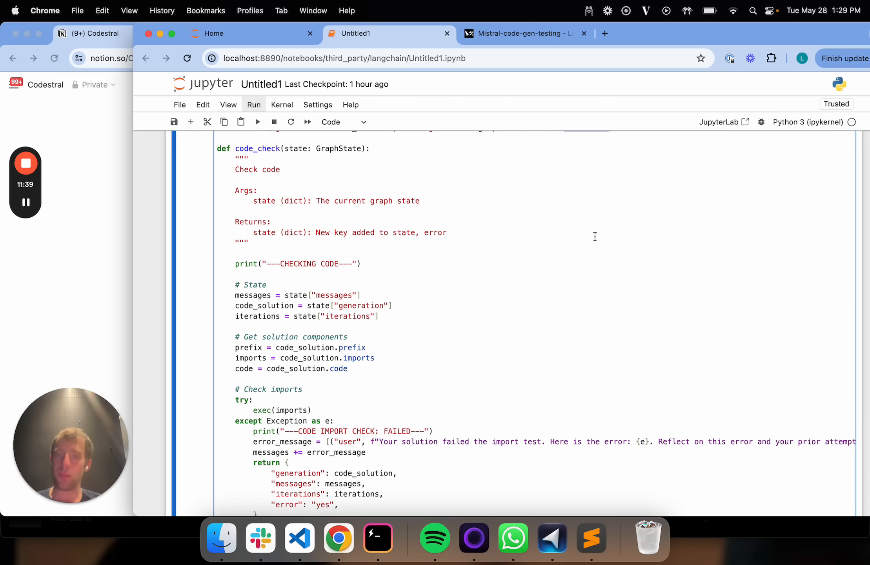
scroll("down", 3)
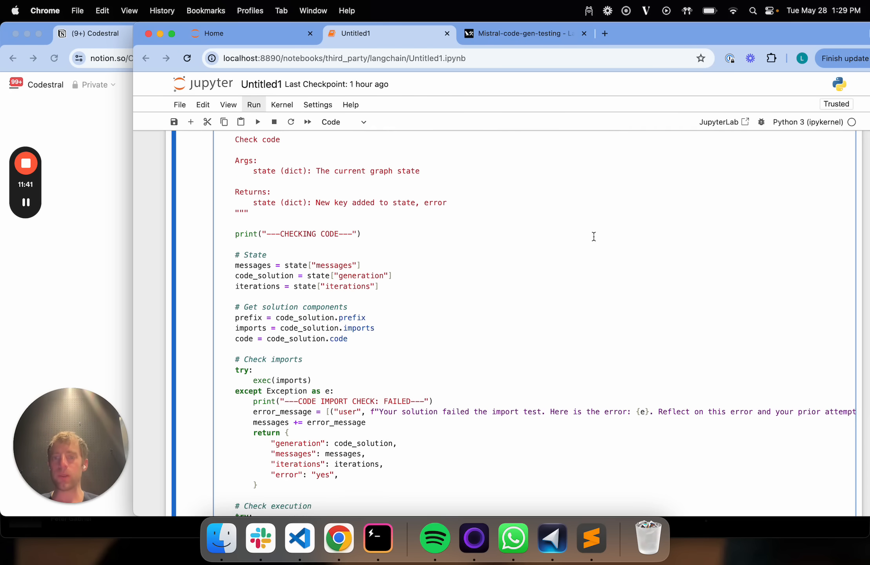
scroll("down", 3)
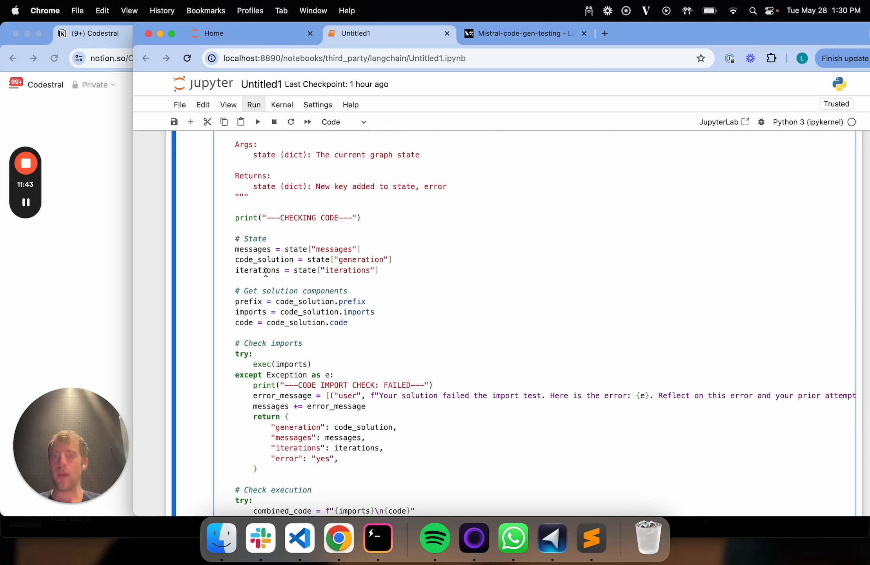
scroll("up", 3)
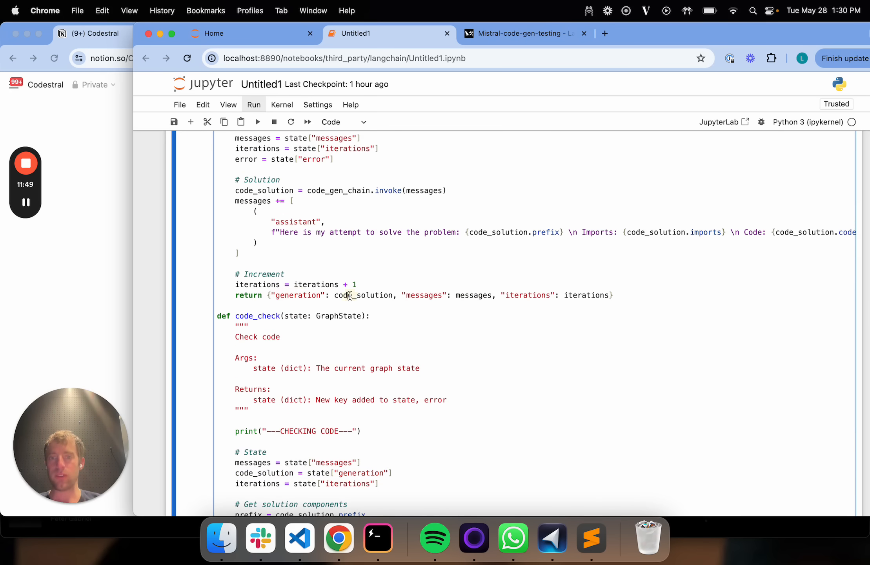
scroll("down", 3)
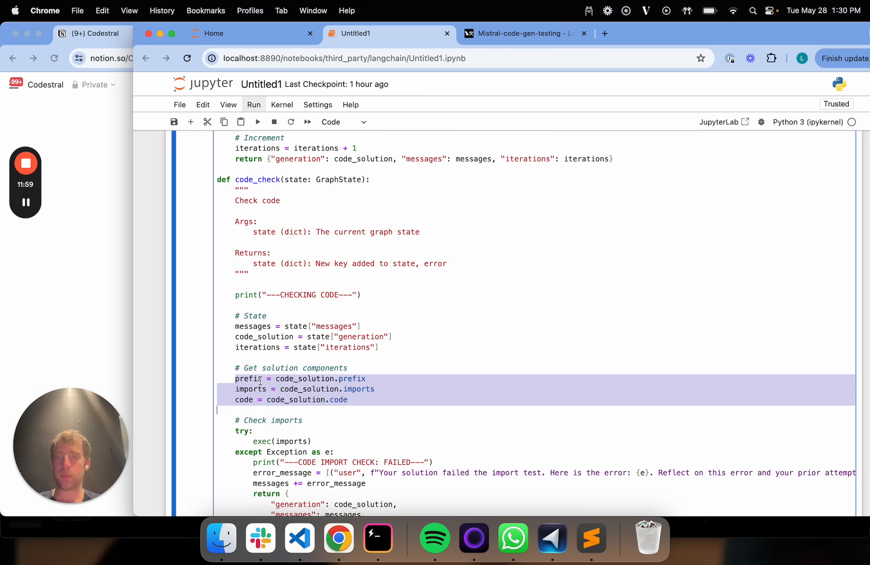
scroll("down", 3)
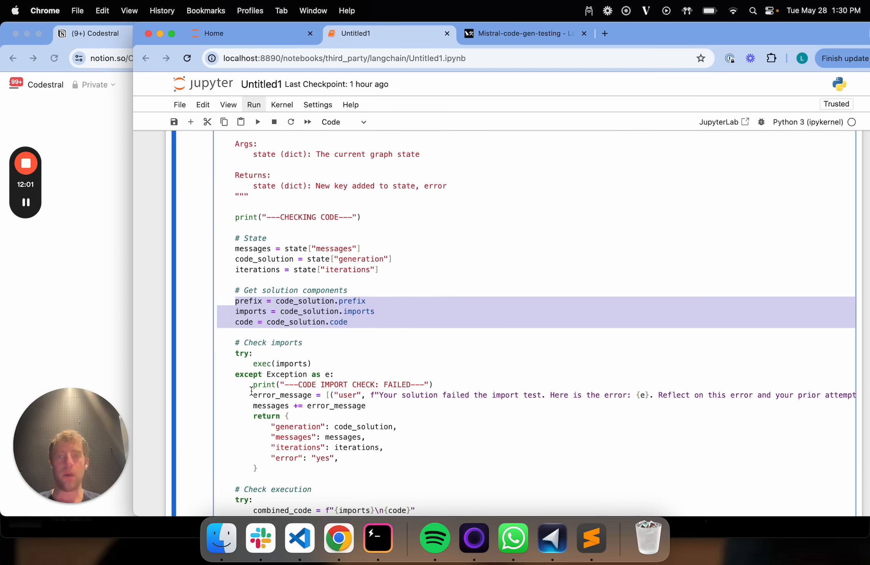
scroll("down", 3)
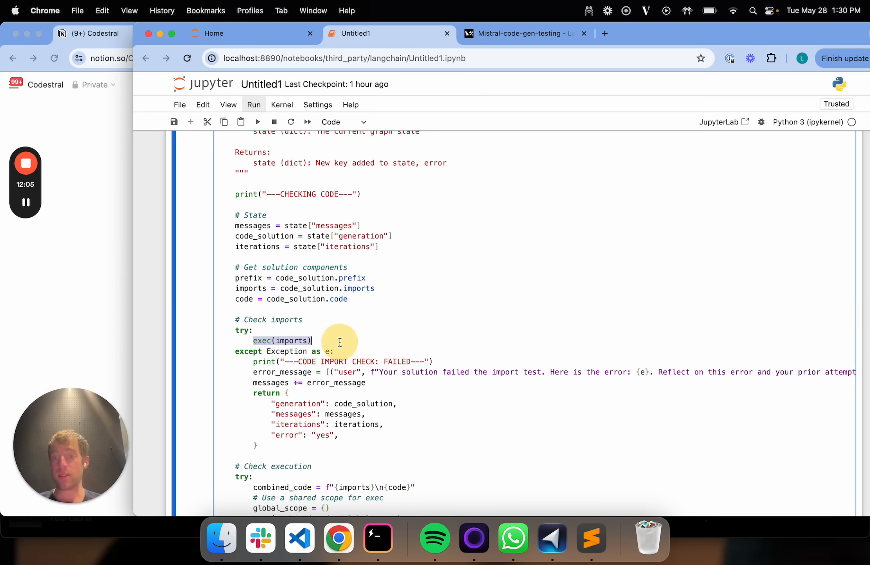
scroll("down", 3)
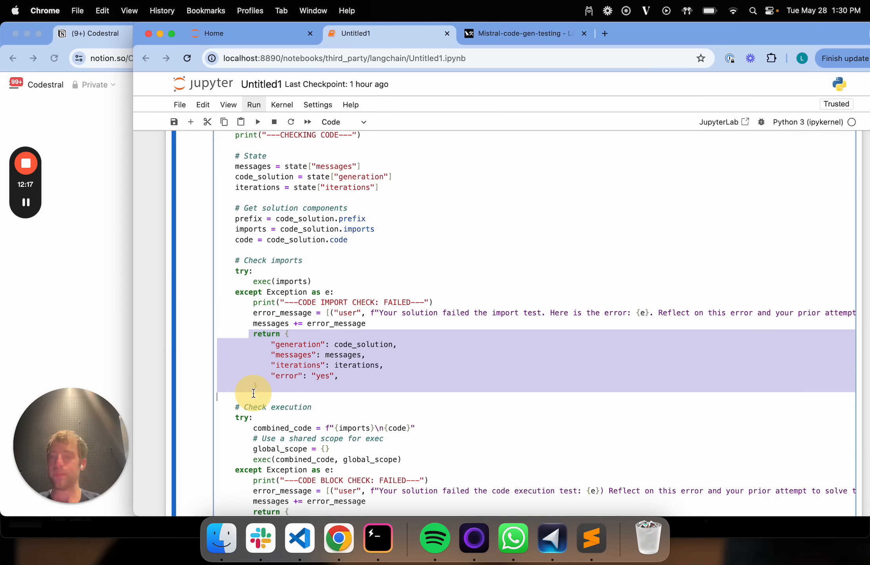
scroll("down", 3)
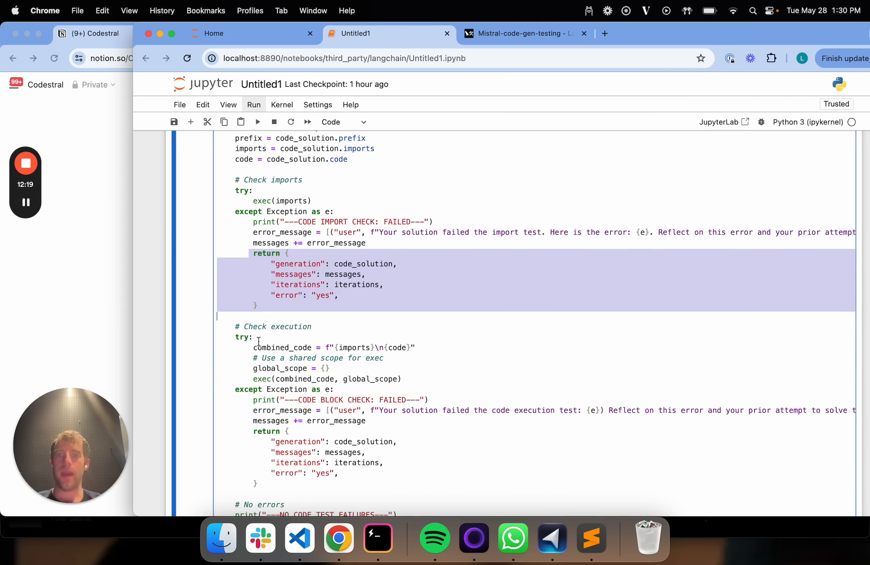
scroll("down", 3)
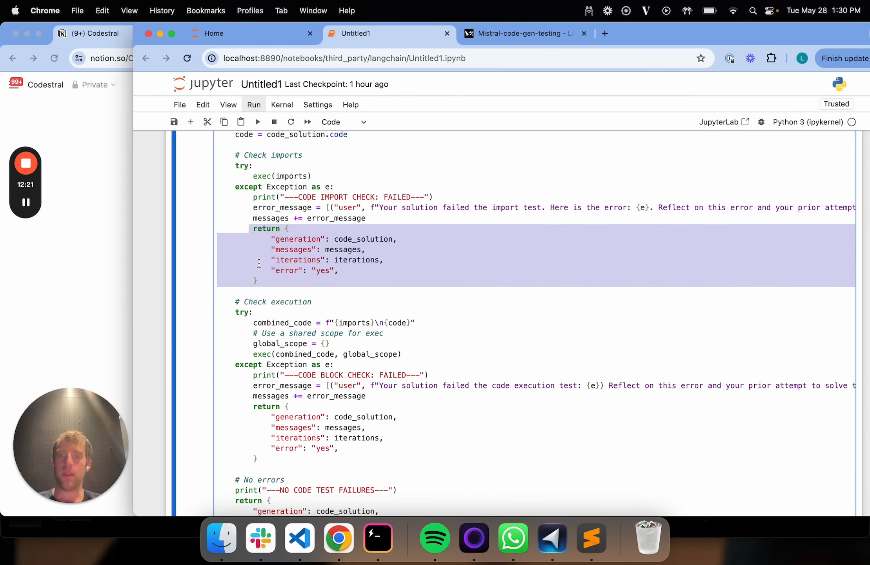
scroll("up", 3)
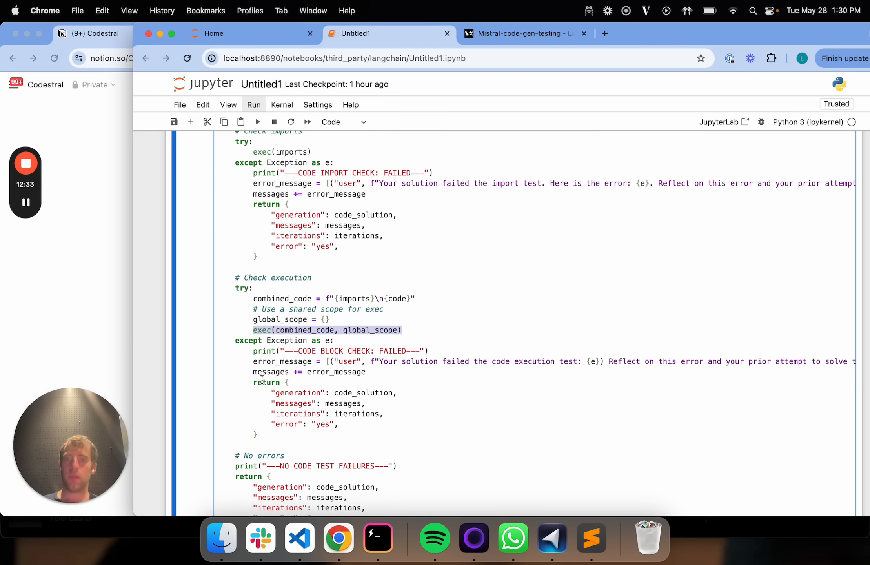
scroll("down", 3)
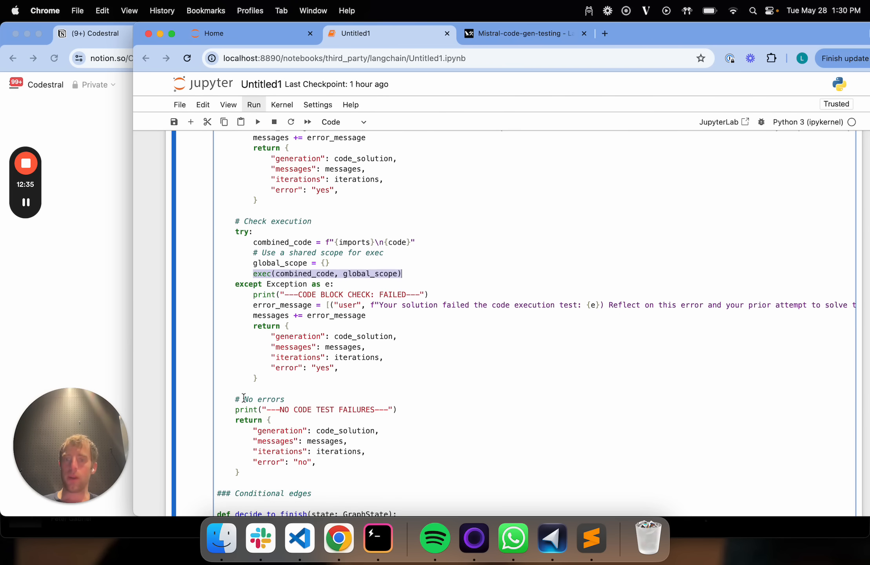
scroll("down", 3)
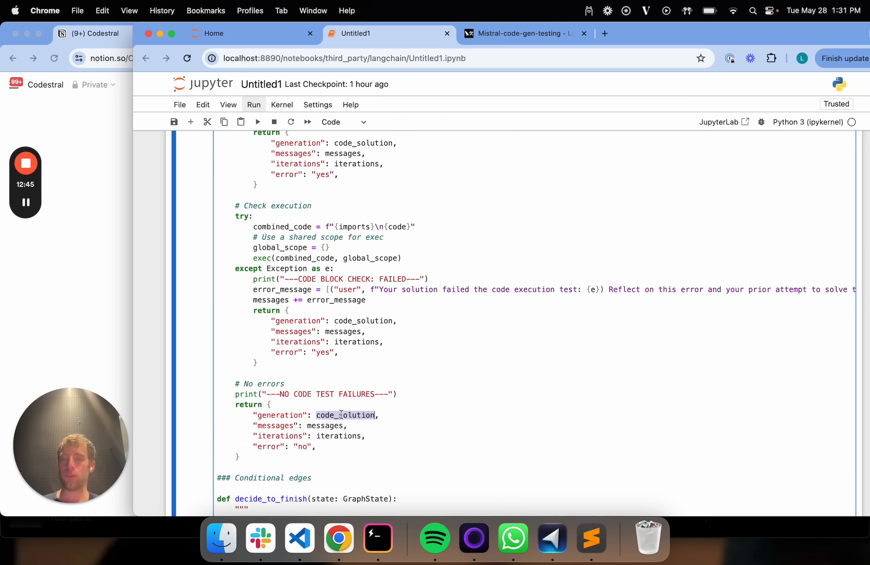
scroll("down", 3)
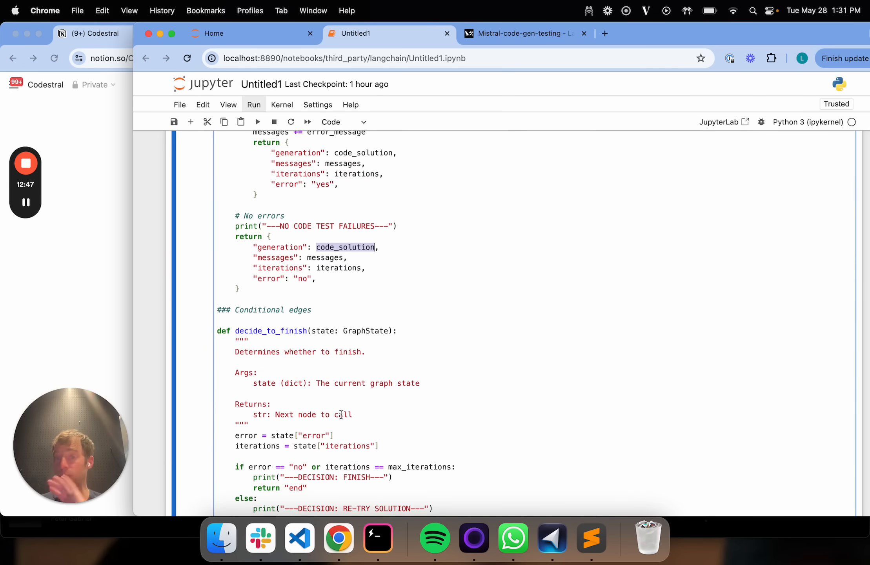
scroll("down", 3)
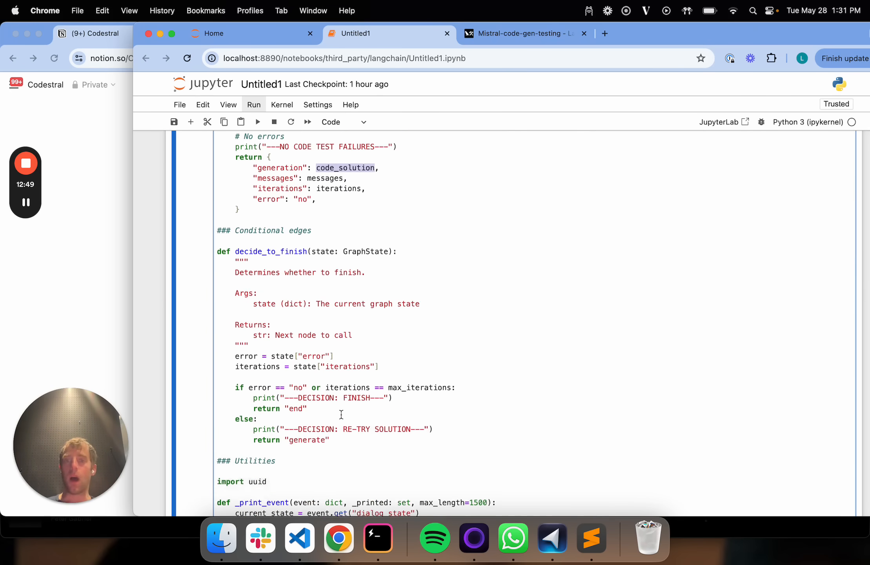
scroll("down", 3)
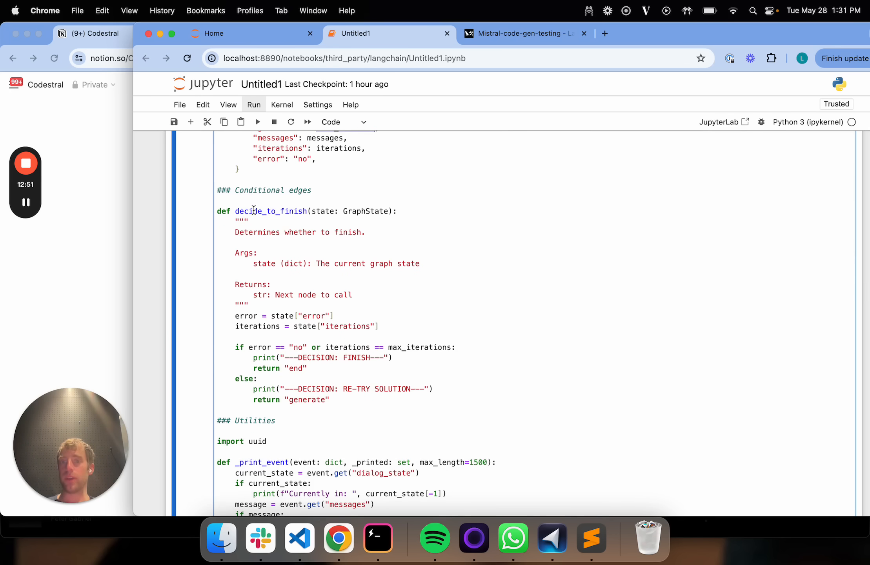
scroll("up", 3)
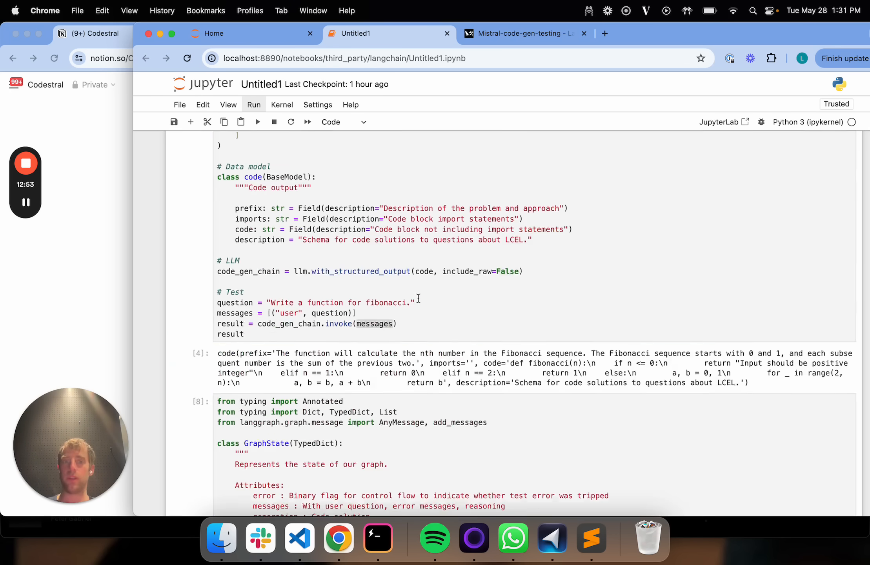
scroll("up", 3)
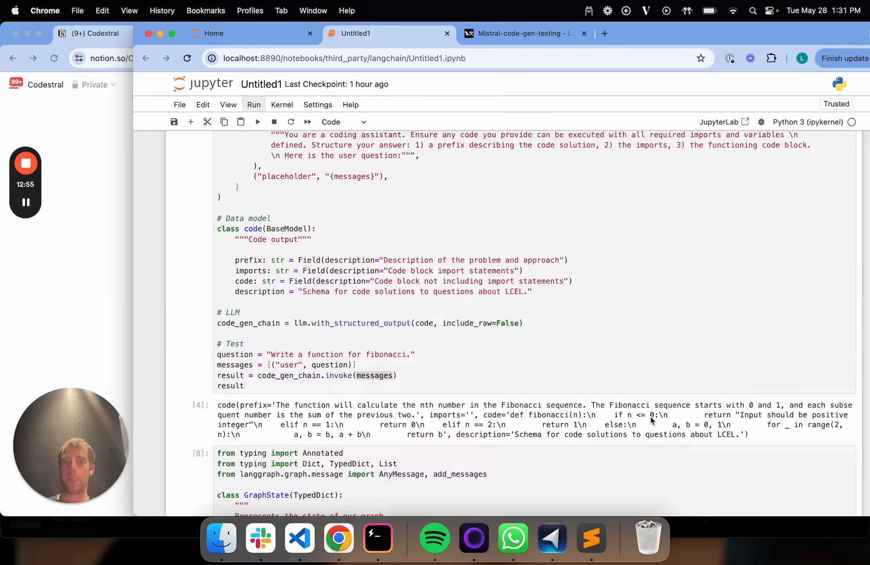
scroll("down", 3)
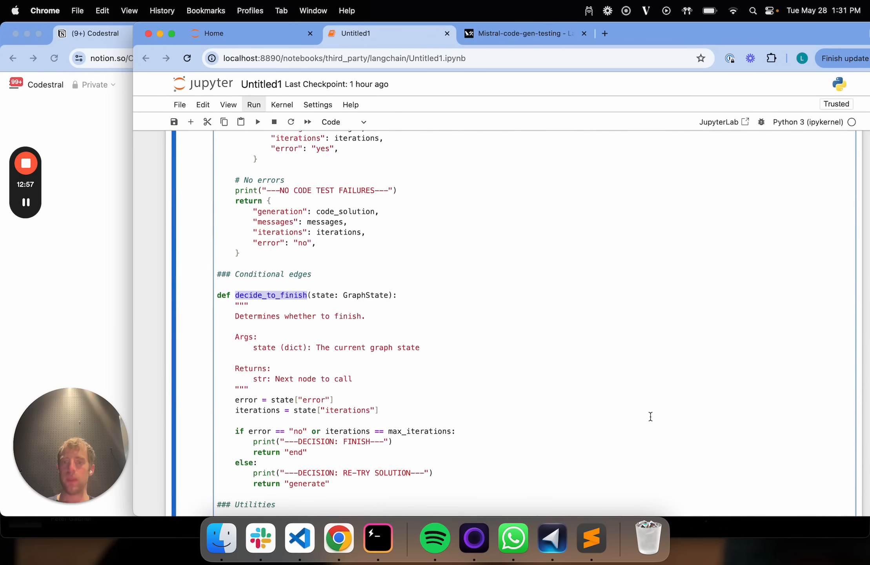
scroll("down", 3)
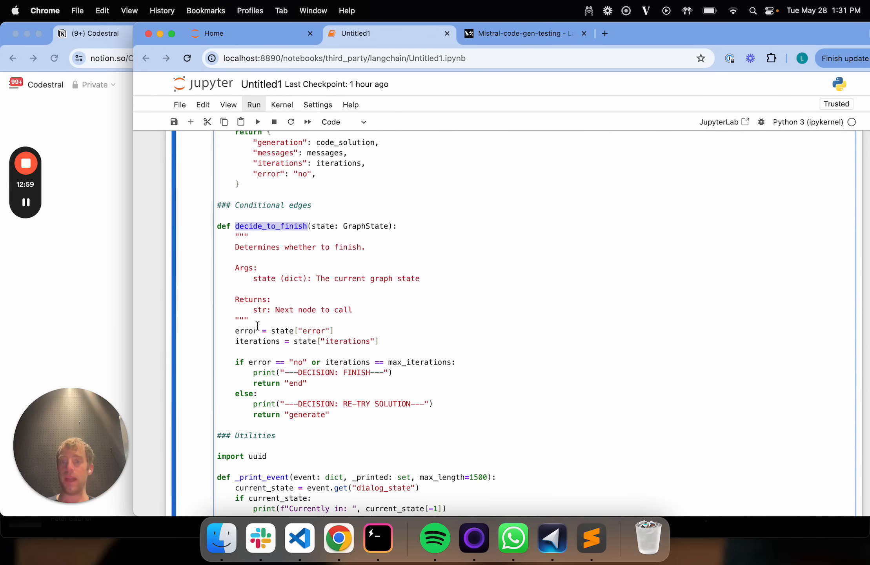
scroll("up", 3)
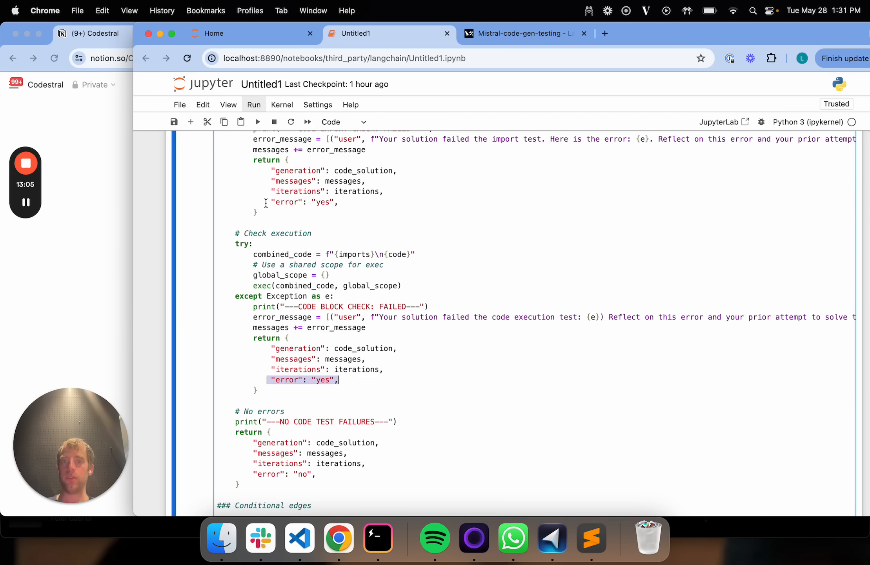
scroll("down", 3)
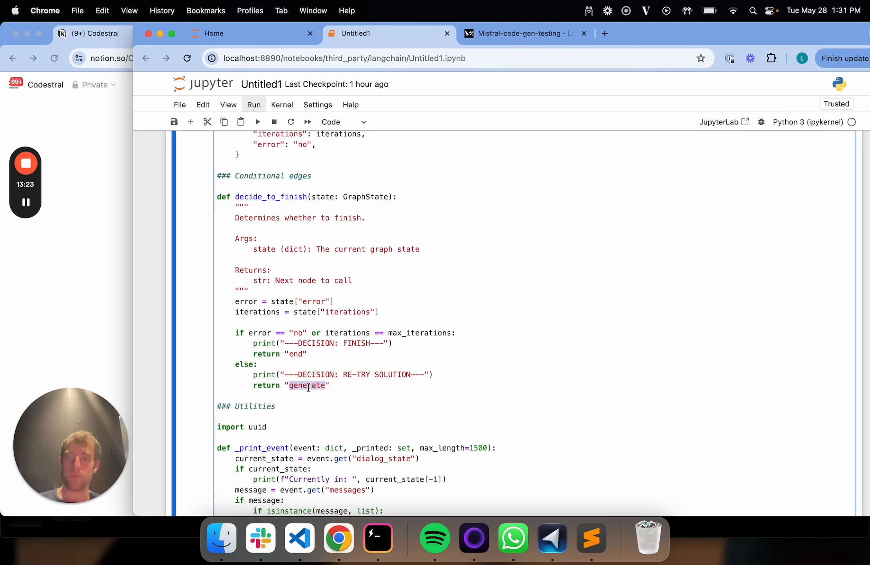
scroll("down", 3)
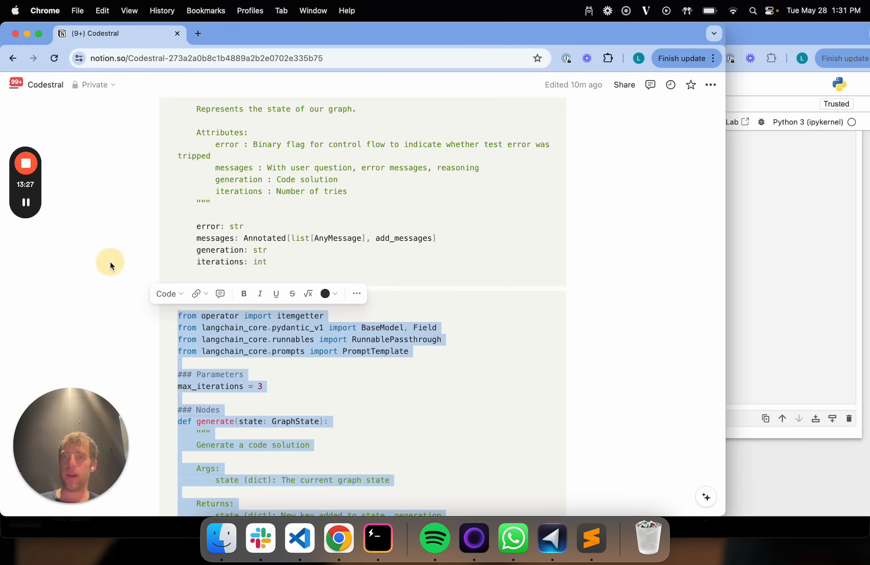
scroll("down", 3)
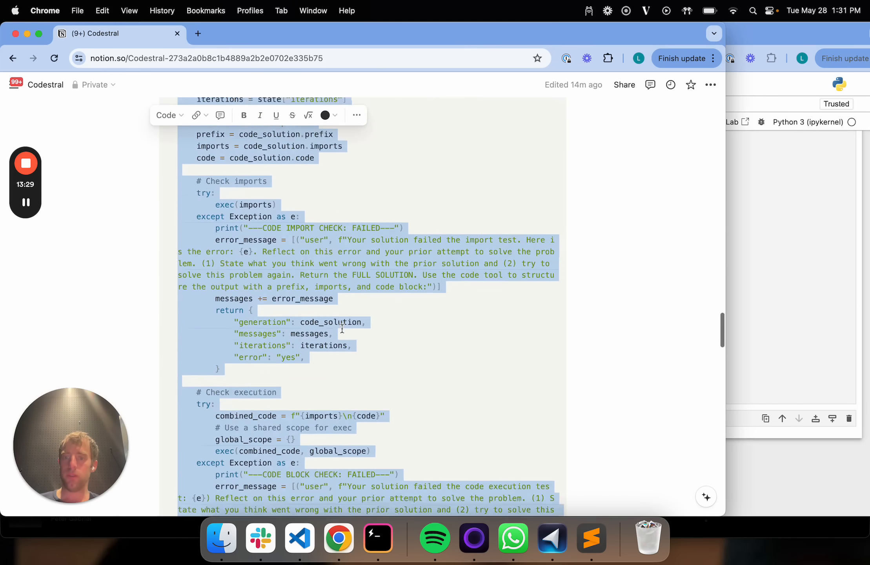
scroll("down", 3)
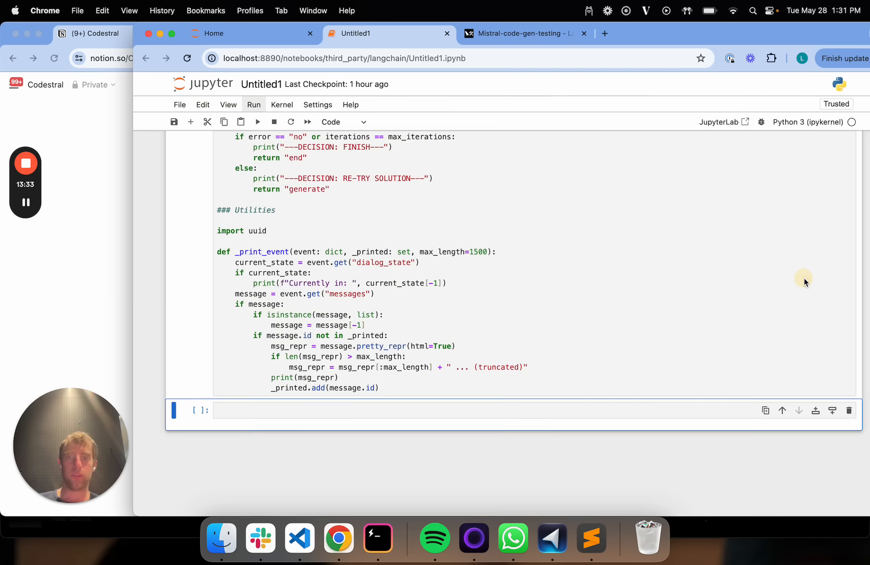
scroll("down", 3)
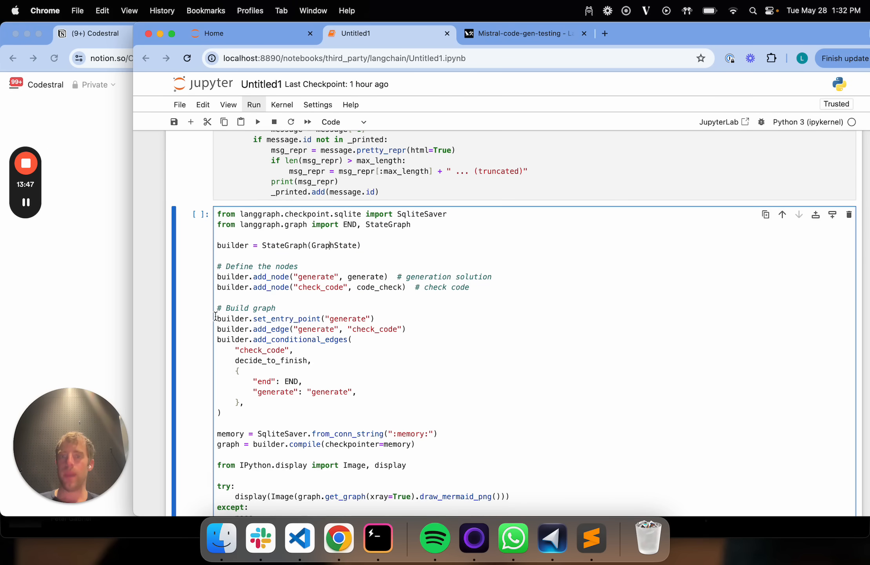
double_click(348, 319)
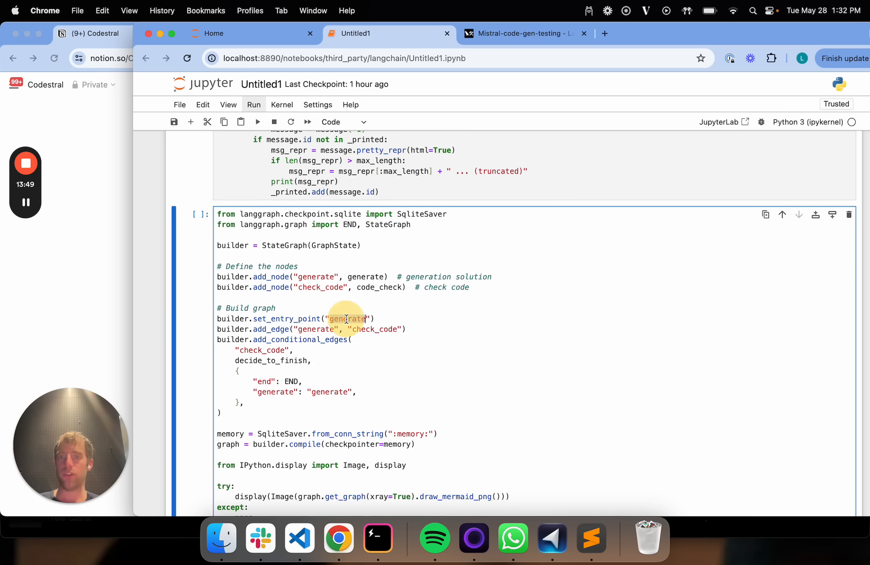
left_click(217, 328)
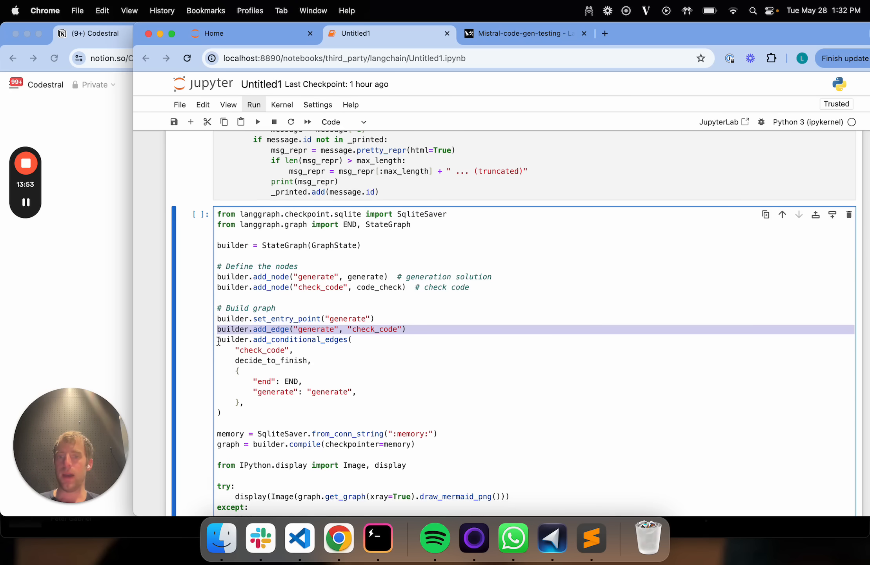
double_click(373, 329)
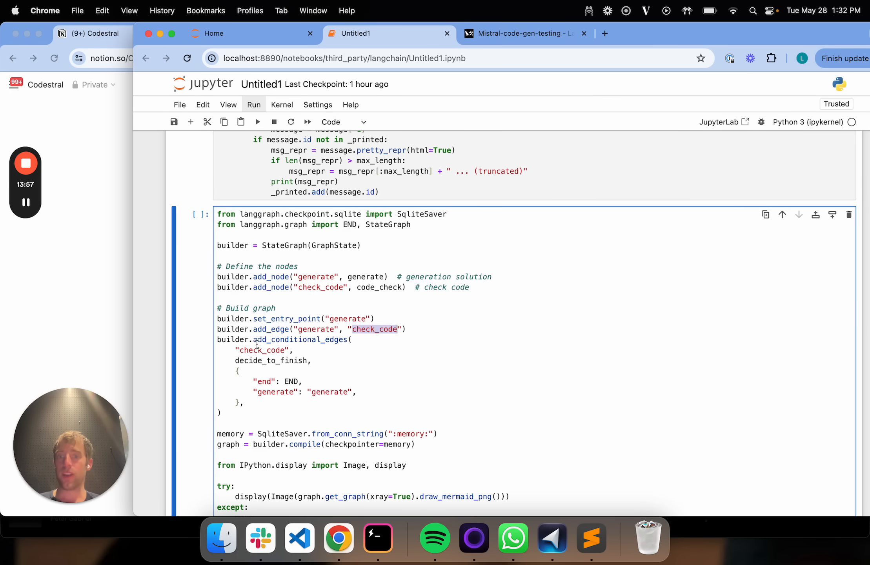
double_click(270, 361)
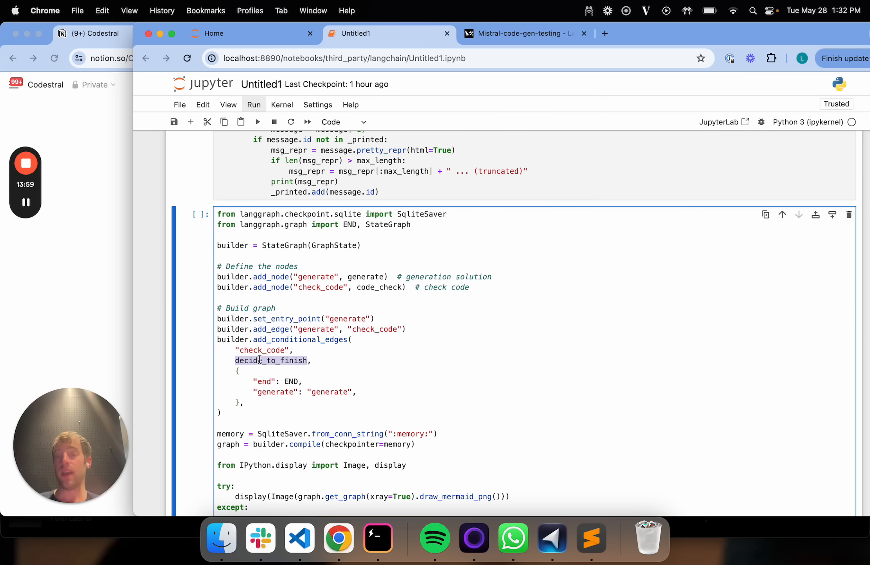
scroll("up", 3)
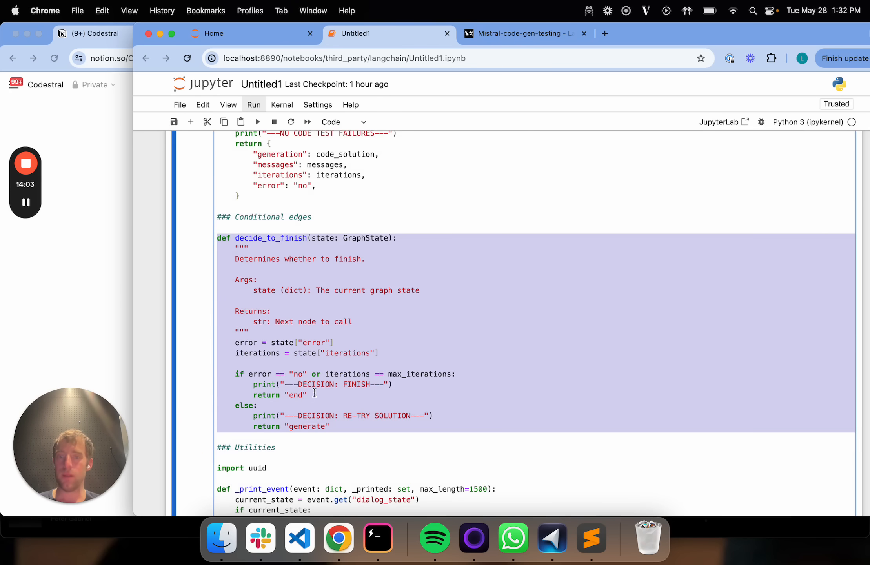
scroll("down", 3)
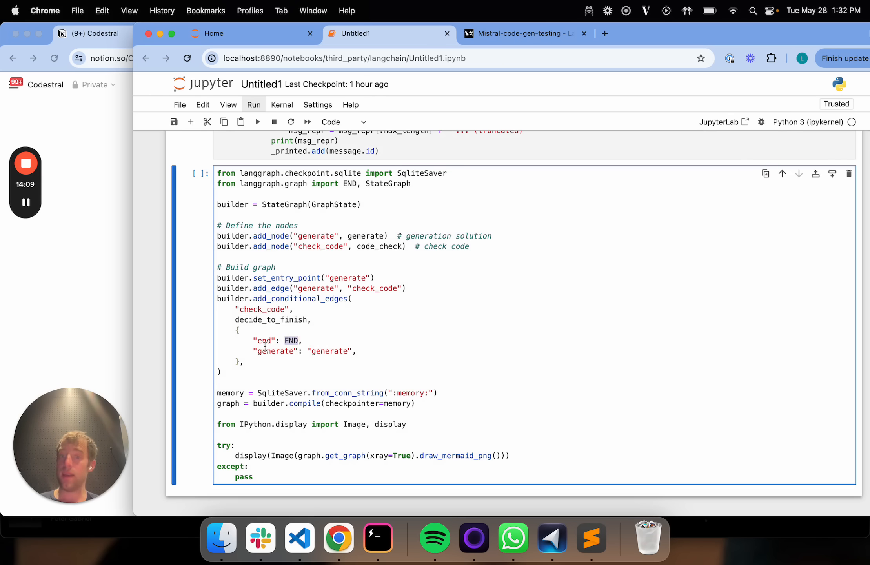
double_click(329, 351)
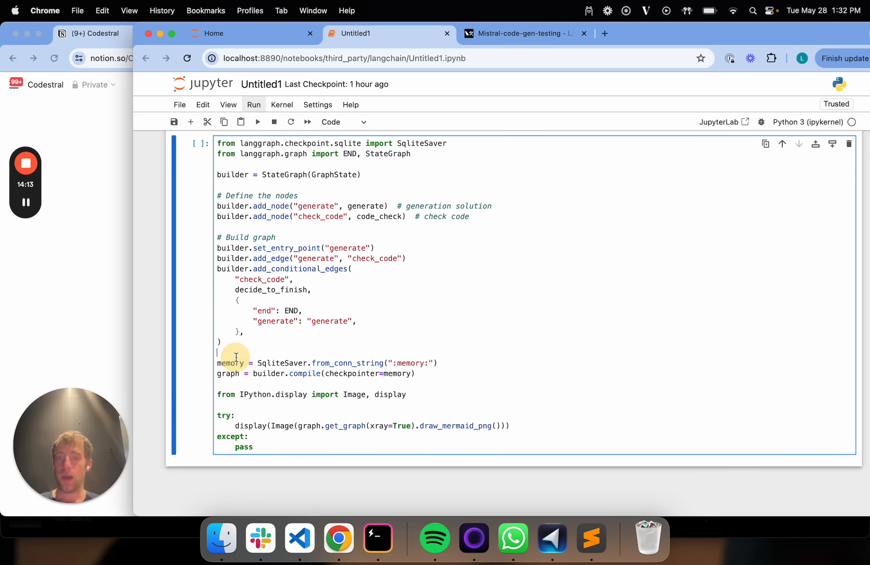
scroll("down", 3)
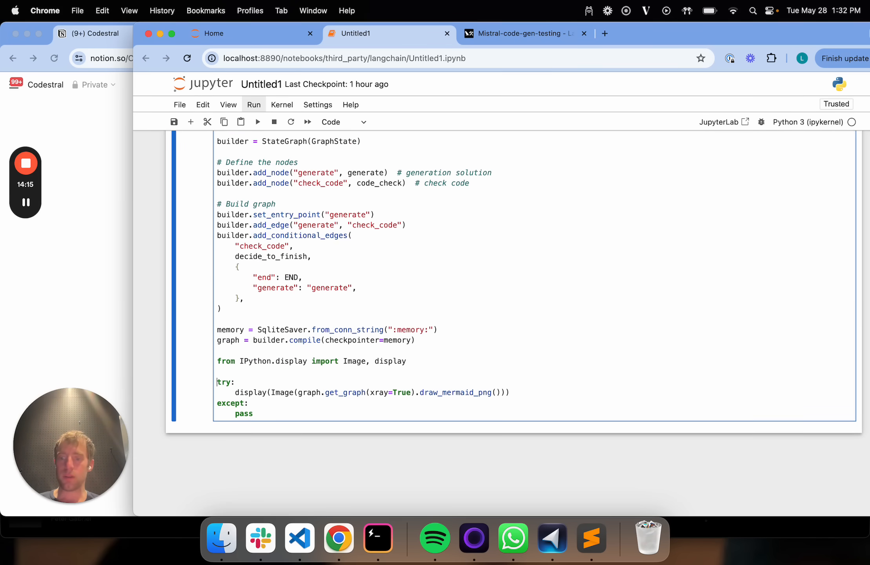
left_click(257, 122)
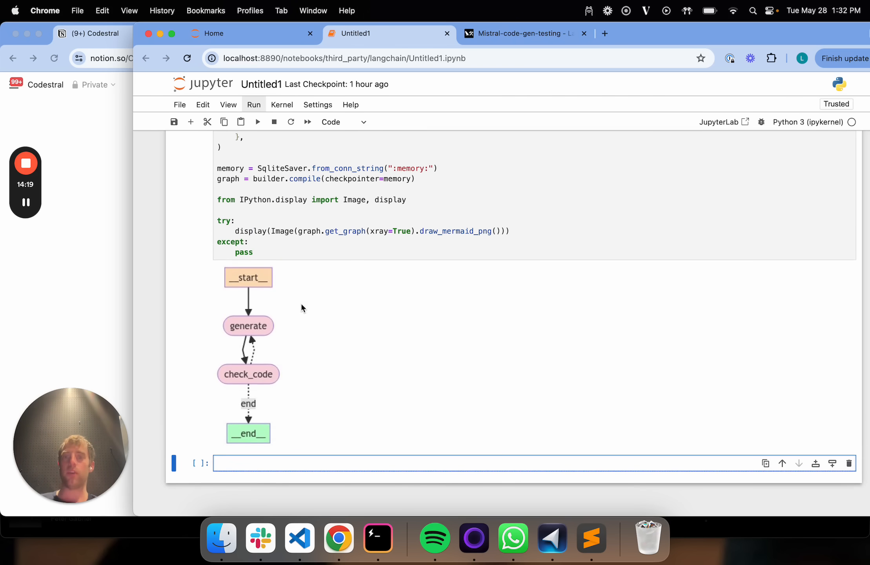
- Mark the graph-drawing line, then scroll up to decide_to_finish and the utilities
left_click(509, 232)
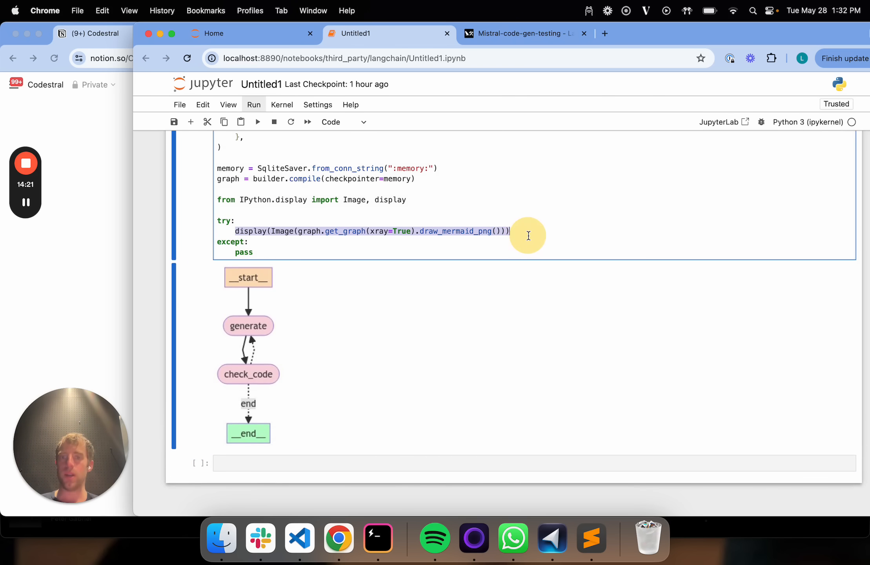
scroll("up", 3)
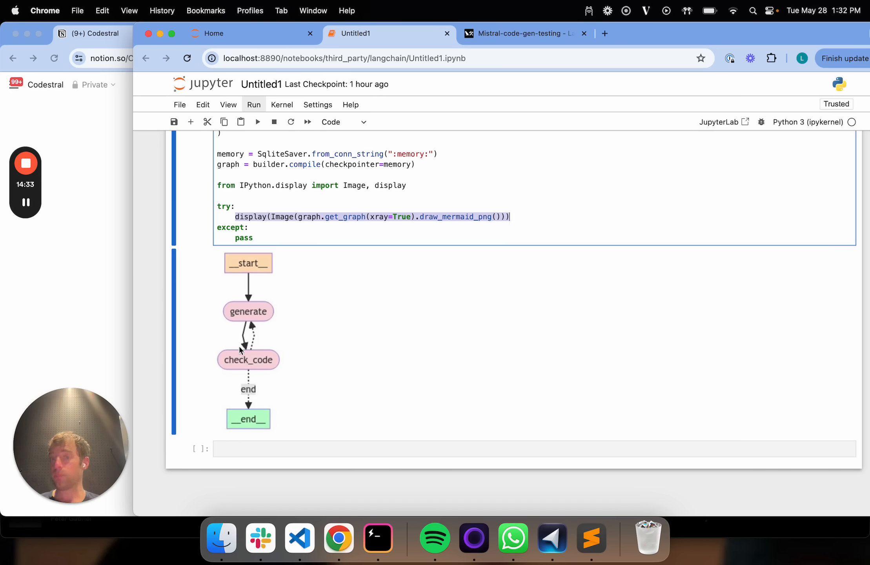
mouse_move(251, 416)
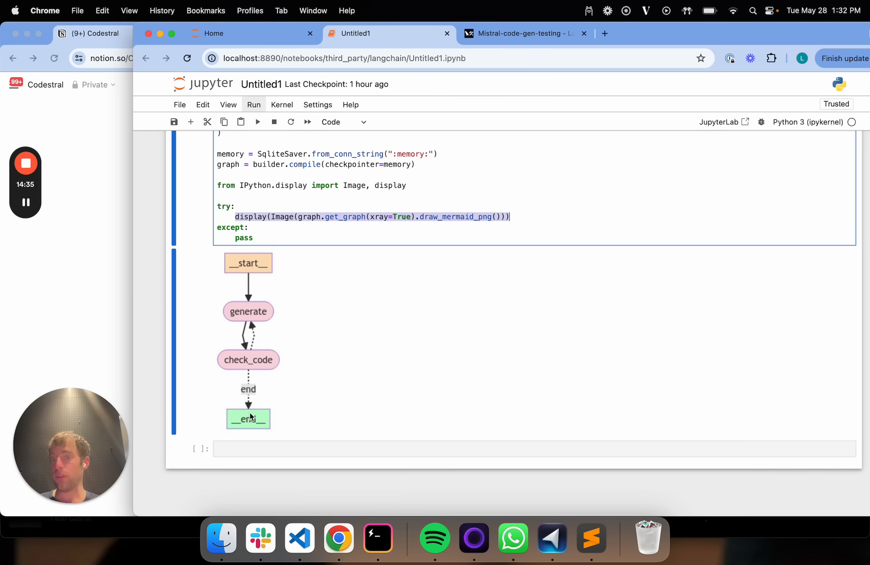
scroll("up", 3)
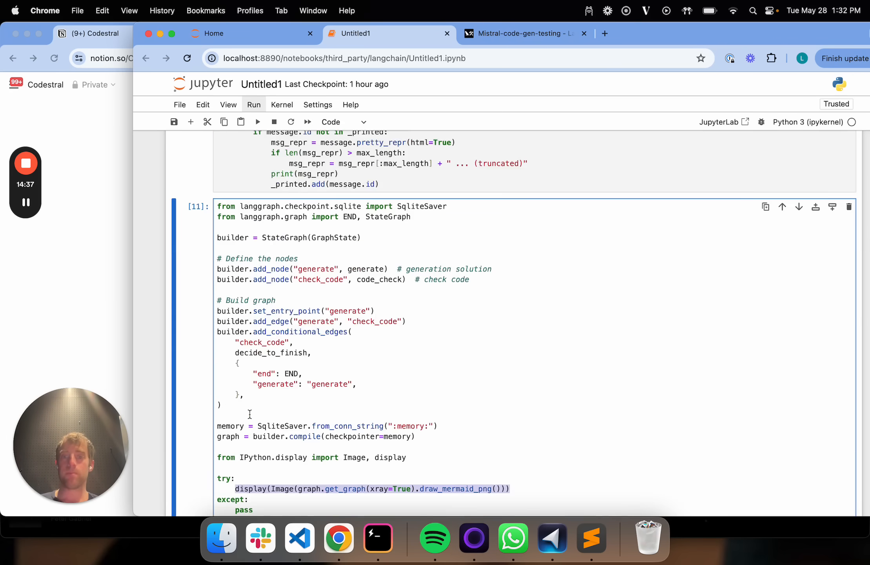
scroll("up", 3)
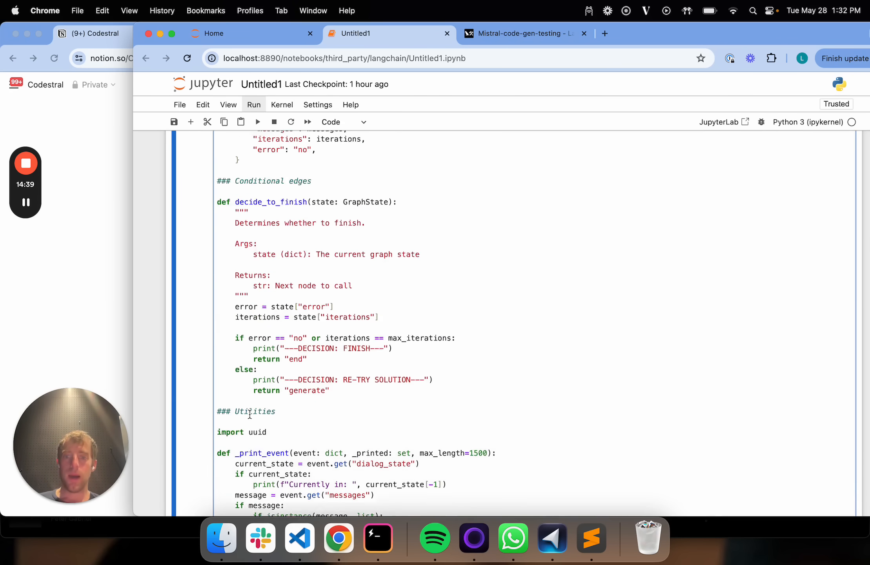
scroll("up", 3)
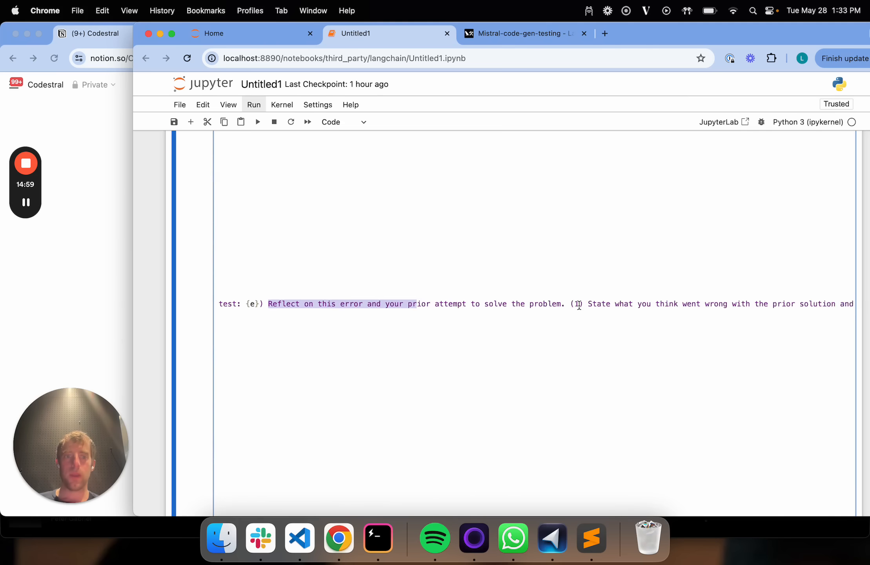
scroll("right", 3)
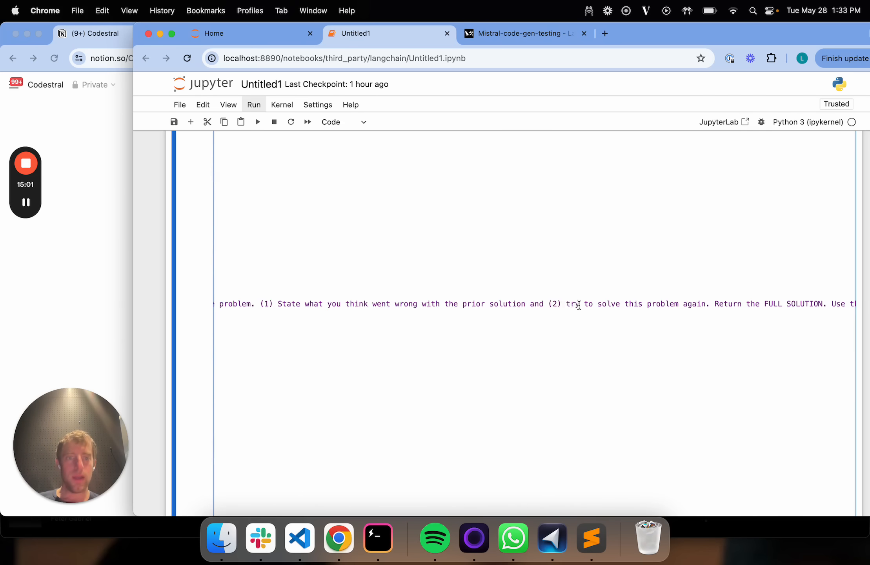
- Read the retry prompt to its end and return to the notebook's rendered graph
scroll("right", 3)
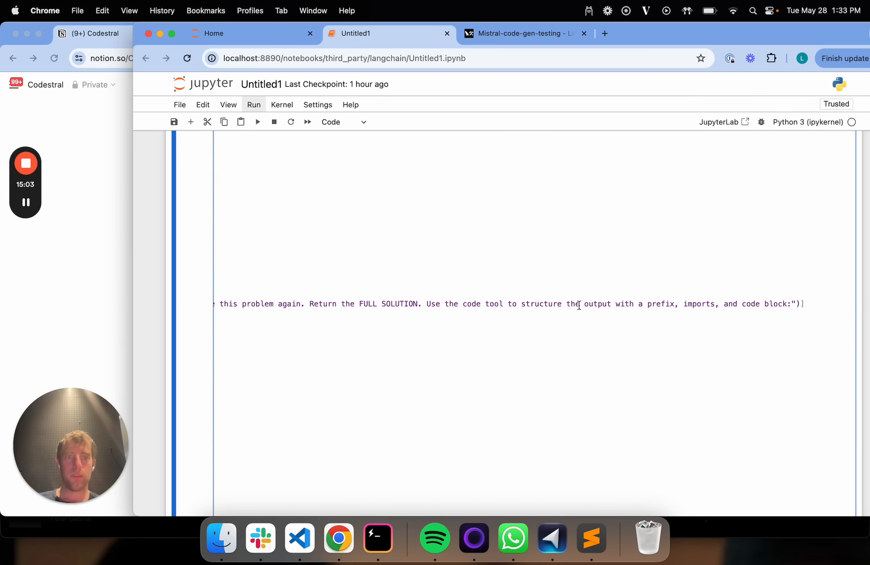
scroll("up", 3)
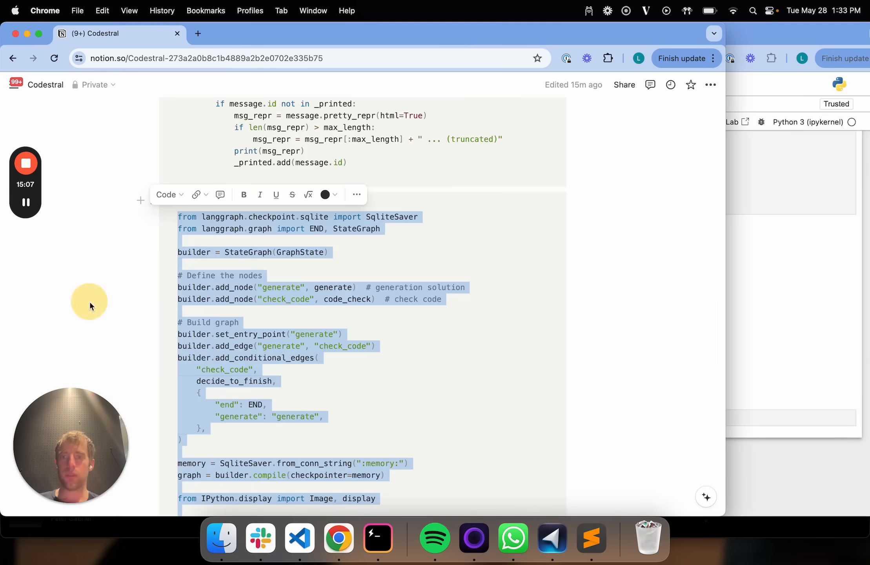
scroll("down", 3)
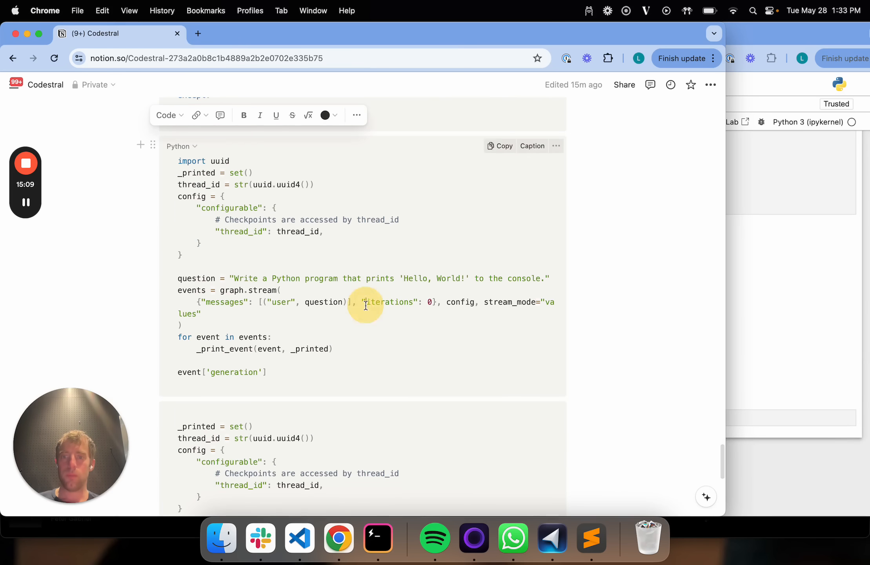
left_click(388, 33)
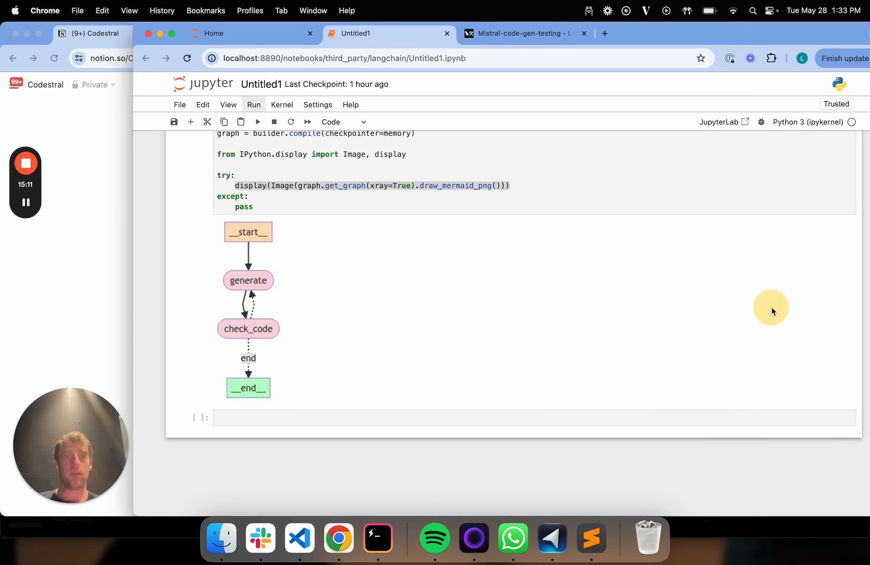
- Scroll through the Hello World run's messages: print code passed checks, decision finish
scroll("down", 3)
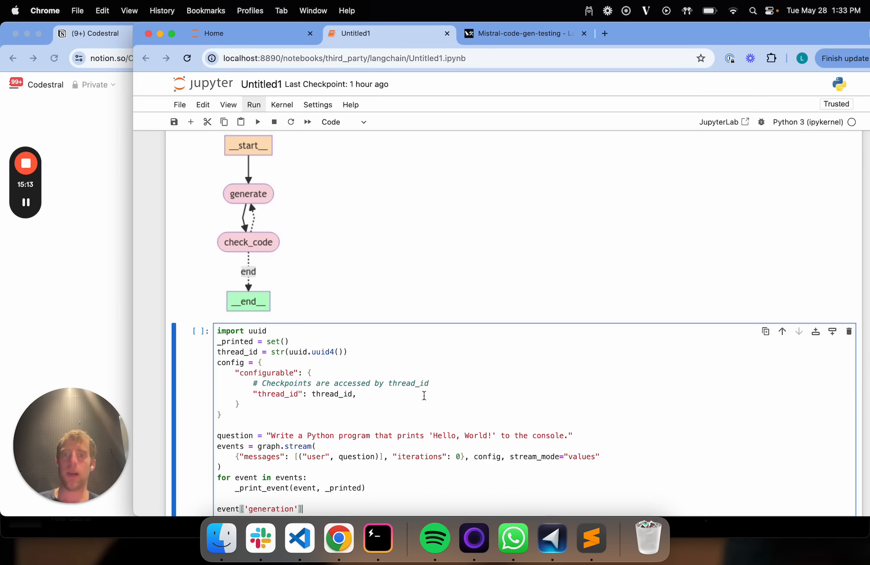
scroll("down", 3)
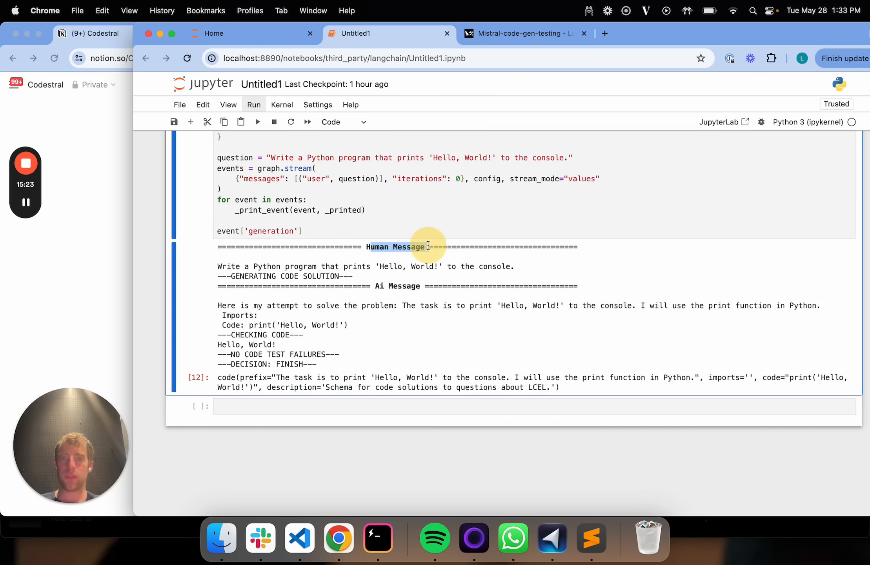
scroll("up", 3)
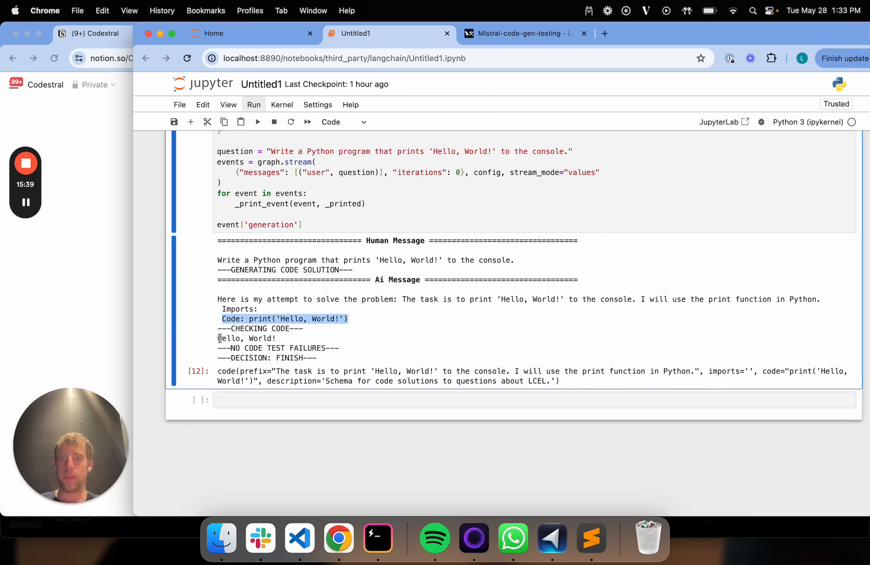
scroll("up", 3)
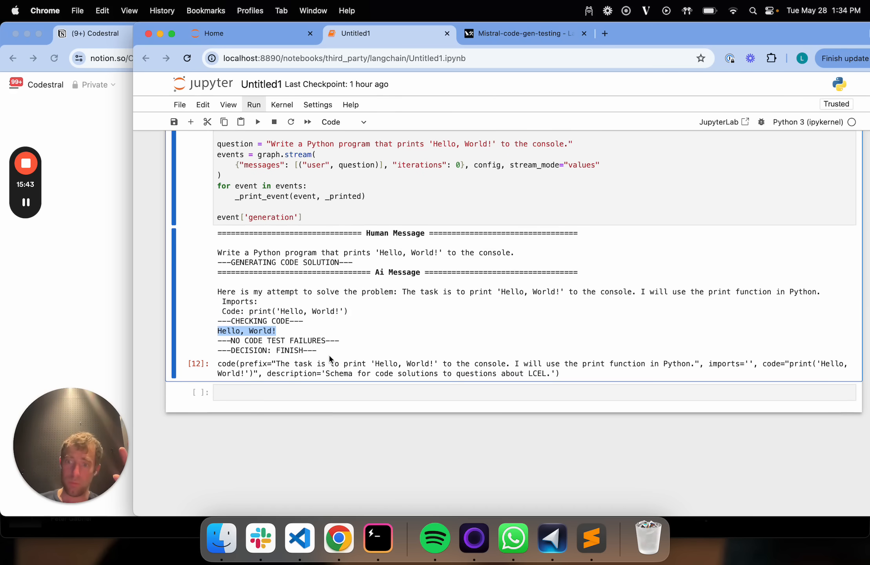
- Open the latest LangGraph trace and view ChatMistralAI's generated Hello World print code
left_click(521, 34)
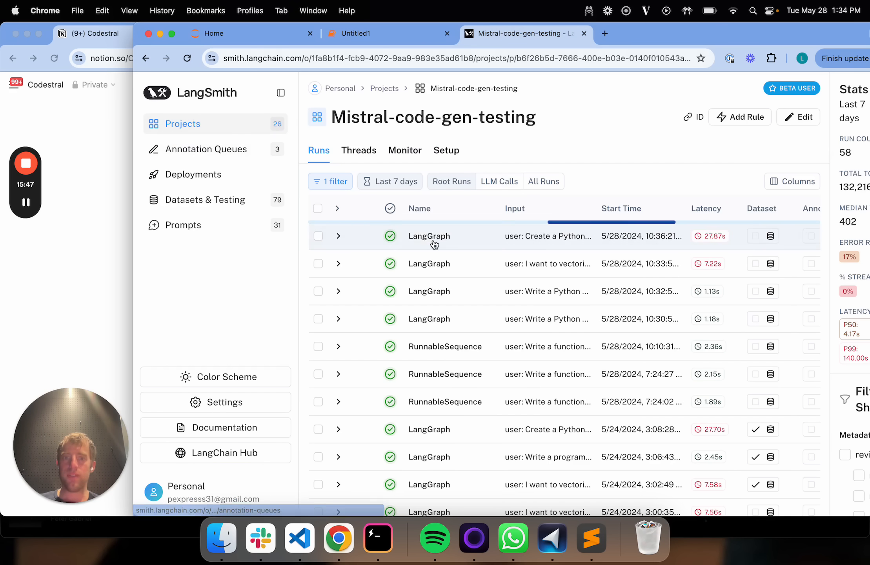
left_click(428, 236)
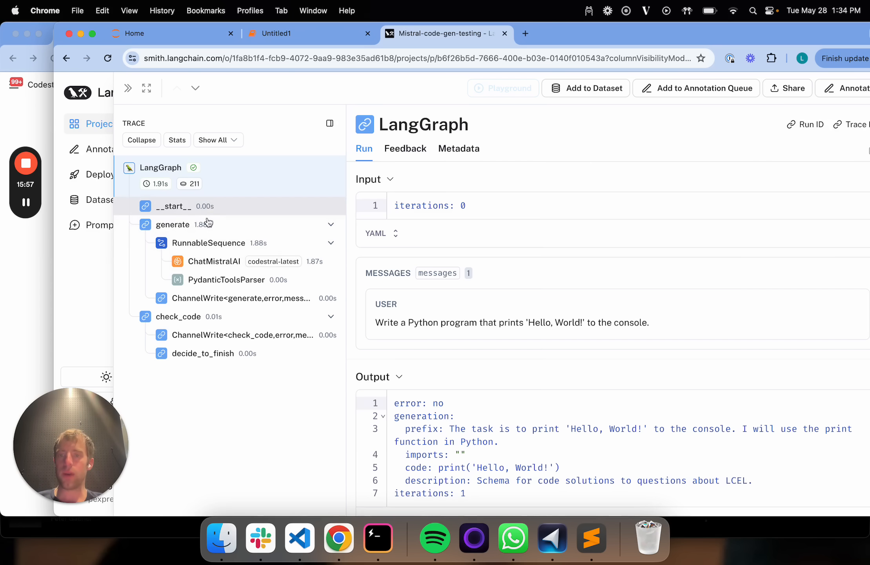
left_click(213, 261)
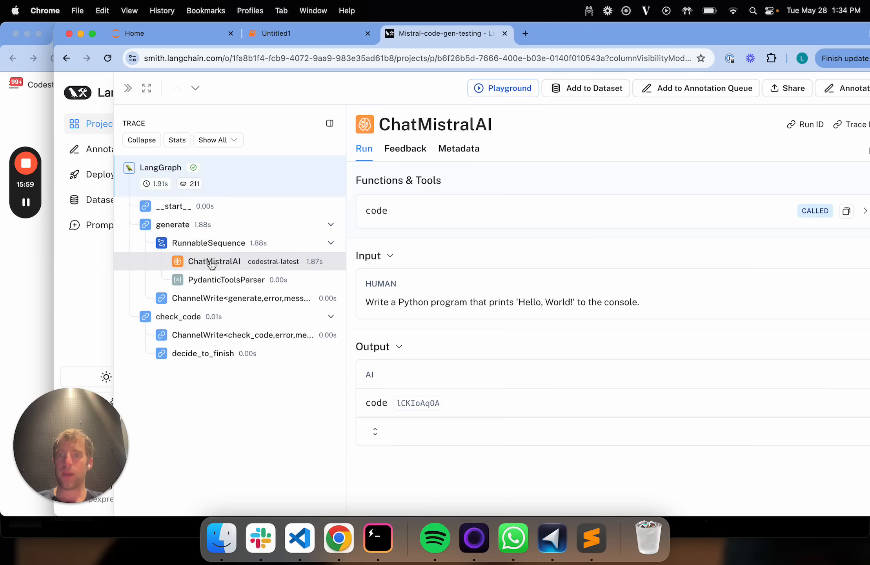
left_click(375, 432)
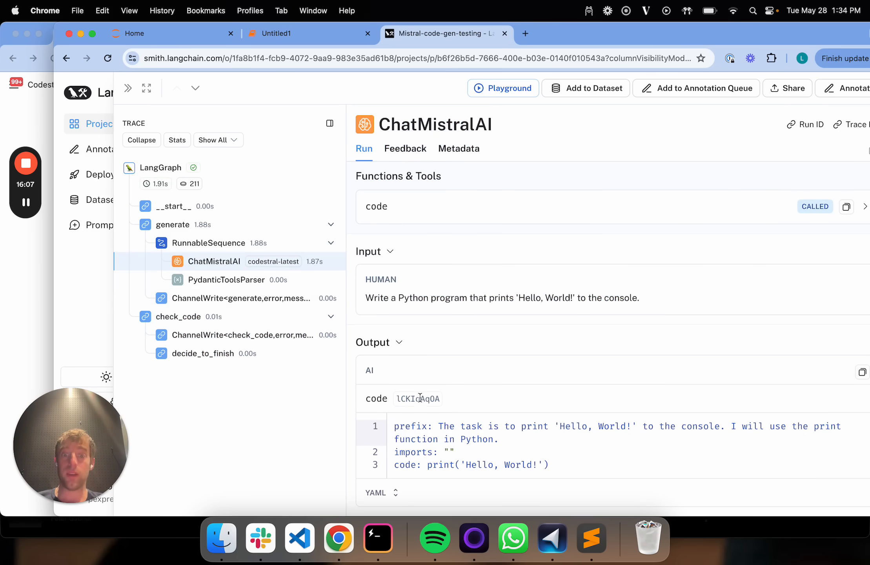
double_click(417, 398)
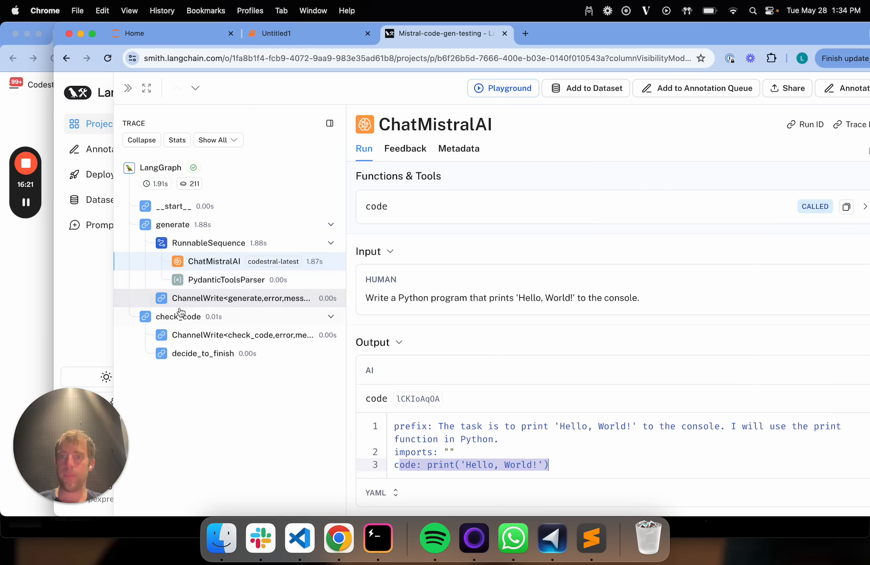
- Inspect the check_code step and its ChannelWrite child in the LangSmith trace
left_click(178, 316)
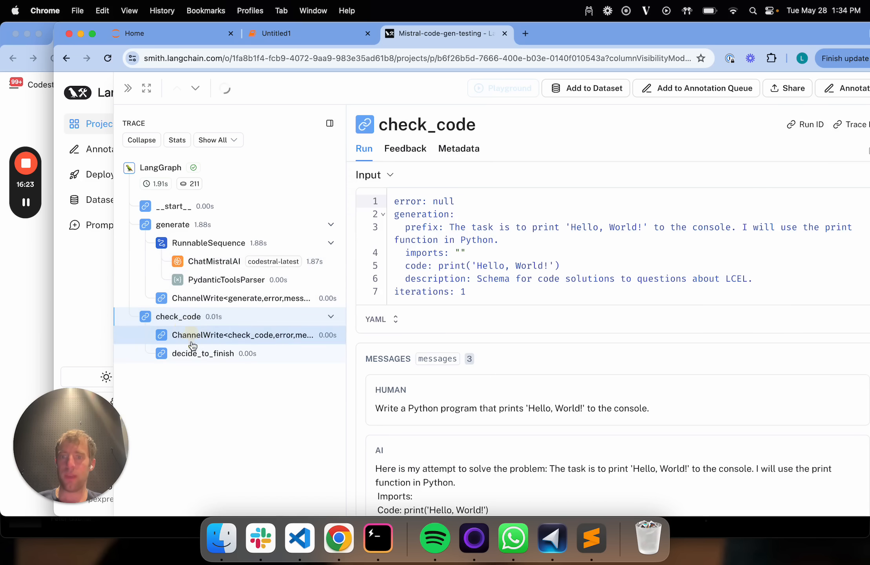
left_click(247, 334)
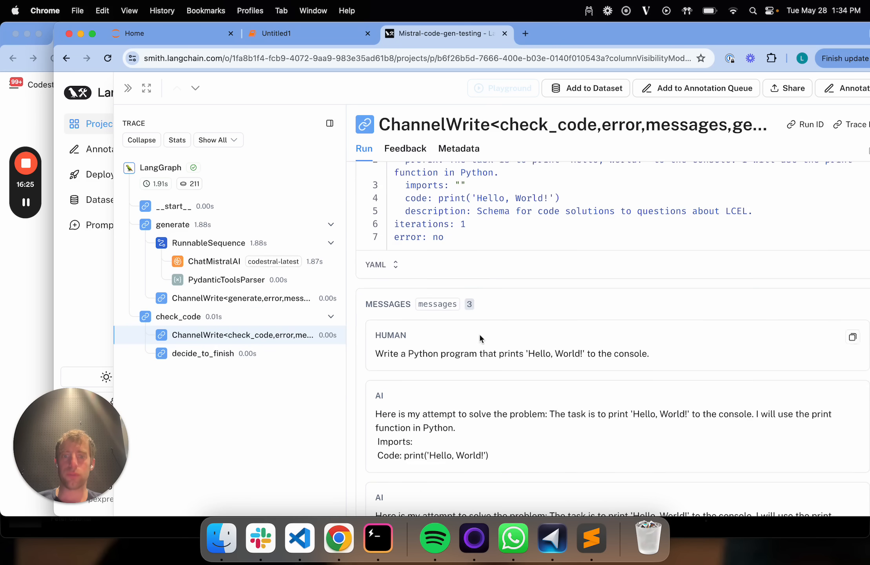
scroll("down", 3)
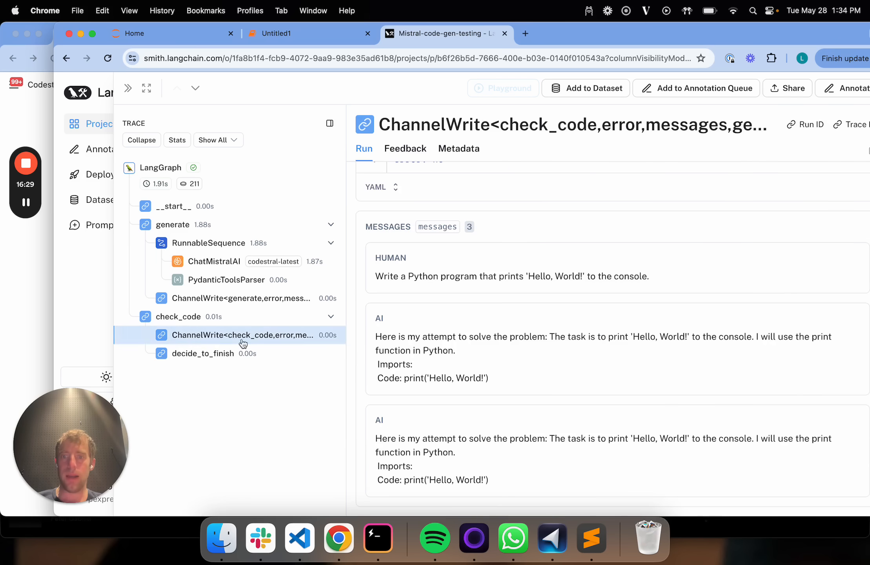
- Check that the decide_to_finish step outputs end, then return to the notebook
left_click(203, 354)
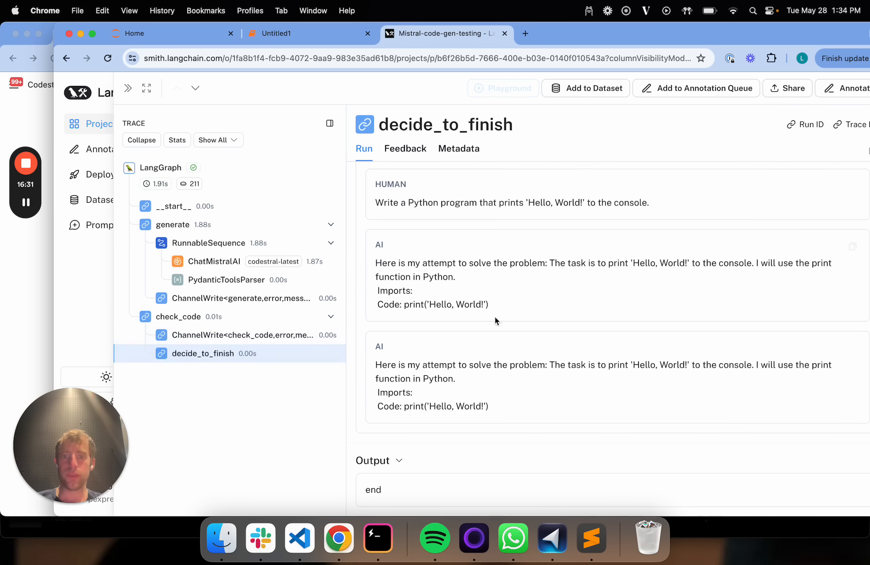
scroll("up", 3)
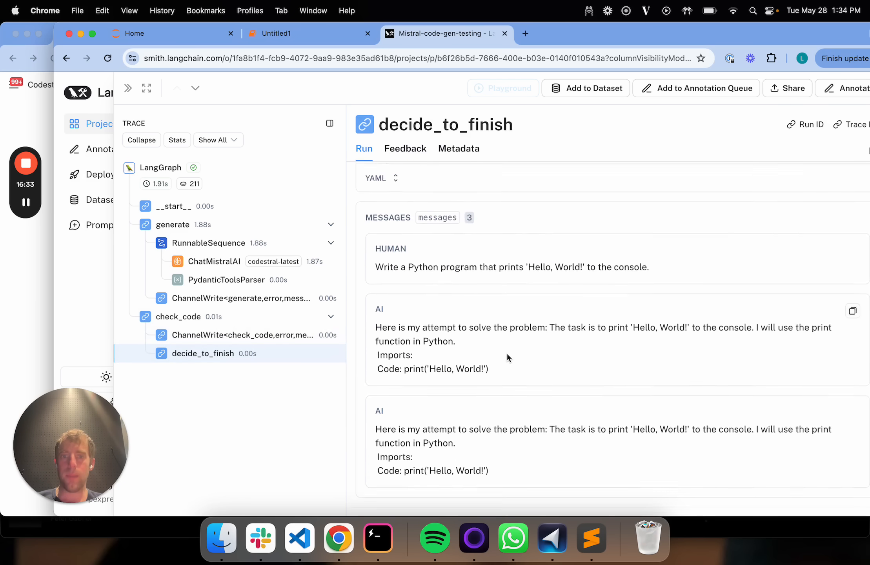
left_click(310, 34)
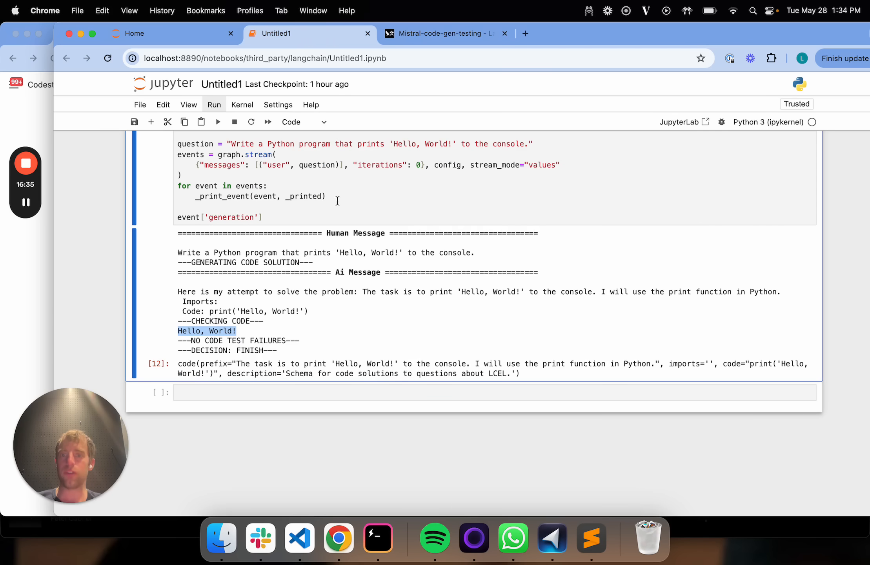
- Scroll the notebook around the new numpy vectorization streaming cell
scroll("up", 3)
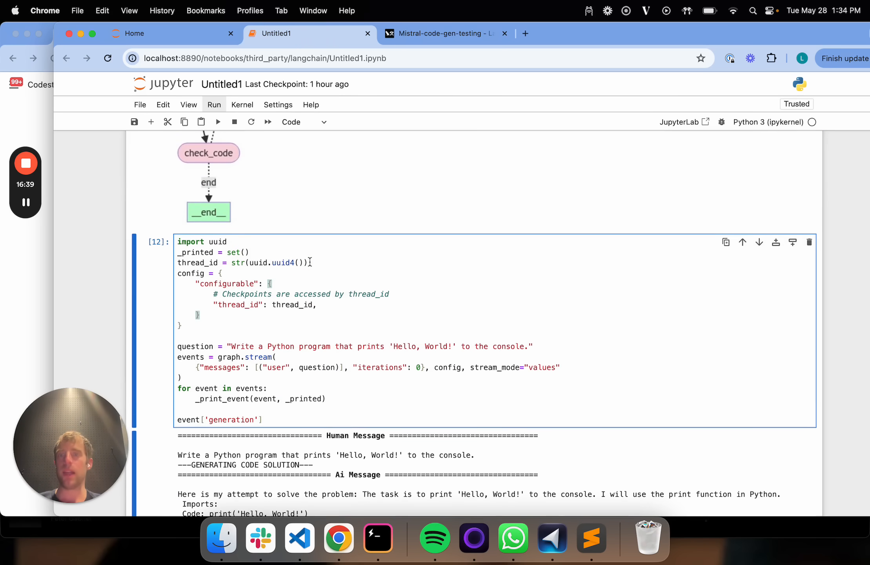
scroll("down", 3)
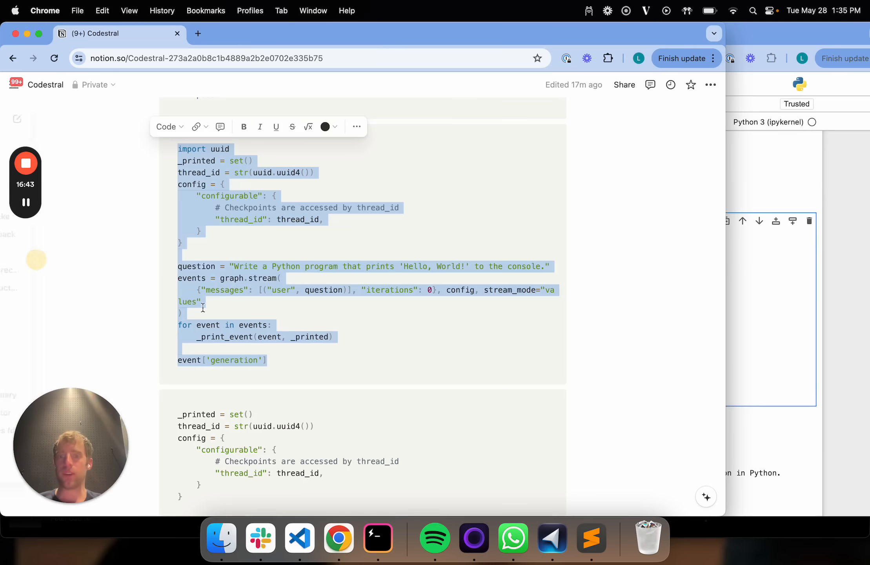
scroll("down", 3)
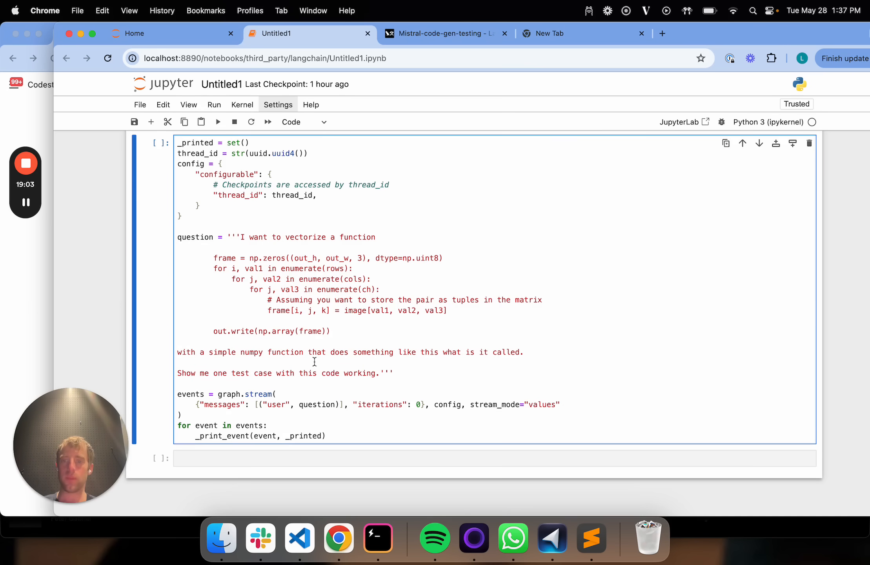
- Run the vectorization cell and review two failed attempts and the passing third solution
left_click(218, 121)
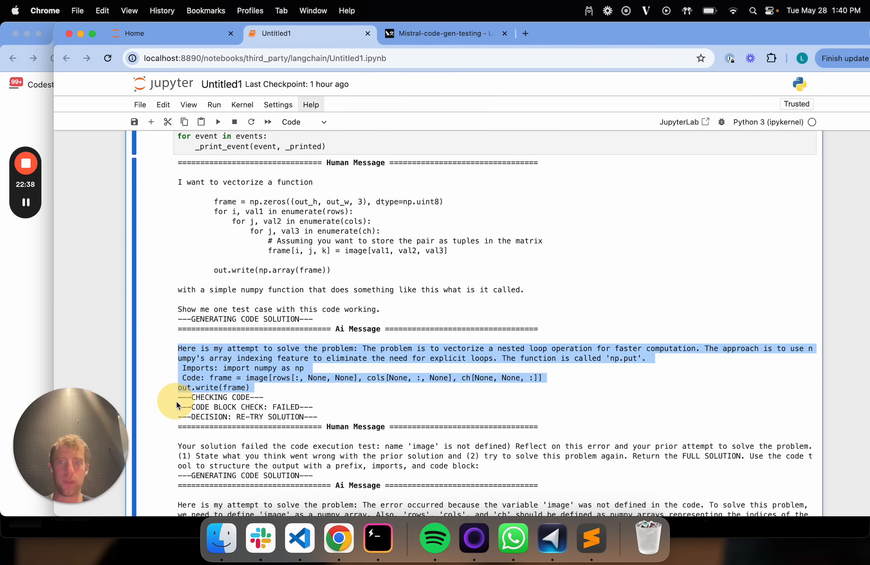
scroll("down", 3)
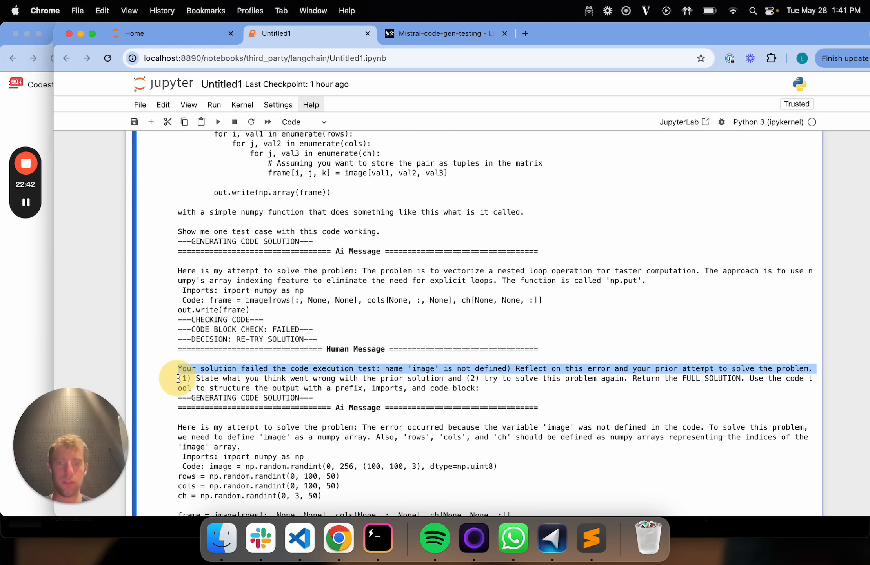
scroll("up", 3)
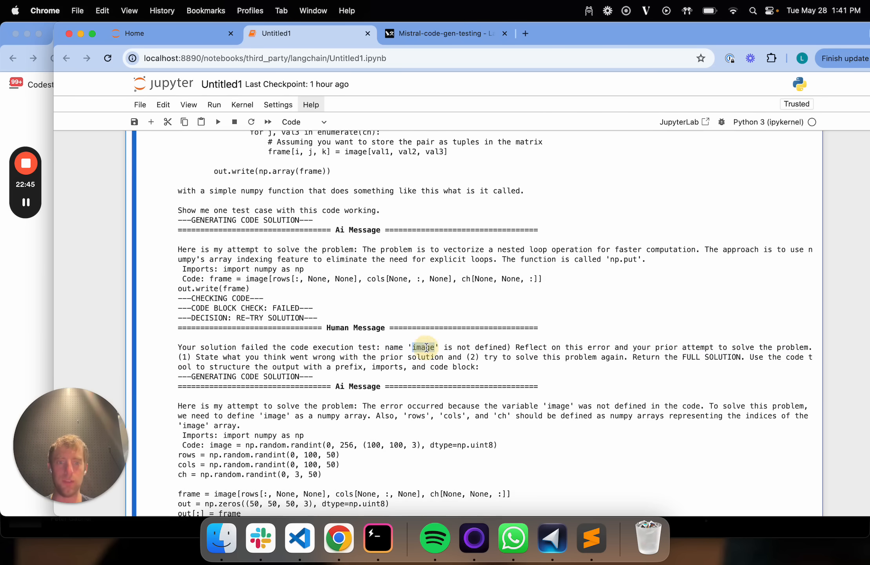
scroll("down", 3)
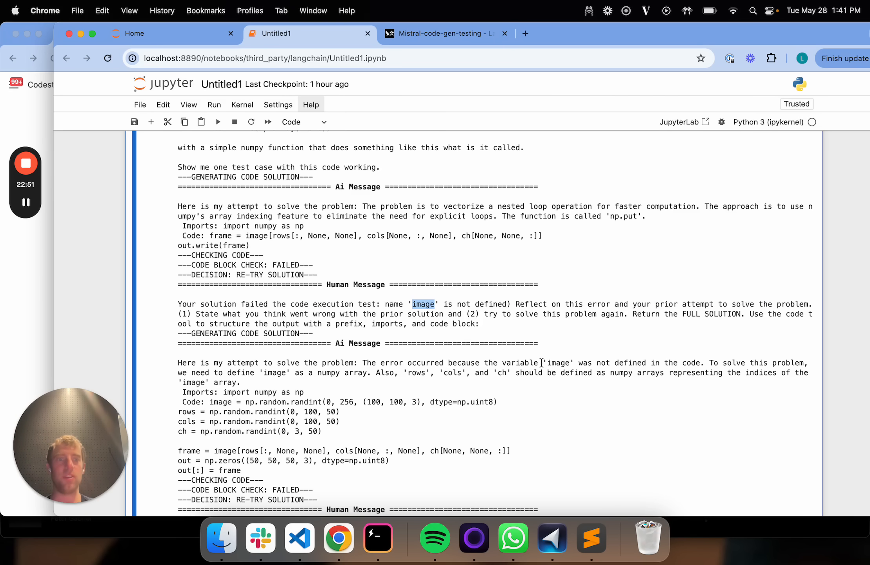
scroll("down", 3)
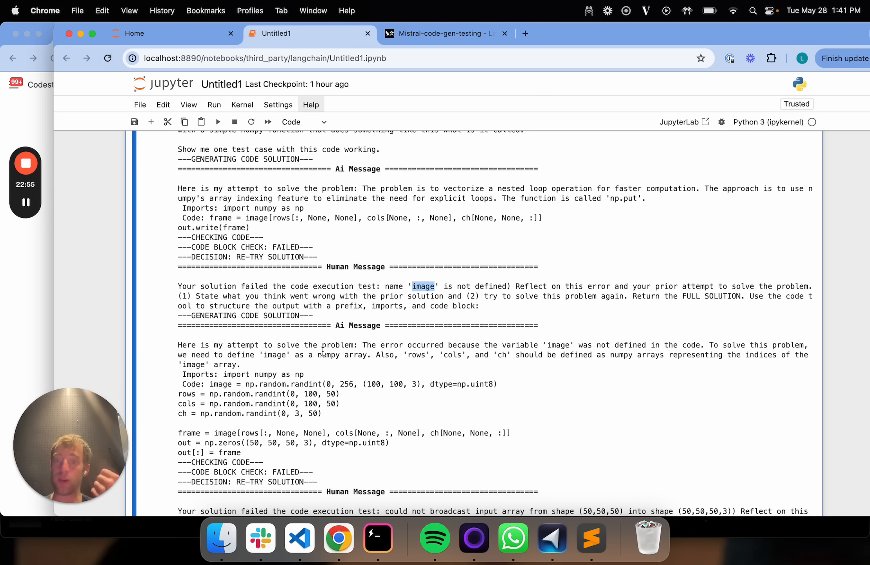
scroll("down", 3)
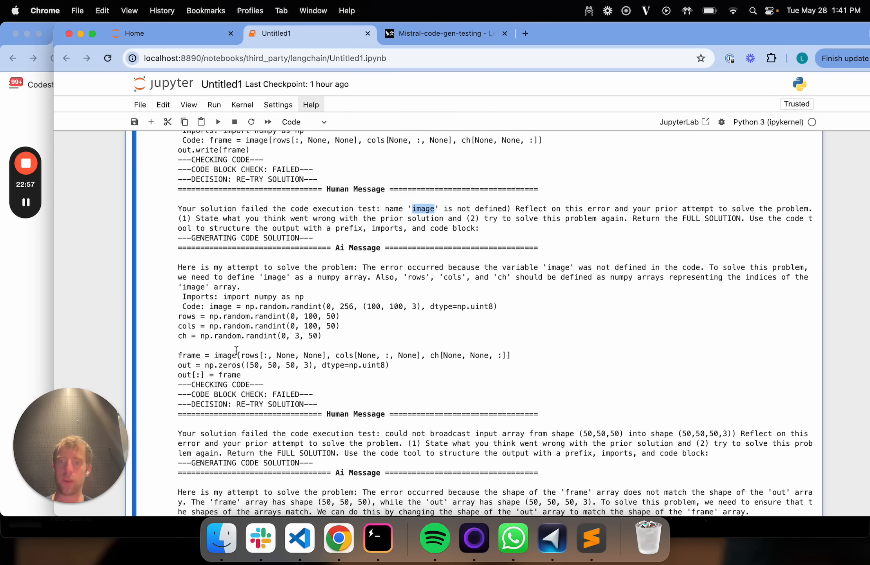
scroll("down", 3)
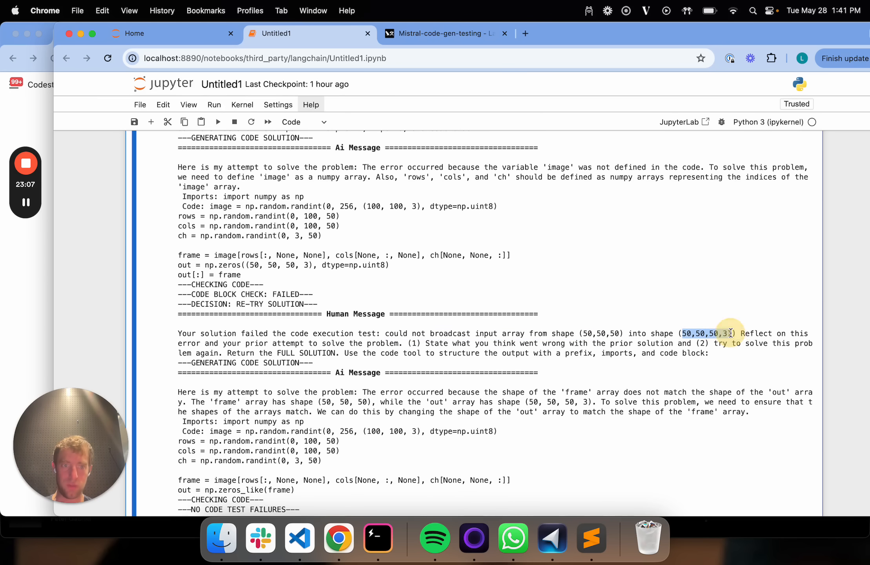
scroll("down", 3)
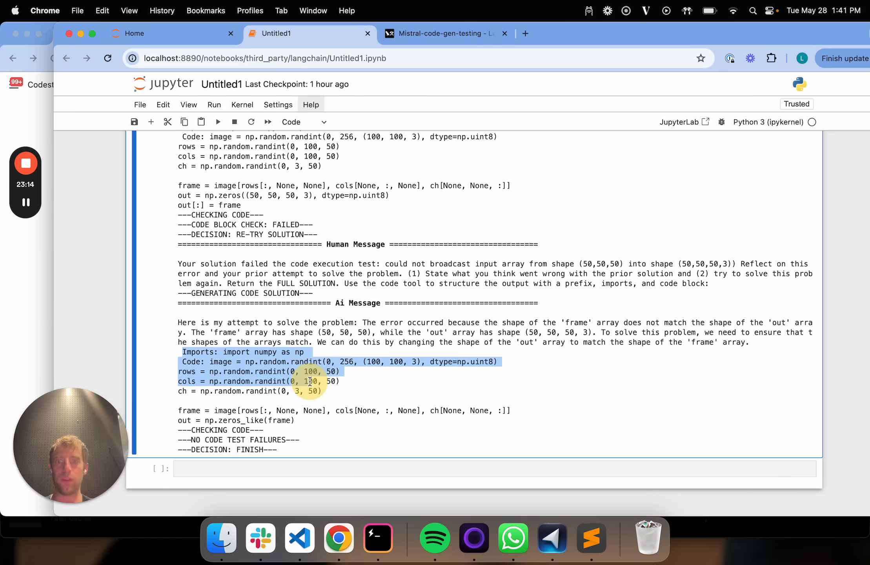
scroll("down", 3)
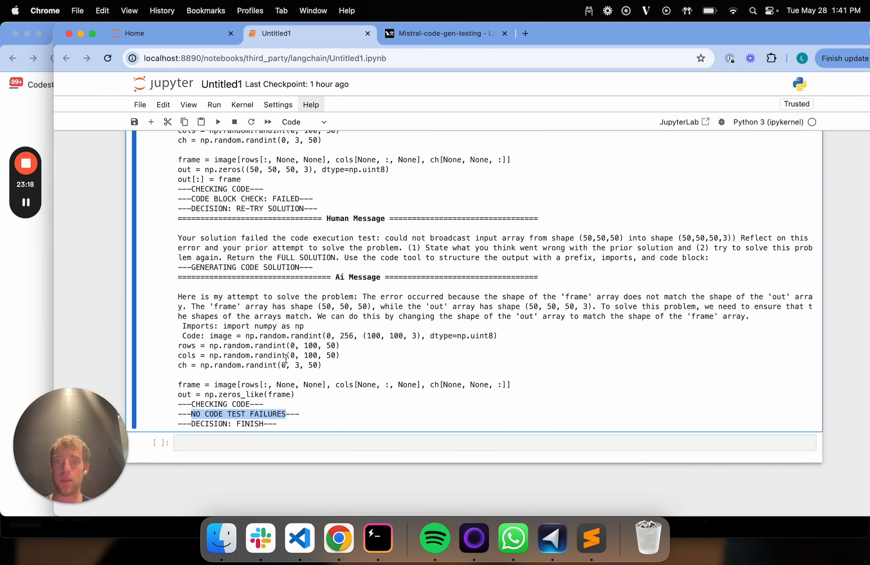
scroll("up", 3)
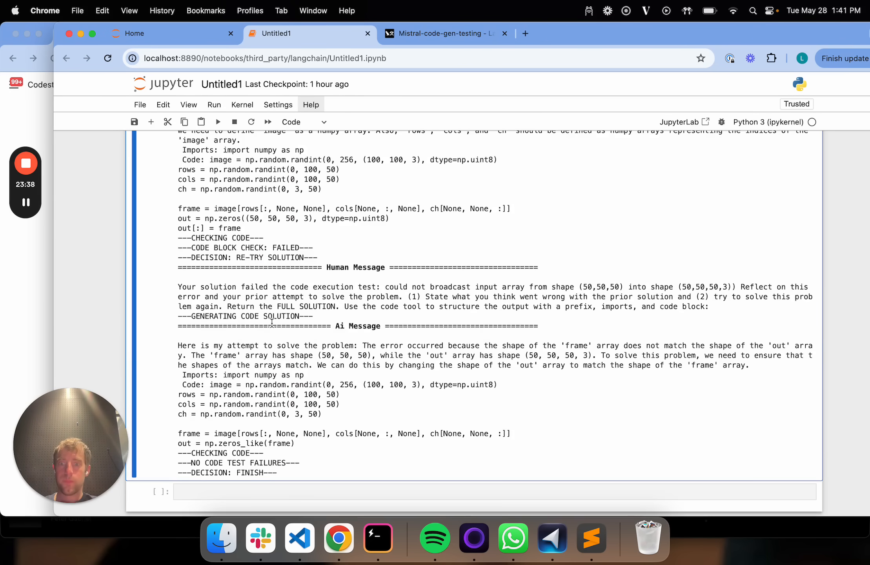
scroll("up", 3)
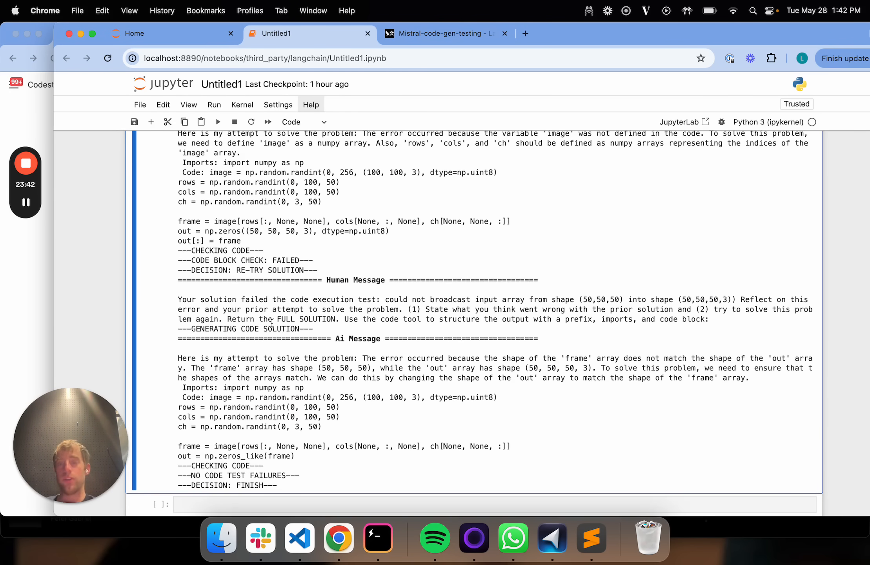
scroll("up", 3)
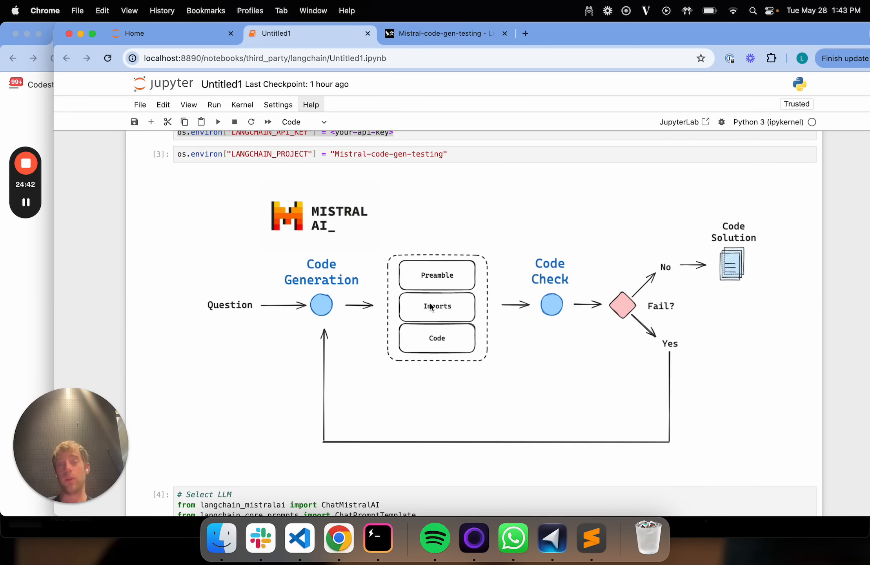
mouse_move(304, 304)
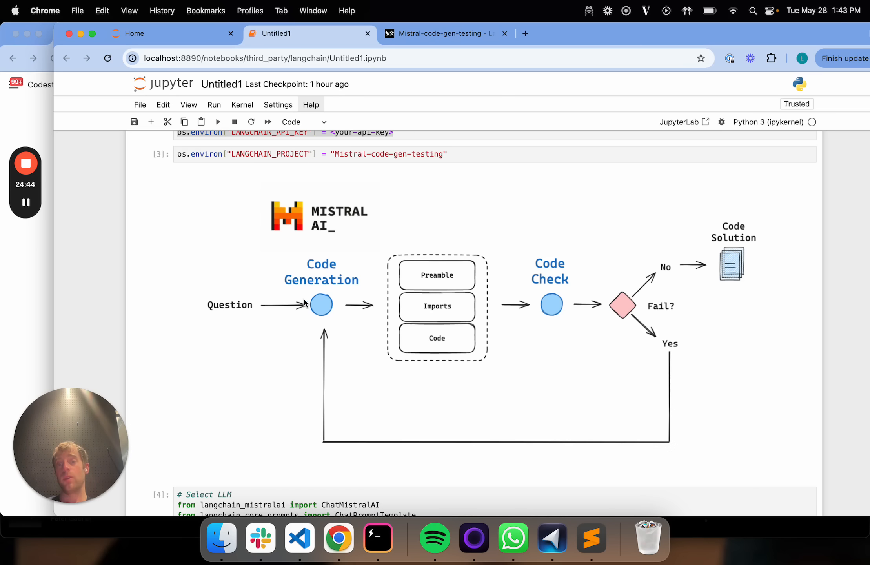
mouse_move(548, 253)
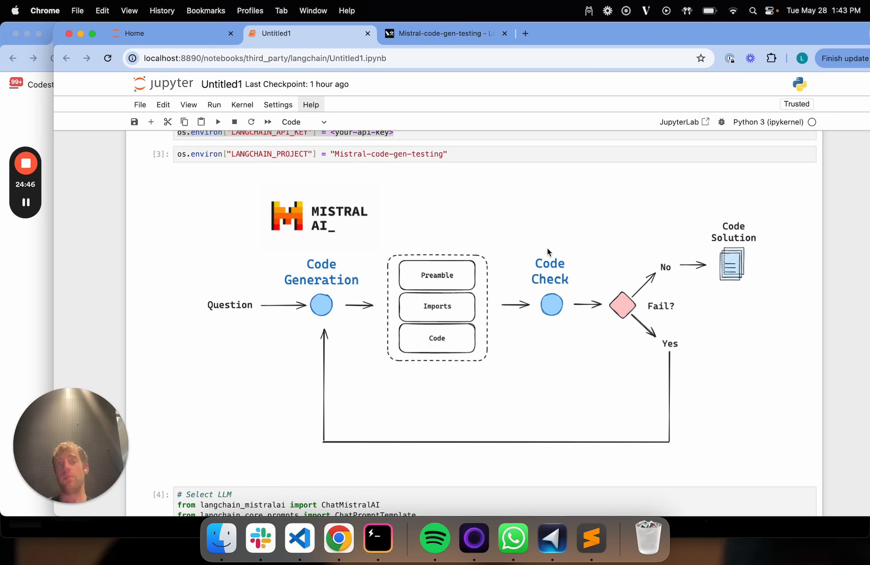
mouse_move(440, 282)
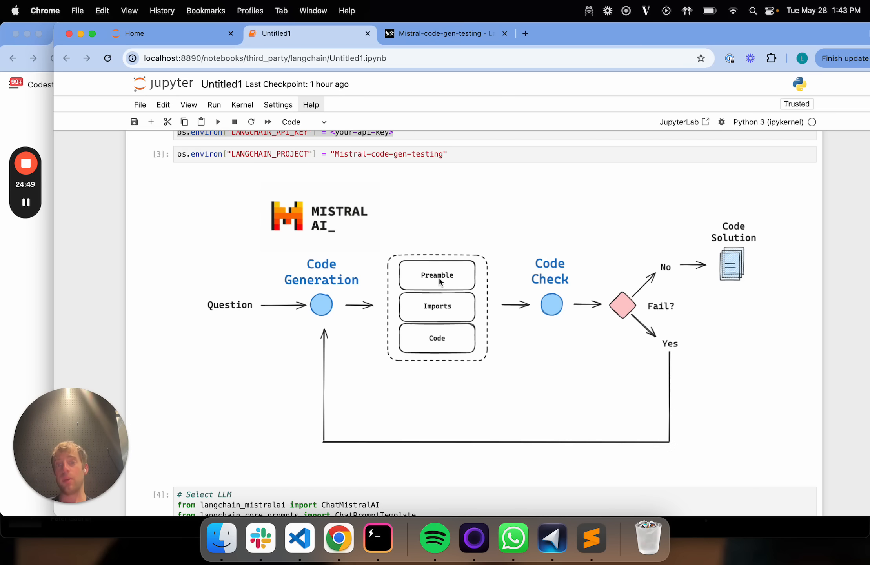
mouse_move(648, 421)
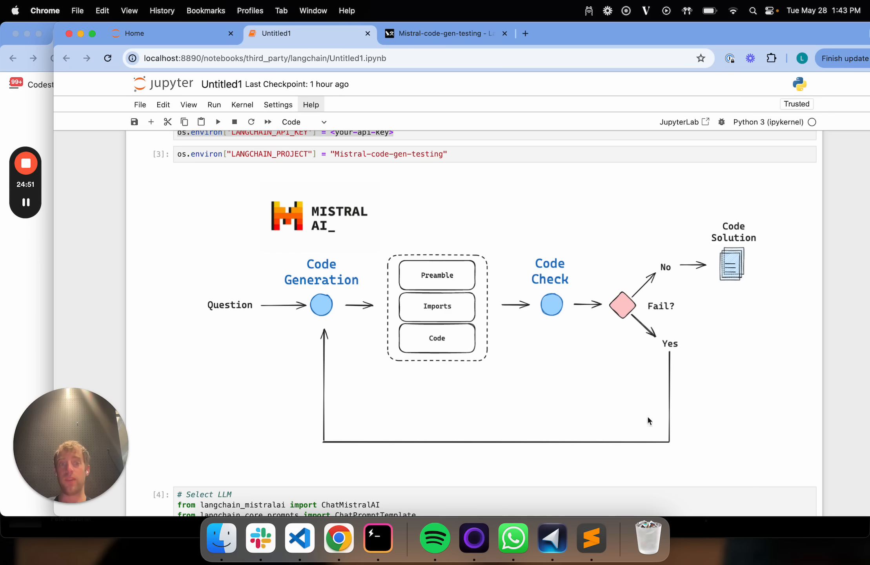
mouse_move(319, 351)
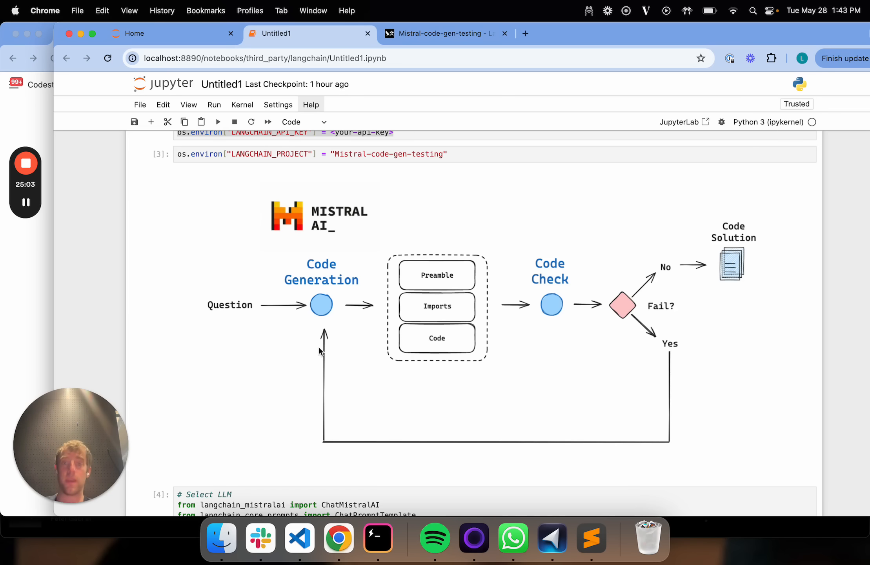
scroll("down", 3)
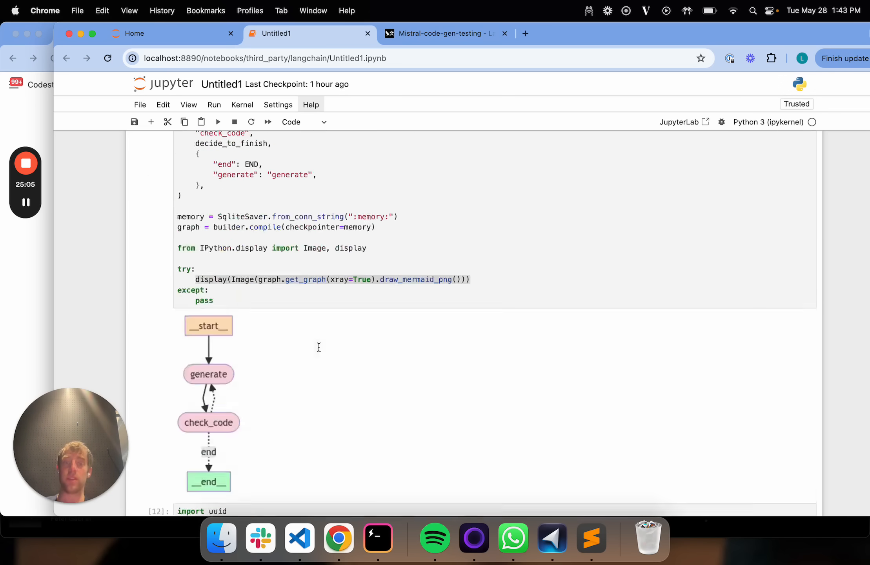
scroll("down", 3)
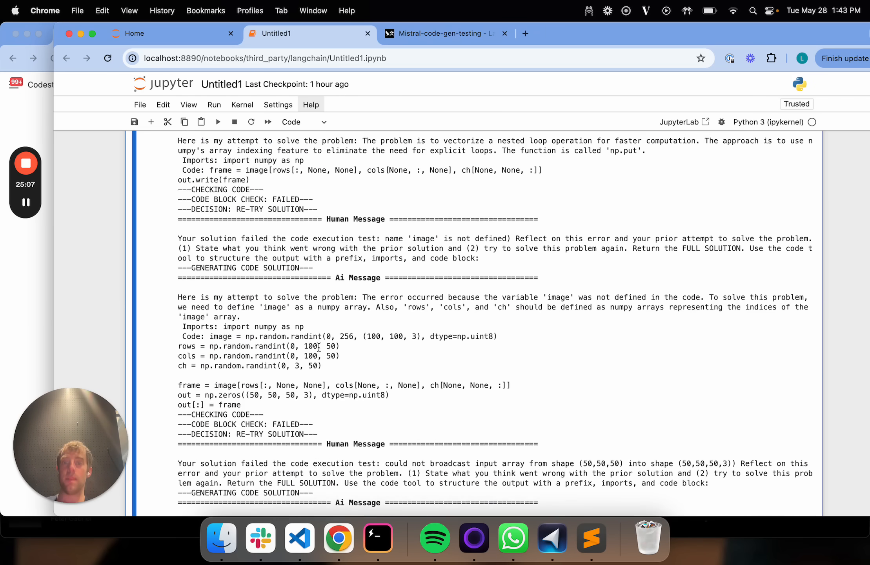
scroll("down", 3)
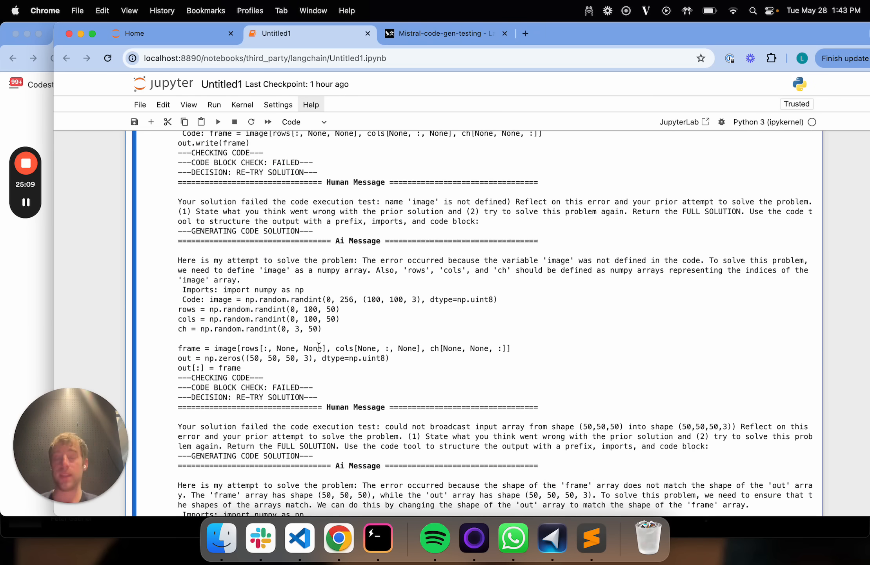